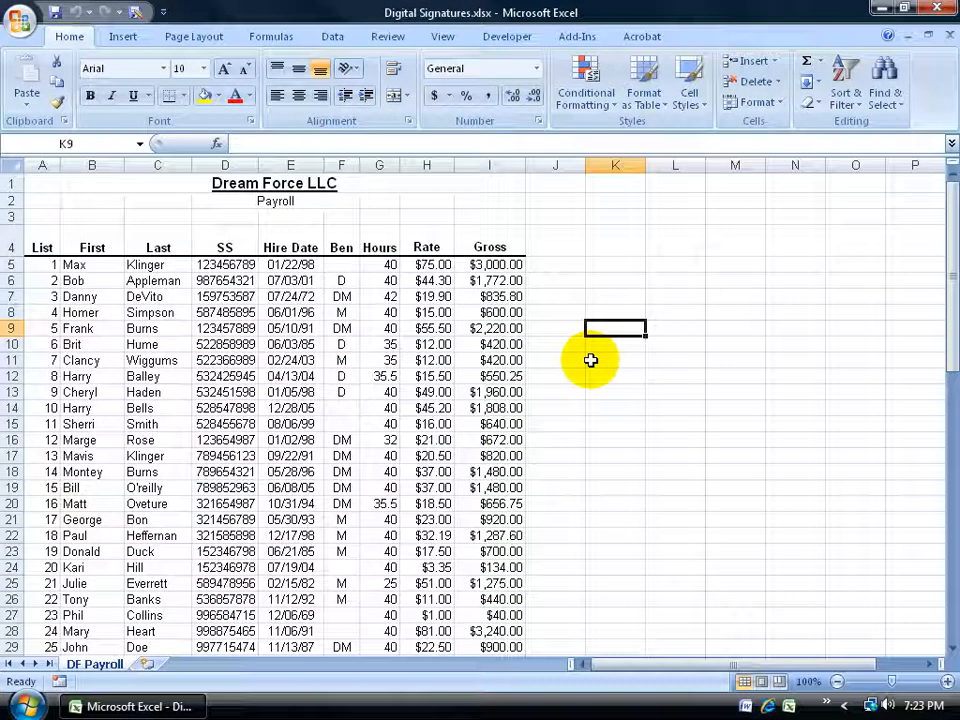
pyautogui.moveTo(631, 360)
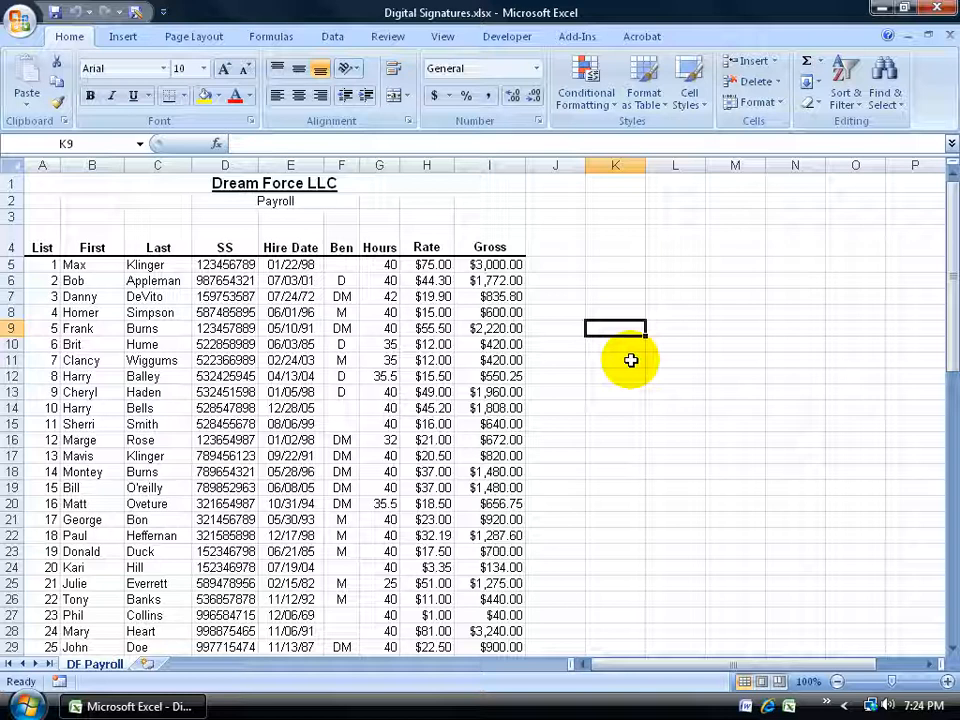
pyautogui.moveTo(681, 298)
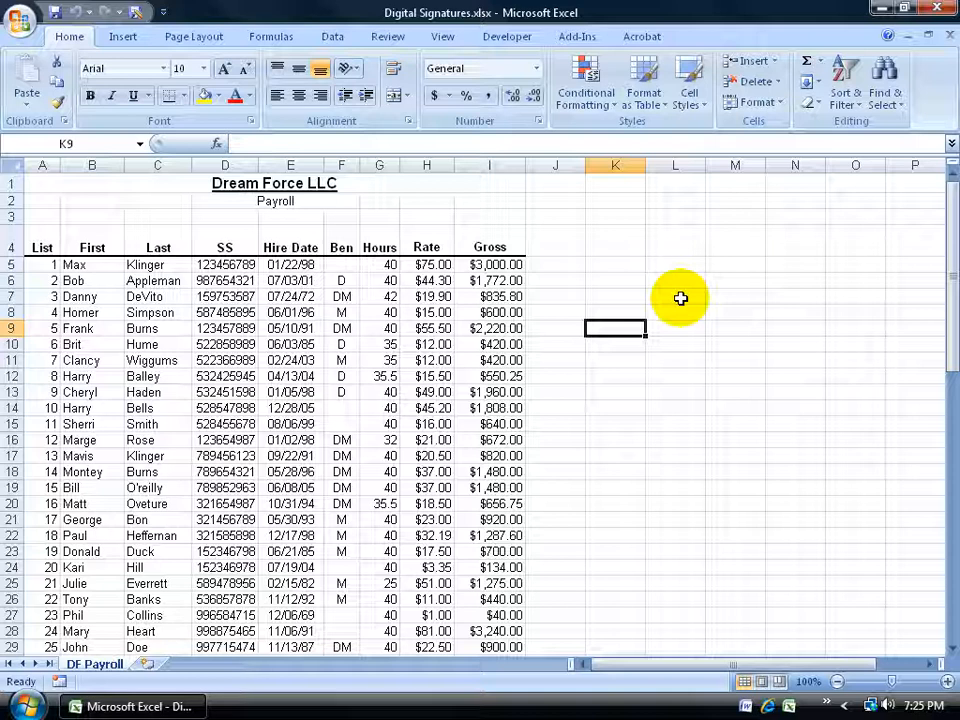
pyautogui.moveTo(889, 230)
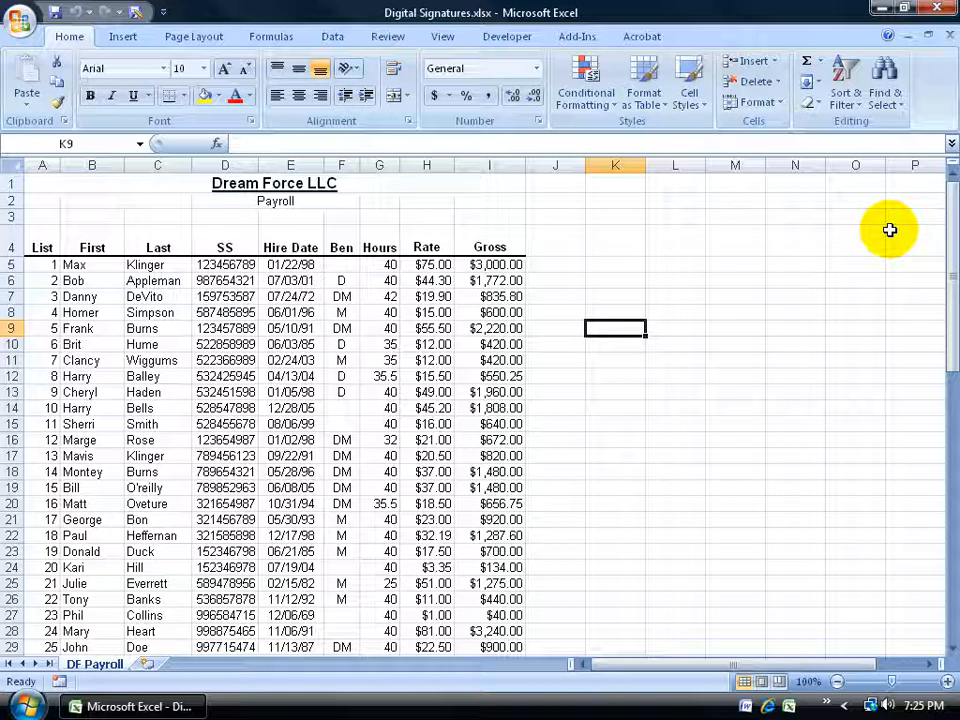
pyautogui.moveTo(907, 240)
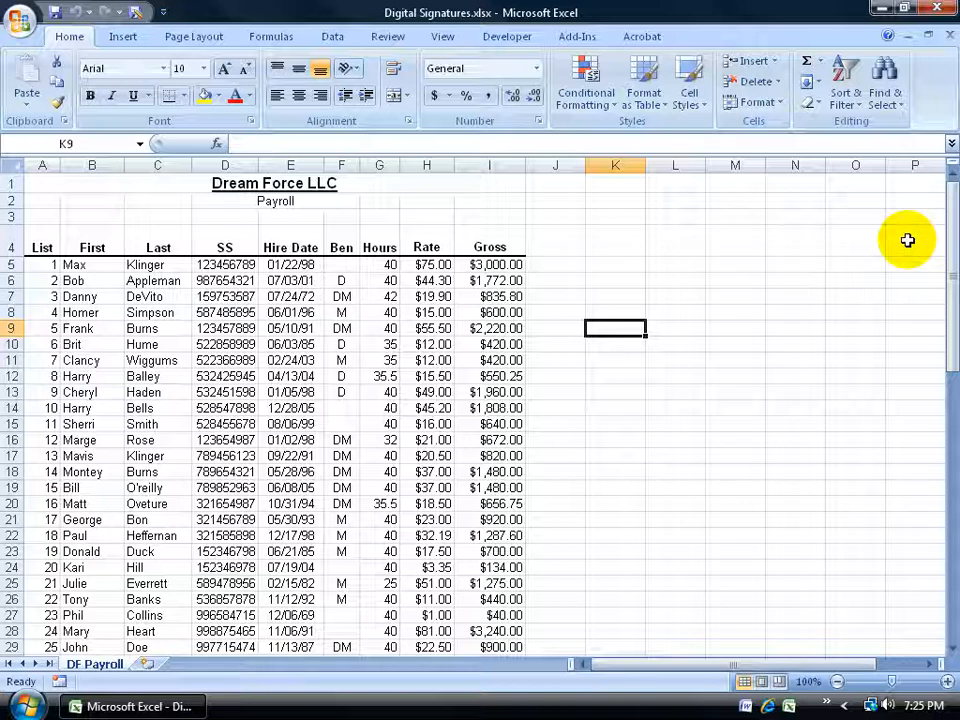
pyautogui.moveTo(640, 291)
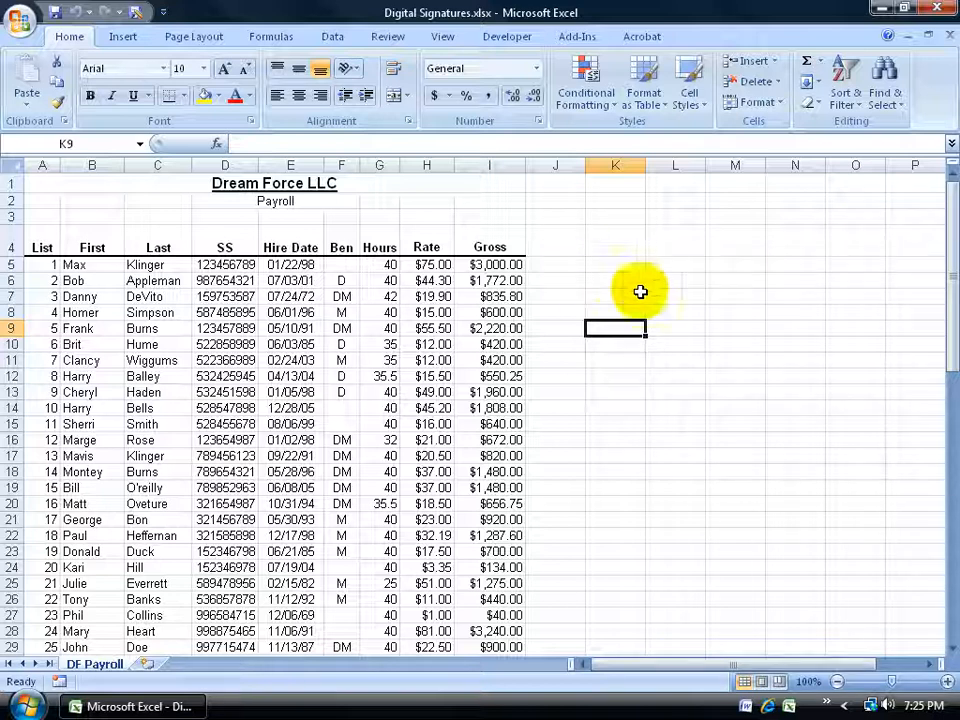
pyautogui.moveTo(746, 272)
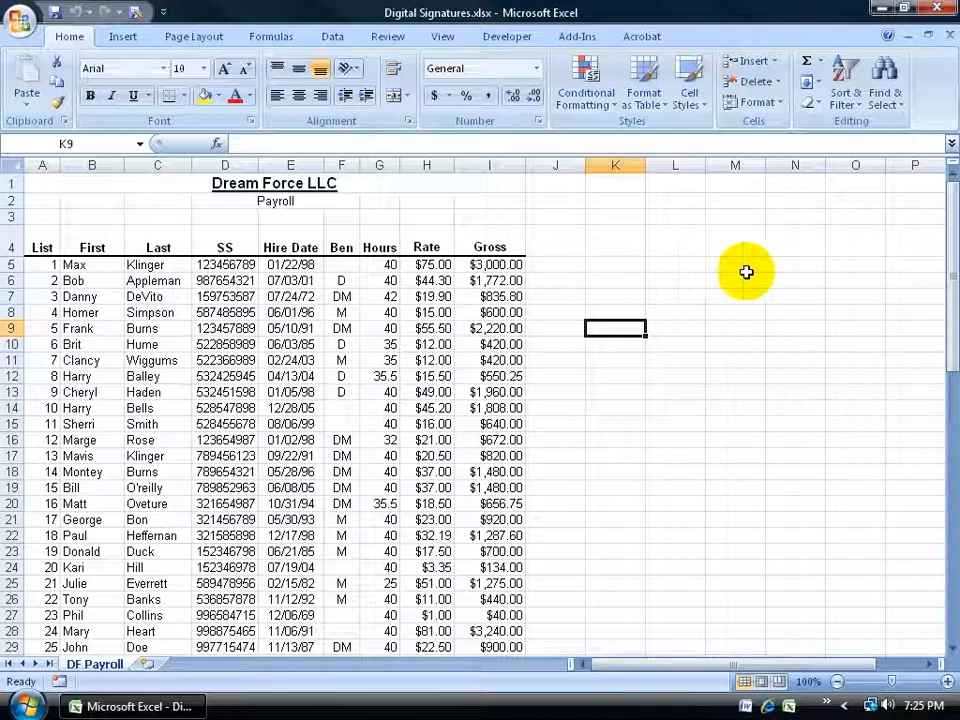
pyautogui.moveTo(791, 272)
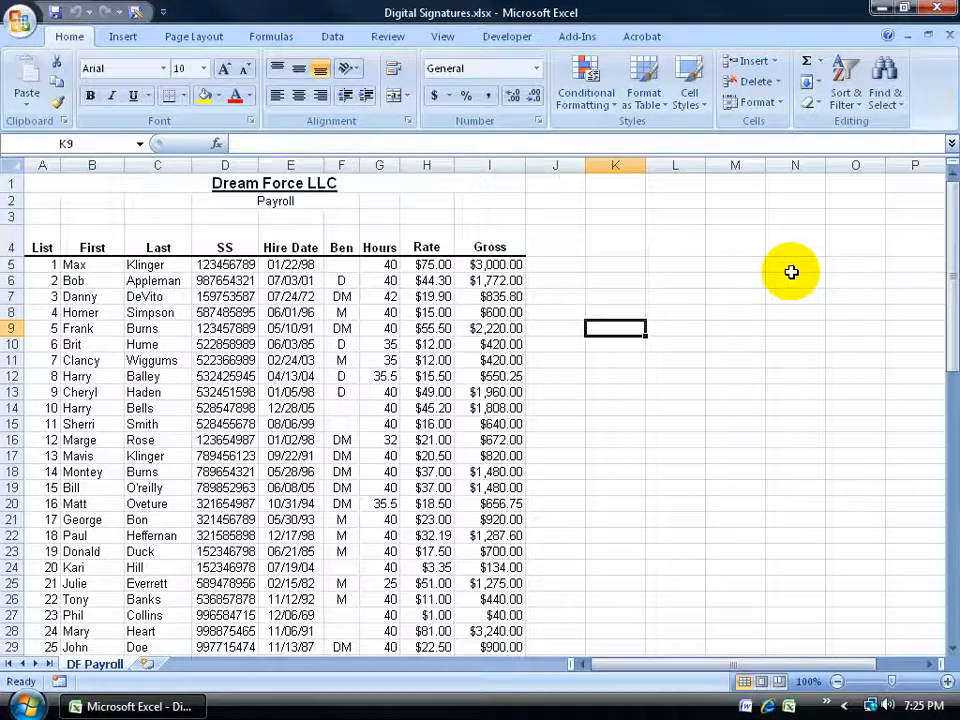
pyautogui.moveTo(95, 685)
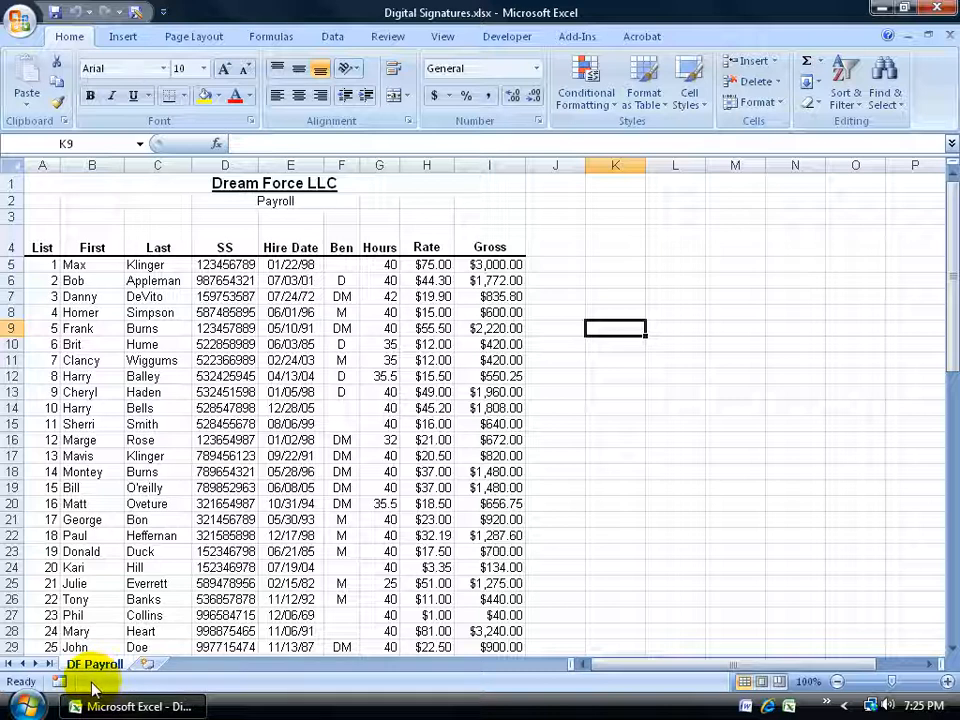
pyautogui.moveTo(918, 268)
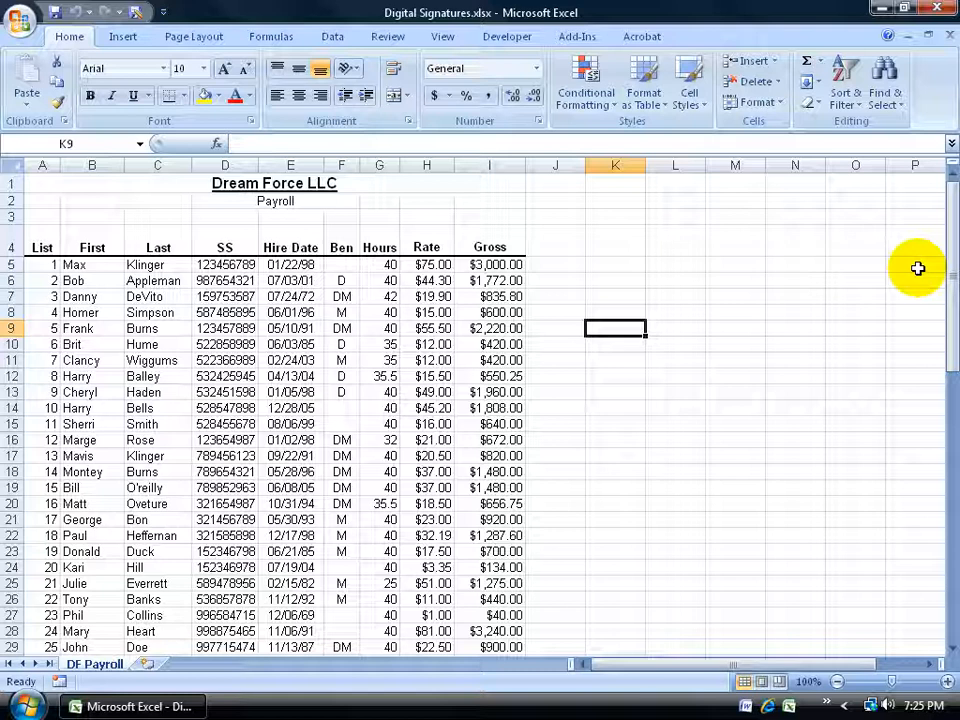
# Start inserting a Signature Line from the Insert tab and dismiss the digital signature notice.
pyautogui.click(22, 18)
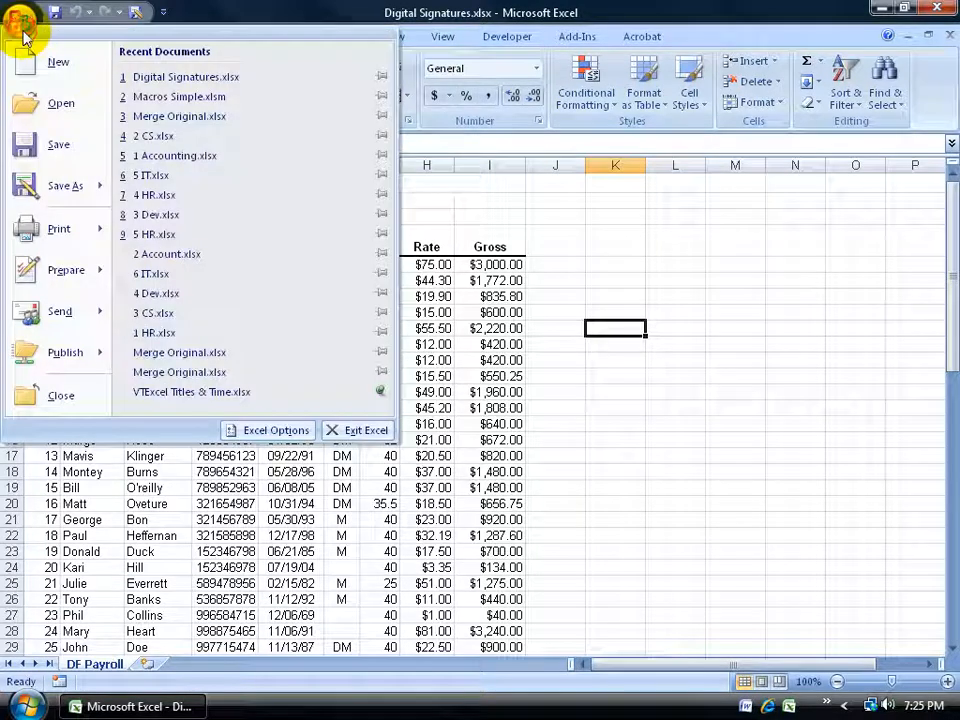
pyautogui.click(66, 270)
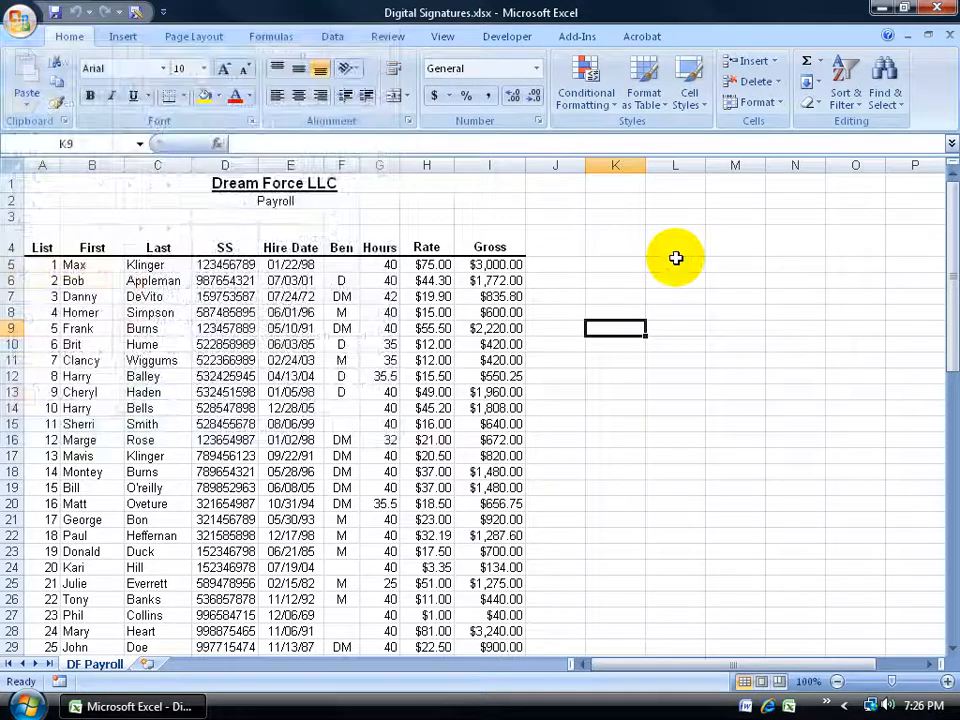
pyautogui.moveTo(607, 261)
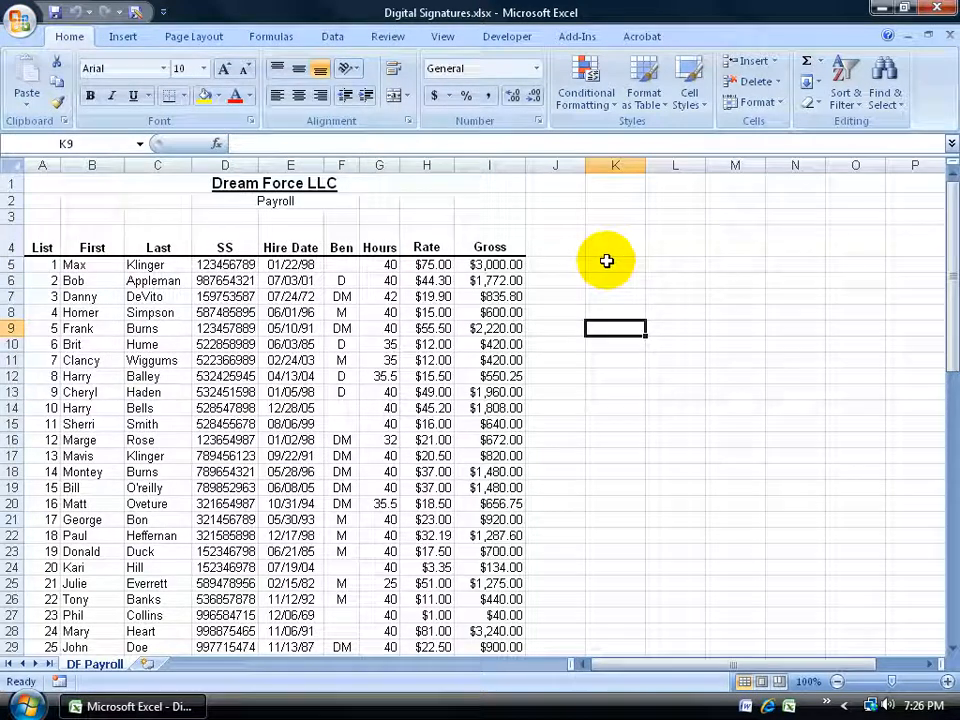
pyautogui.moveTo(880, 273)
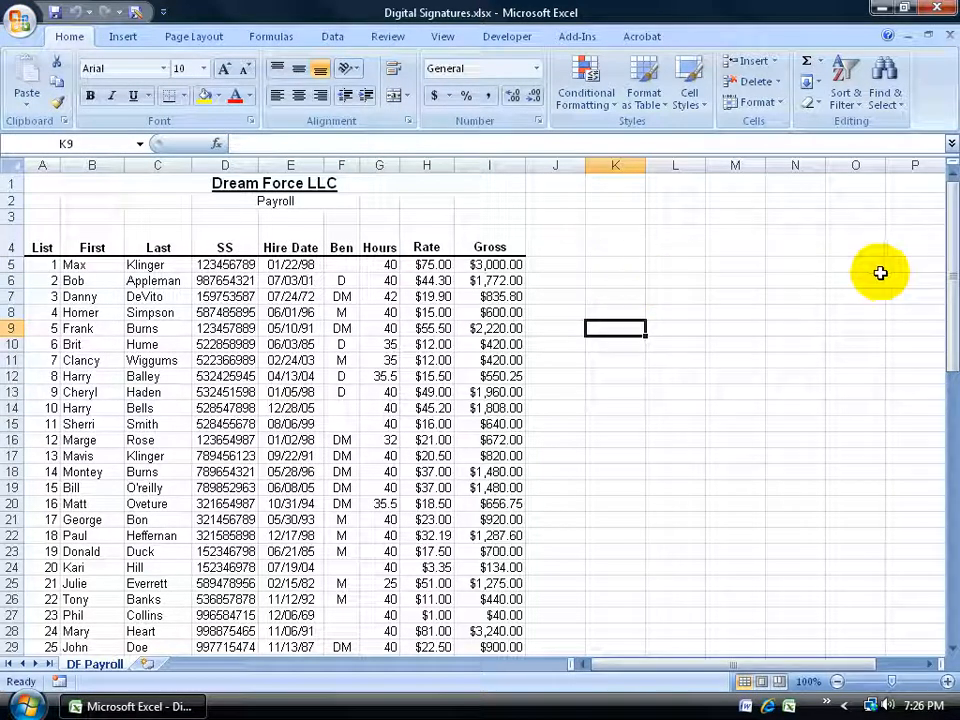
pyautogui.click(122, 36)
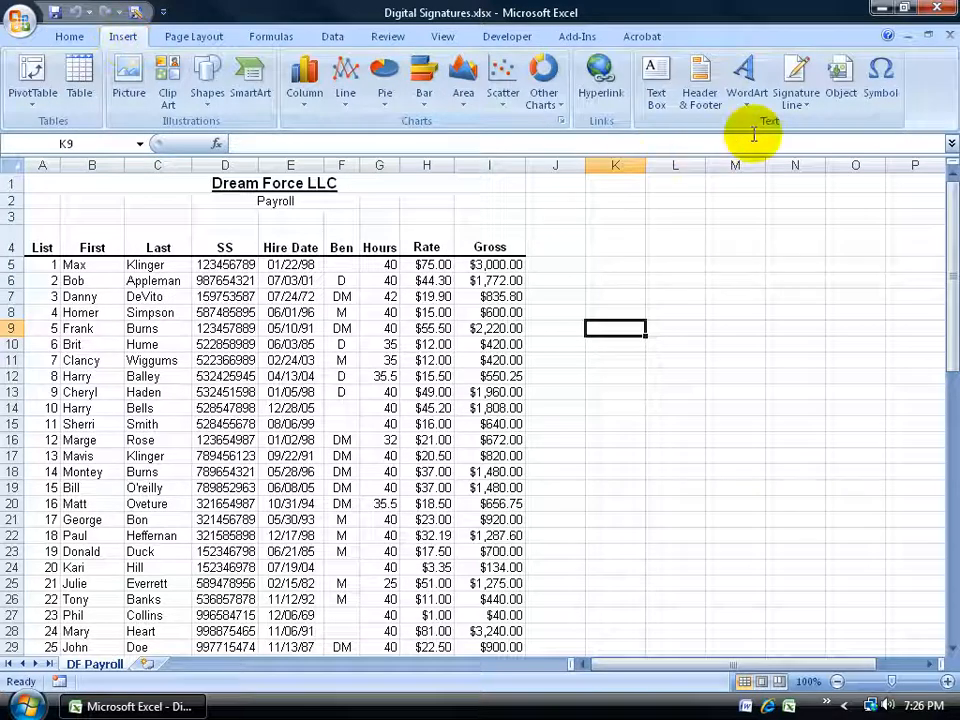
pyautogui.click(795, 75)
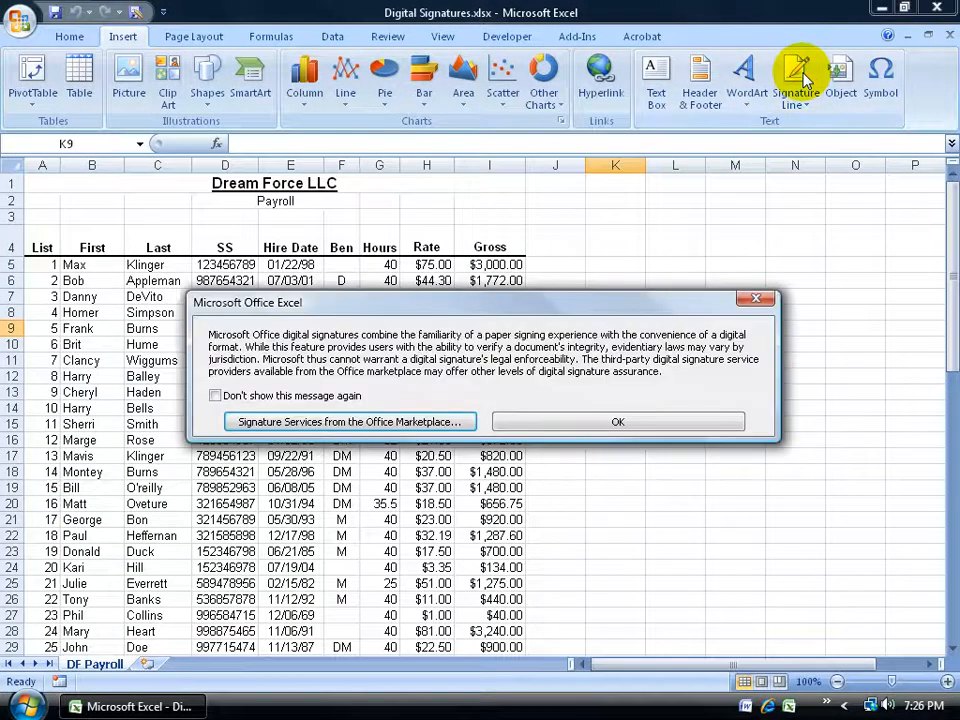
pyautogui.click(617, 421)
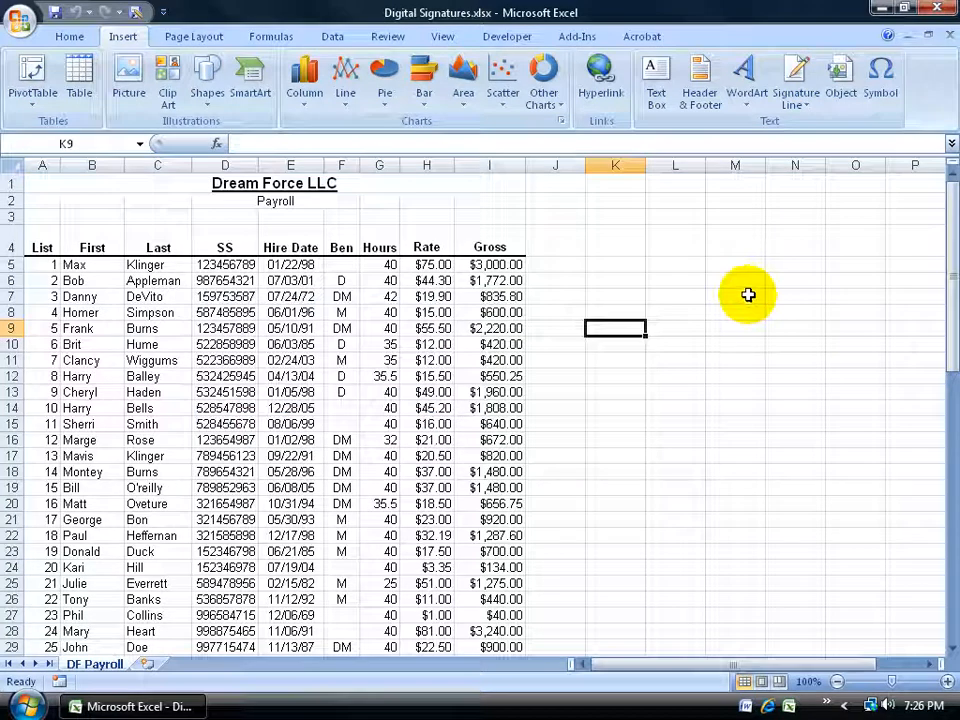
# Choose Prepare > Add a Digital Signature from the Office menu.
pyautogui.click(20, 18)
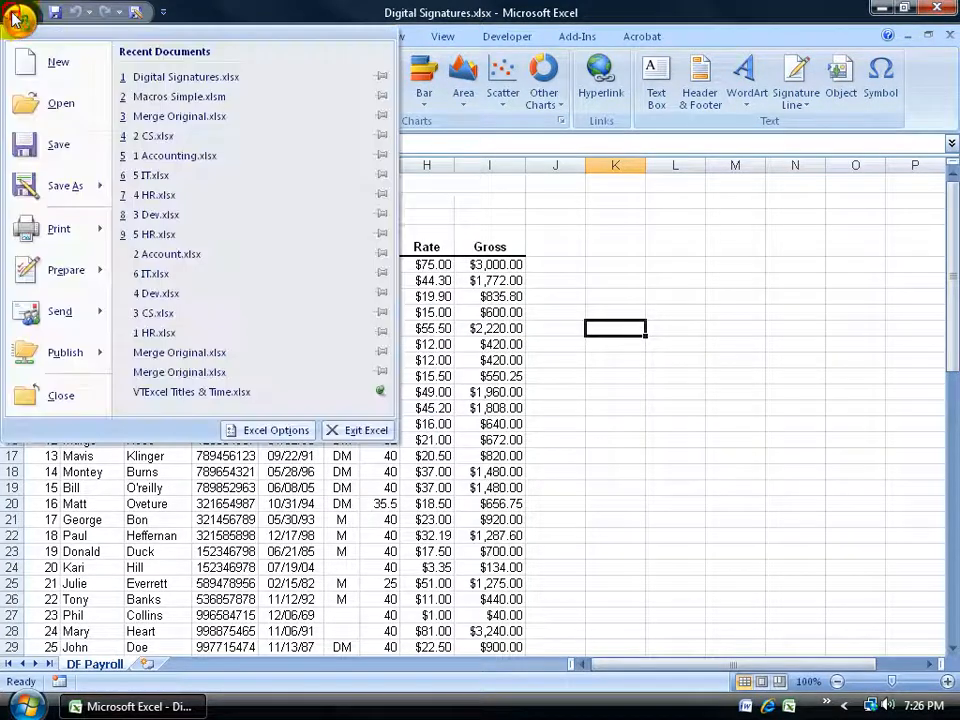
pyautogui.click(66, 270)
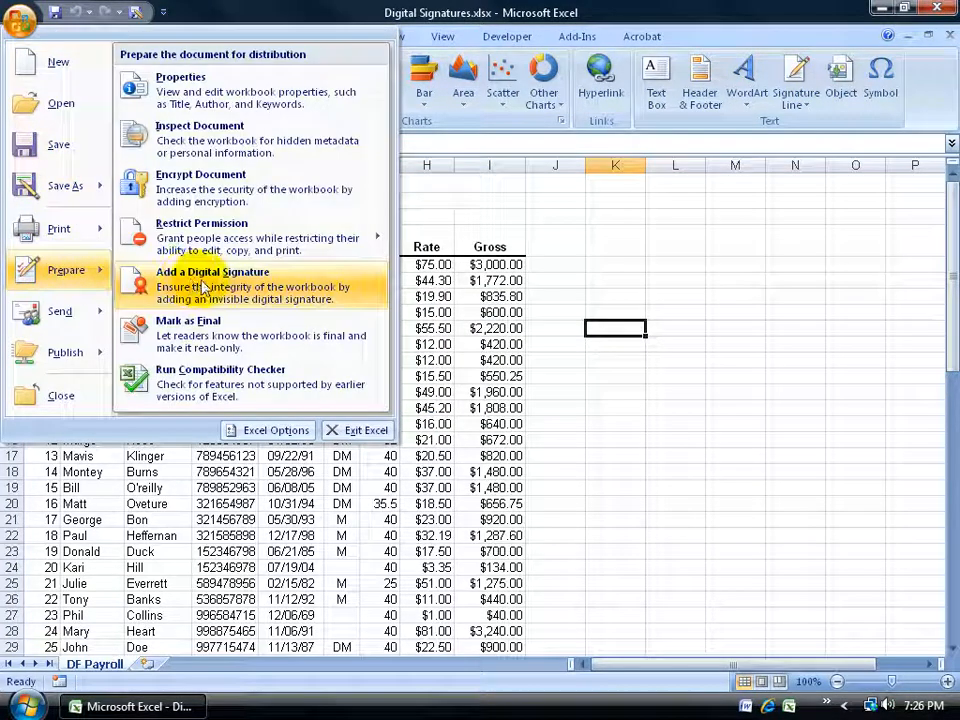
pyautogui.click(212, 272)
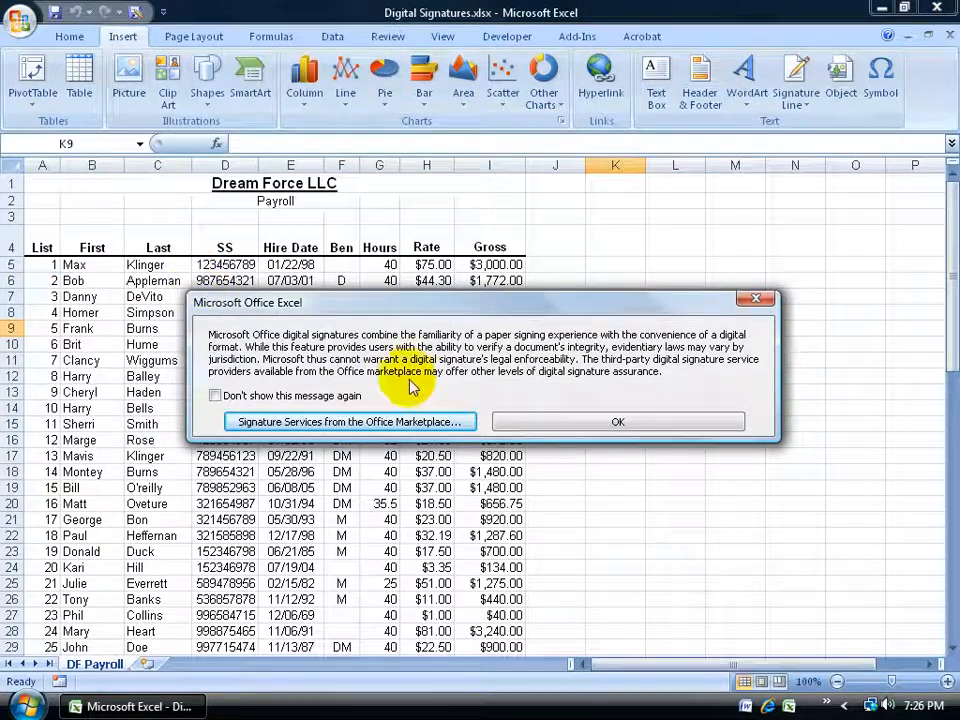
pyautogui.moveTo(433, 393)
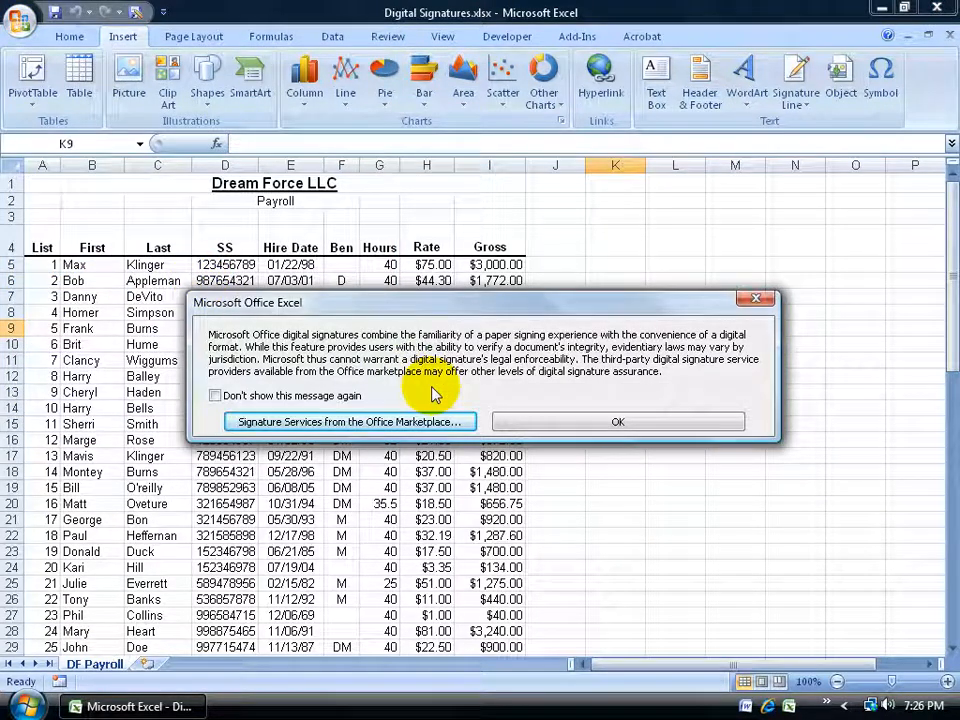
pyautogui.moveTo(320, 350)
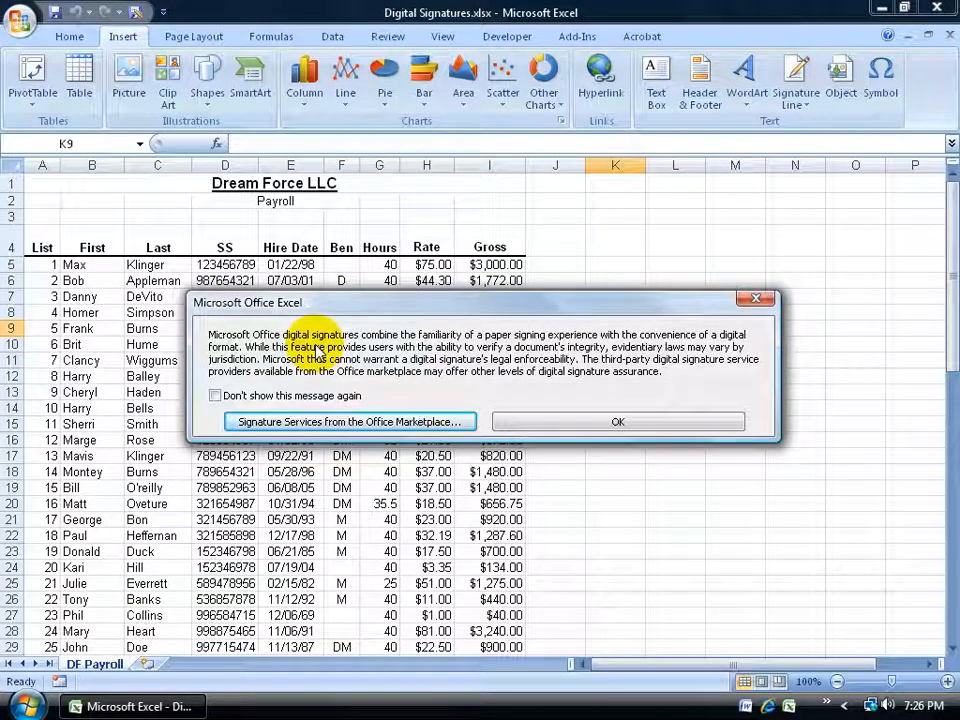
pyautogui.moveTo(470, 345)
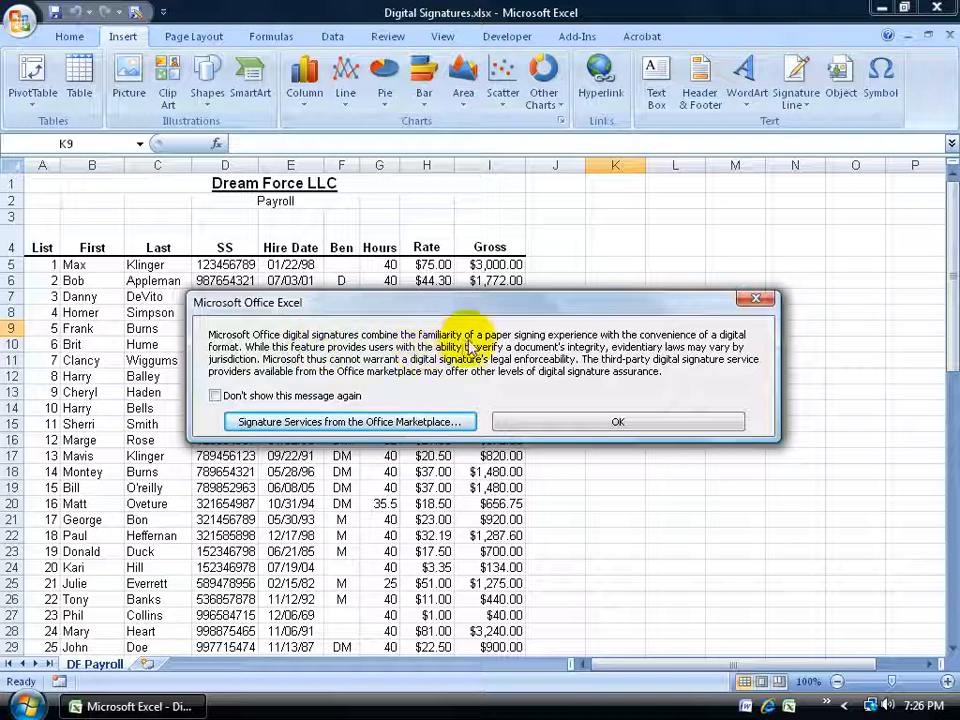
pyautogui.moveTo(335, 358)
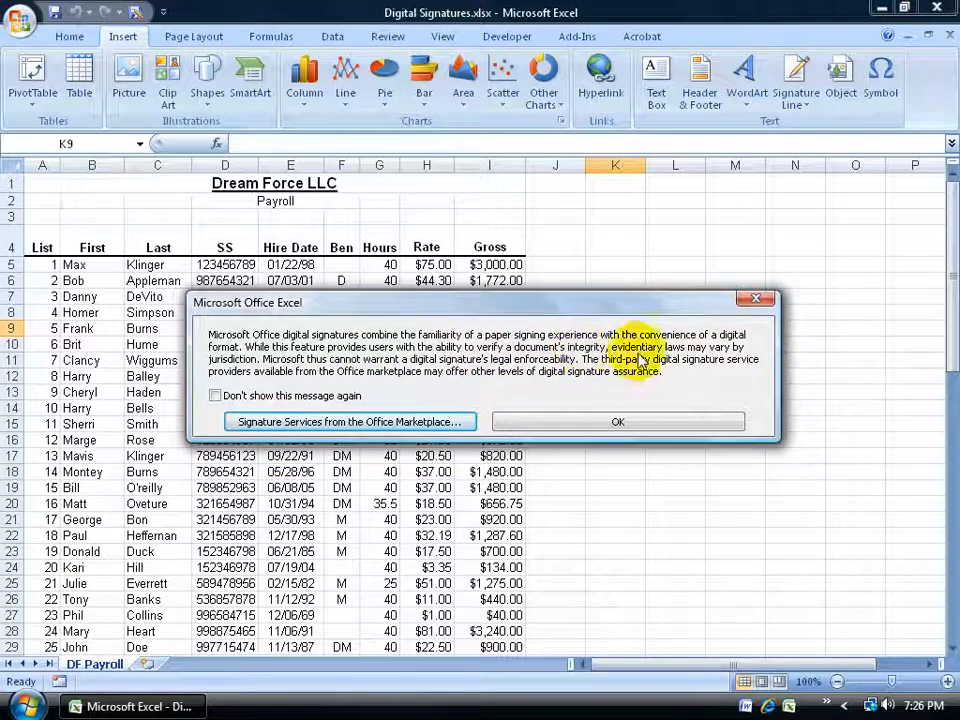
pyautogui.moveTo(550, 372)
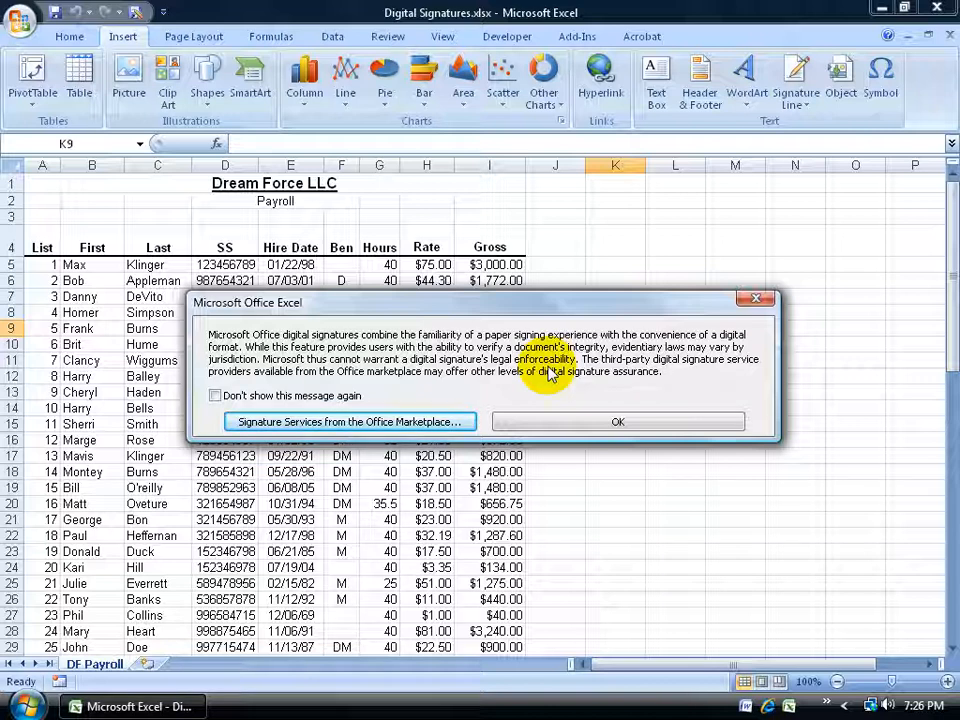
pyautogui.moveTo(620, 385)
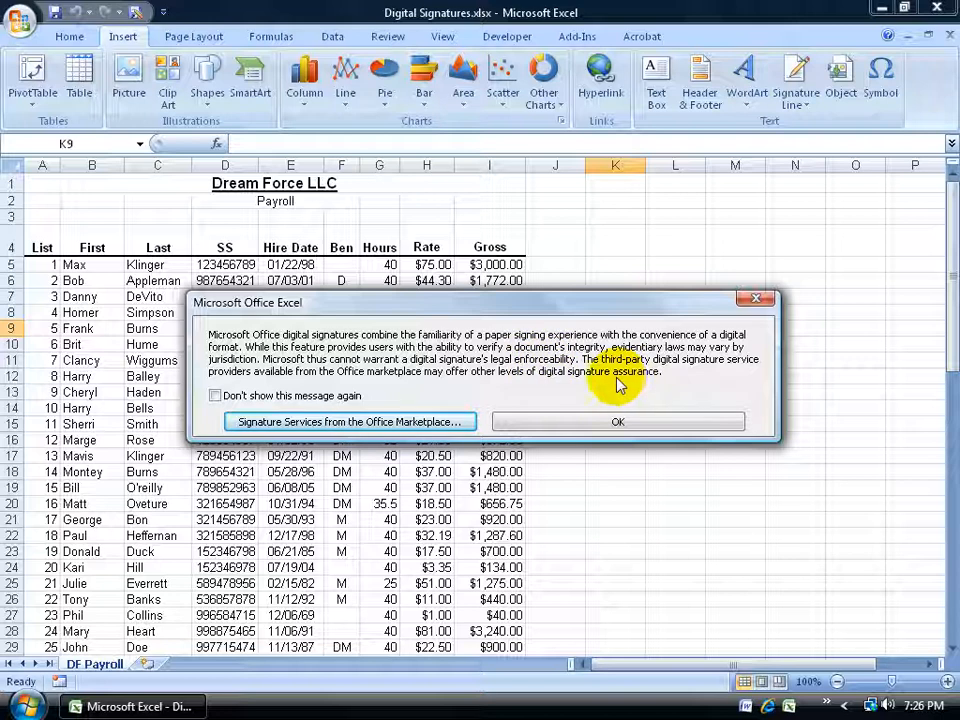
pyautogui.moveTo(415, 410)
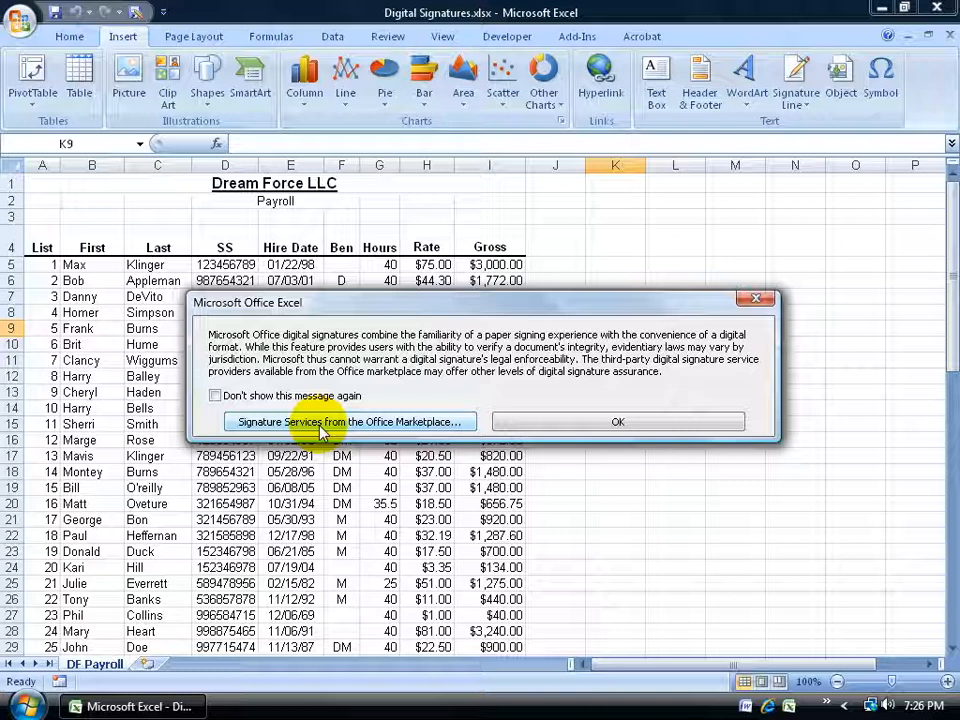
pyautogui.moveTo(580, 412)
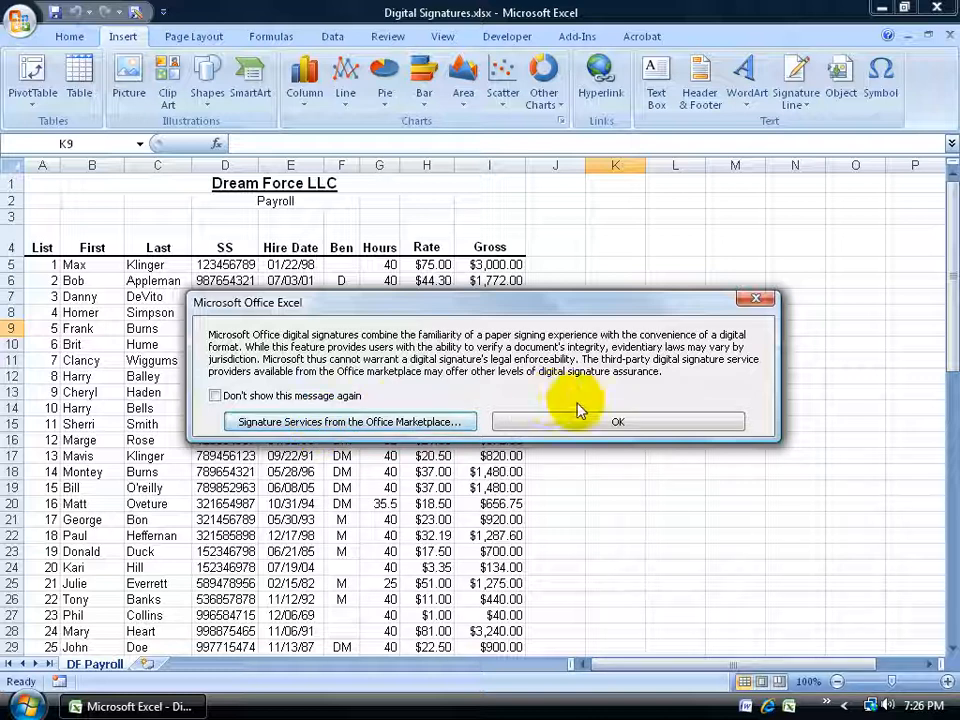
pyautogui.moveTo(578, 425)
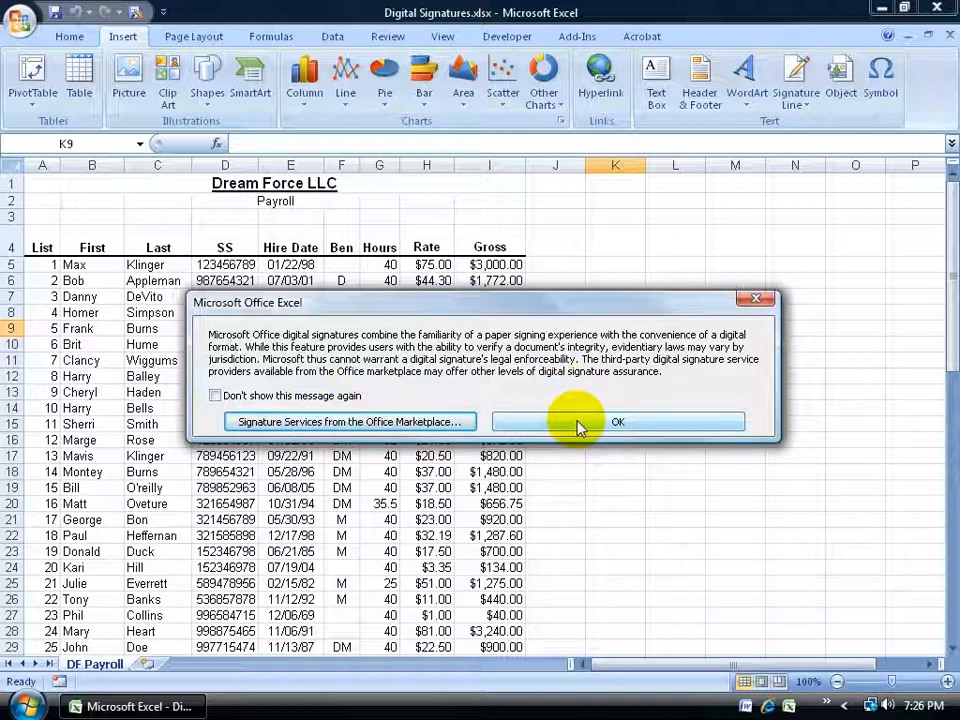
# Acknowledge the signature notice and select 'Create your own digital ID'.
pyautogui.click(617, 421)
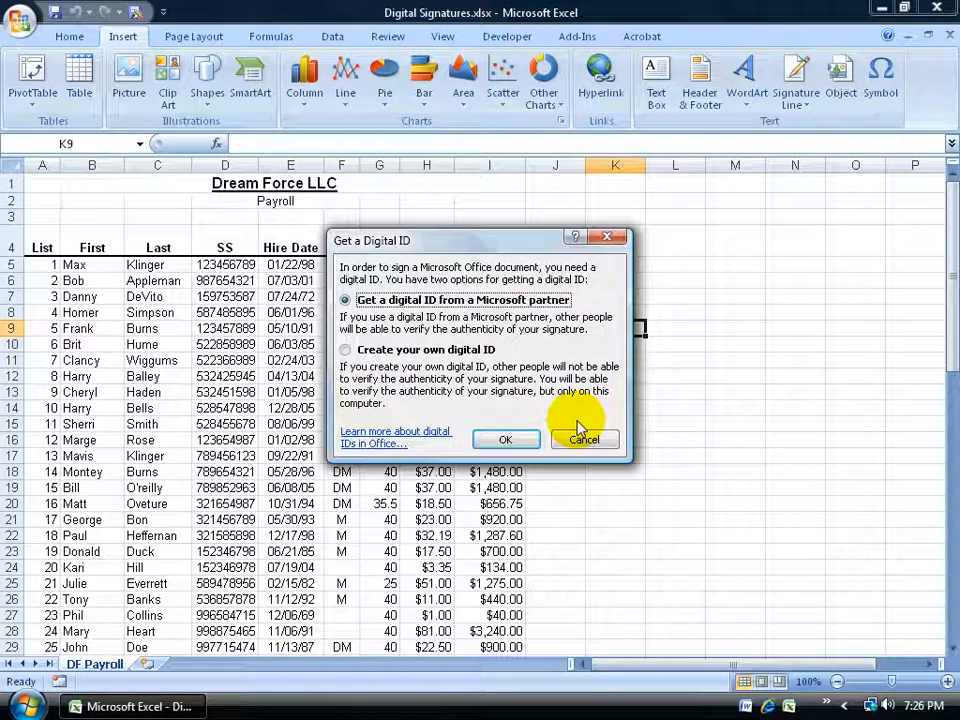
pyautogui.moveTo(455, 322)
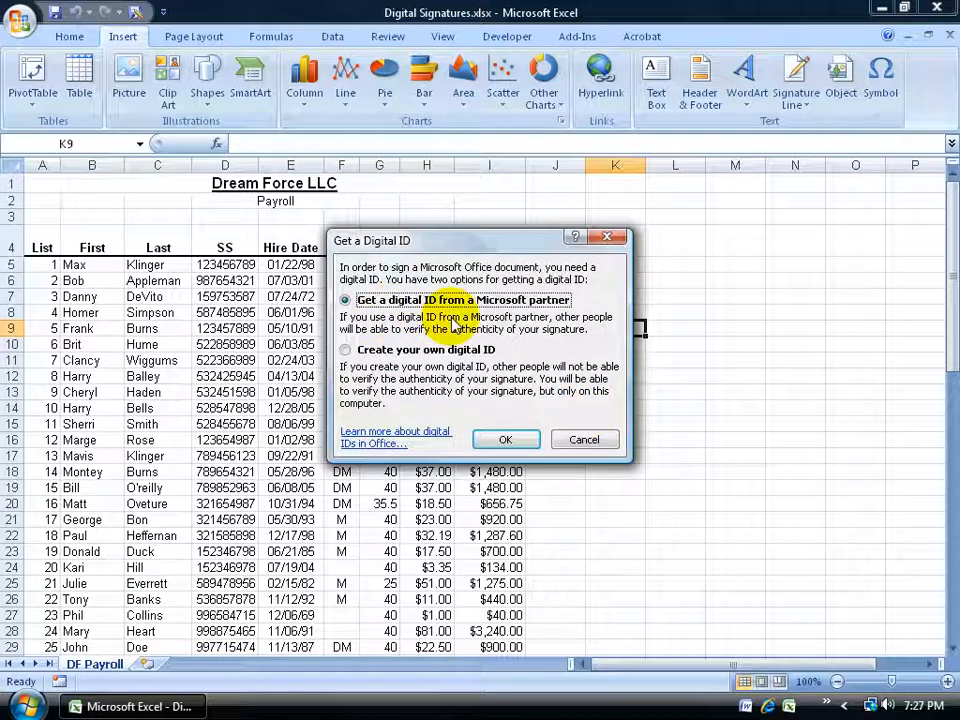
pyautogui.moveTo(550, 328)
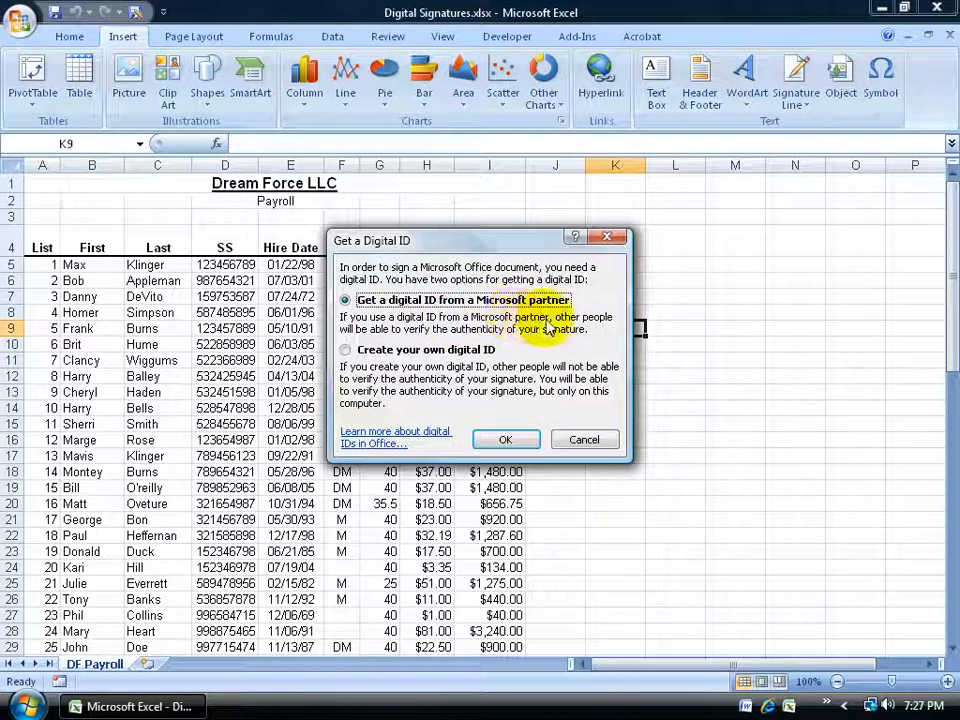
pyautogui.click(345, 349)
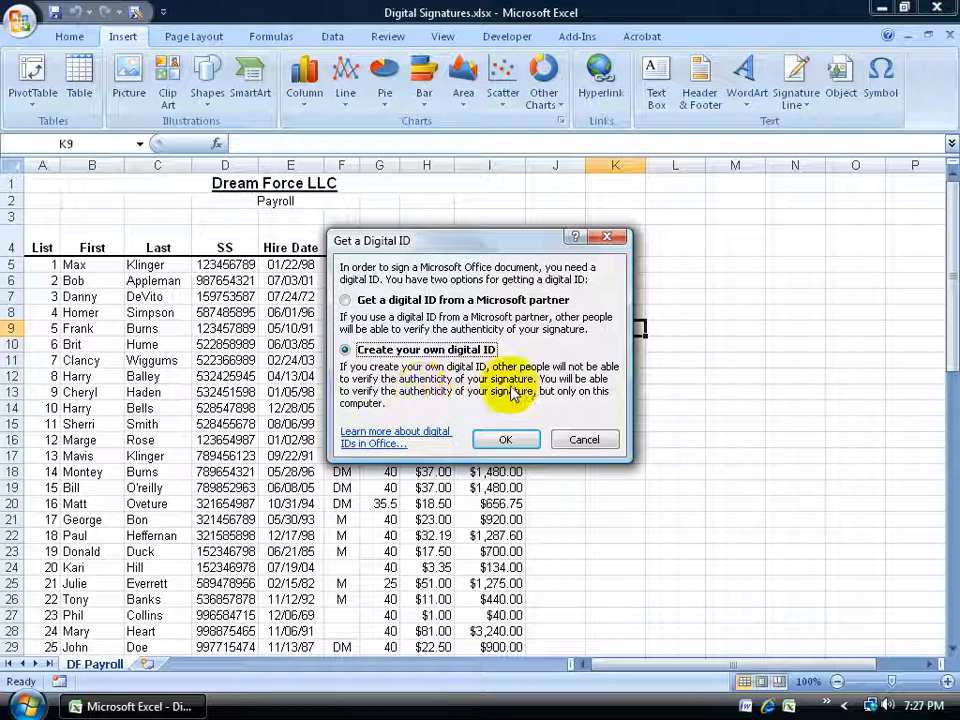
pyautogui.moveTo(450, 415)
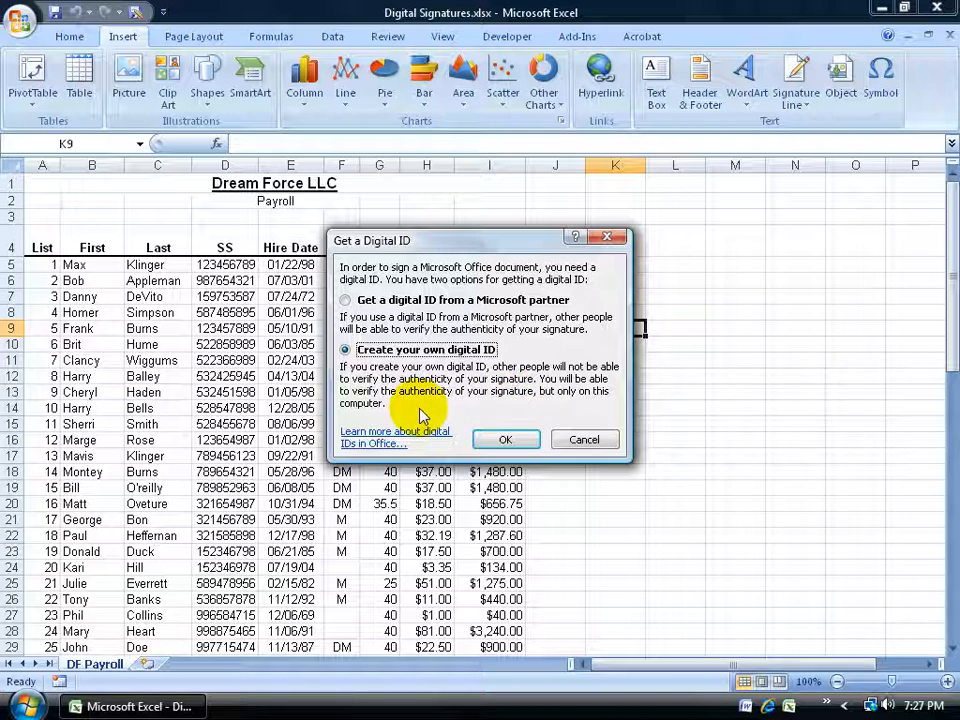
pyautogui.moveTo(465, 417)
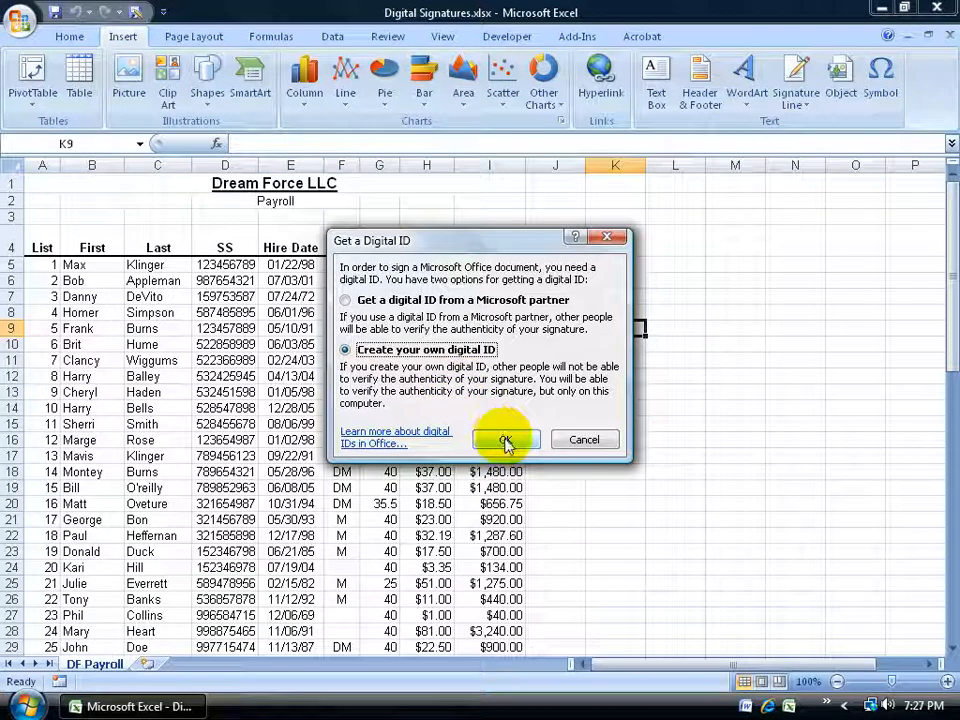
# Create a digital ID for Kirt at Dream Force LLC, located in Utah.
pyautogui.click(504, 440)
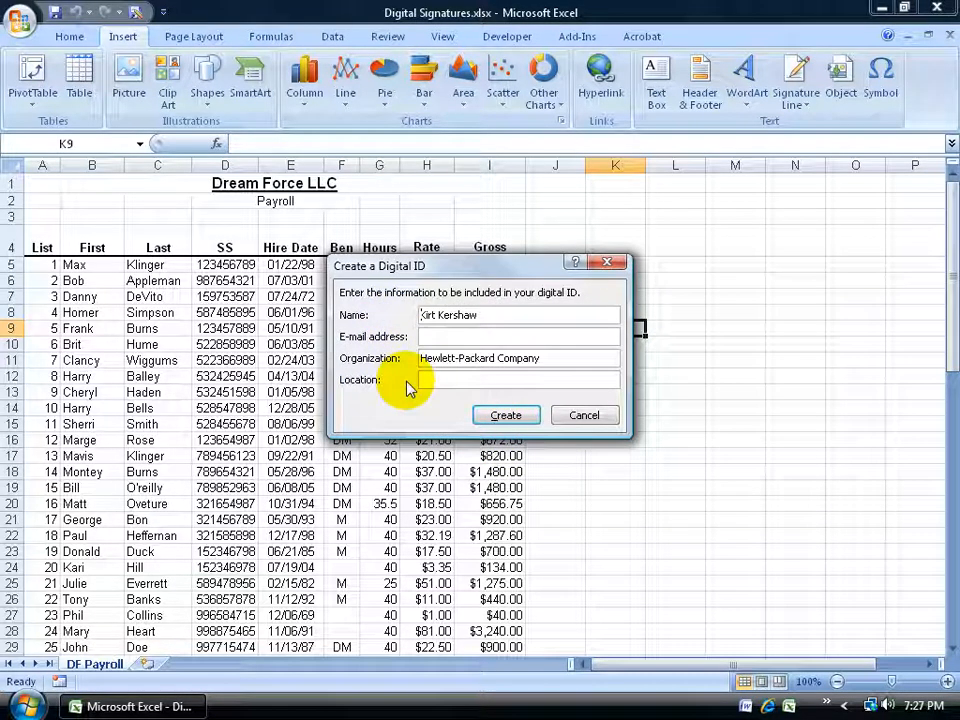
pyautogui.moveTo(417, 410)
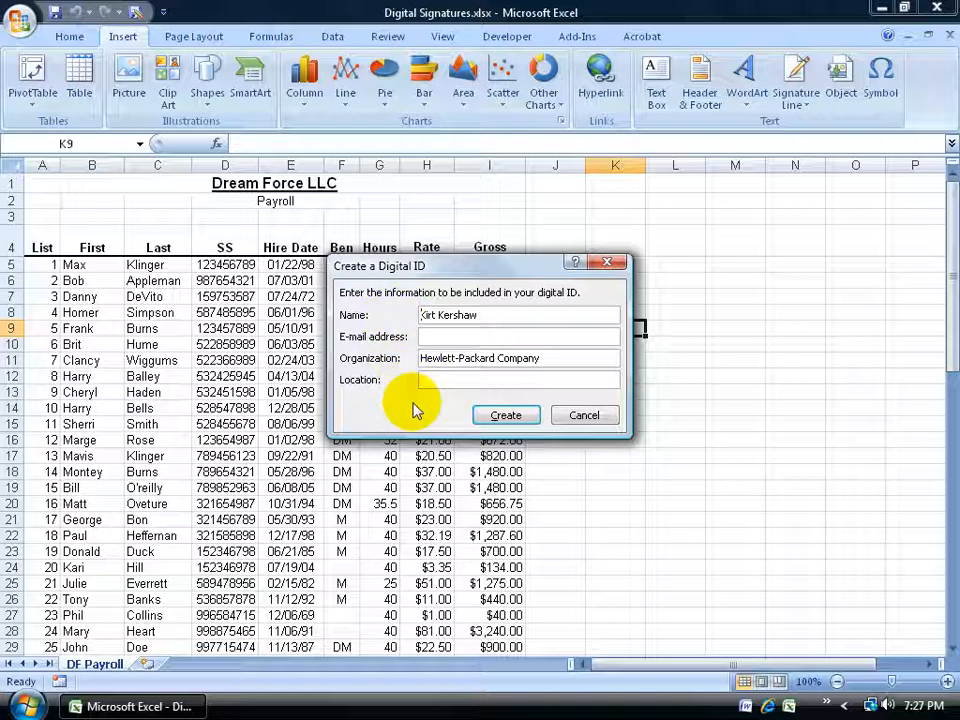
pyautogui.moveTo(425, 350)
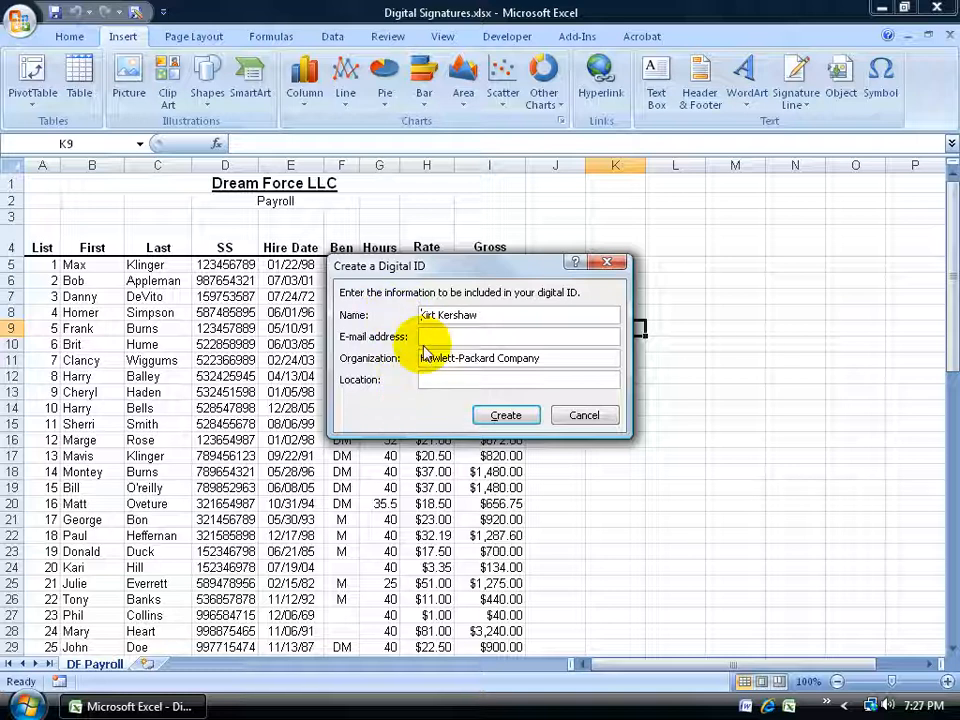
pyautogui.write('Kirt')
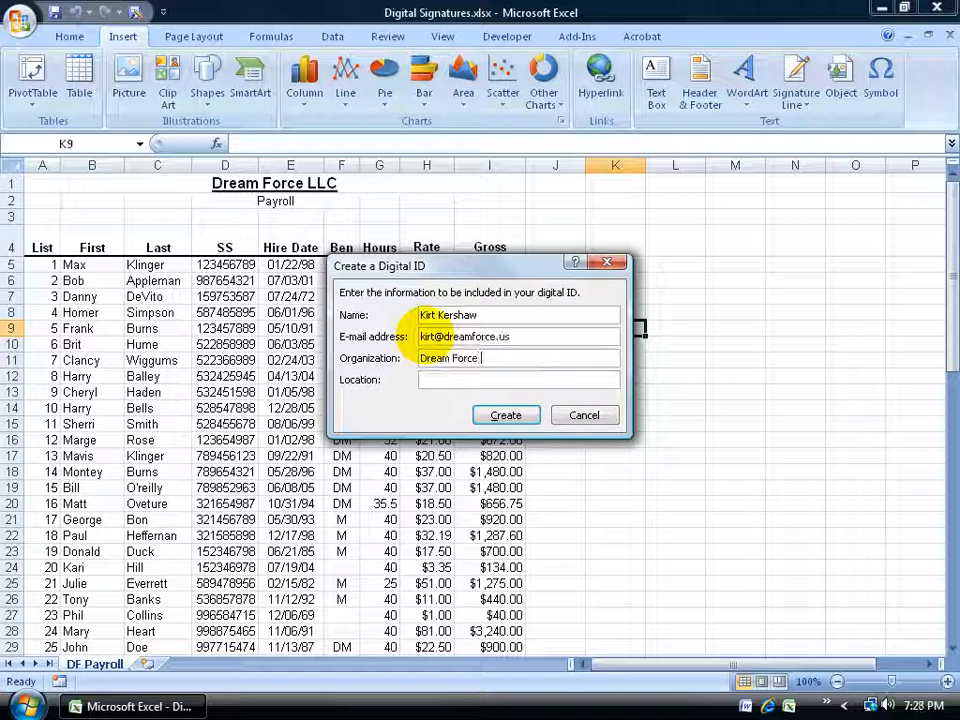
pyautogui.write('Utah')
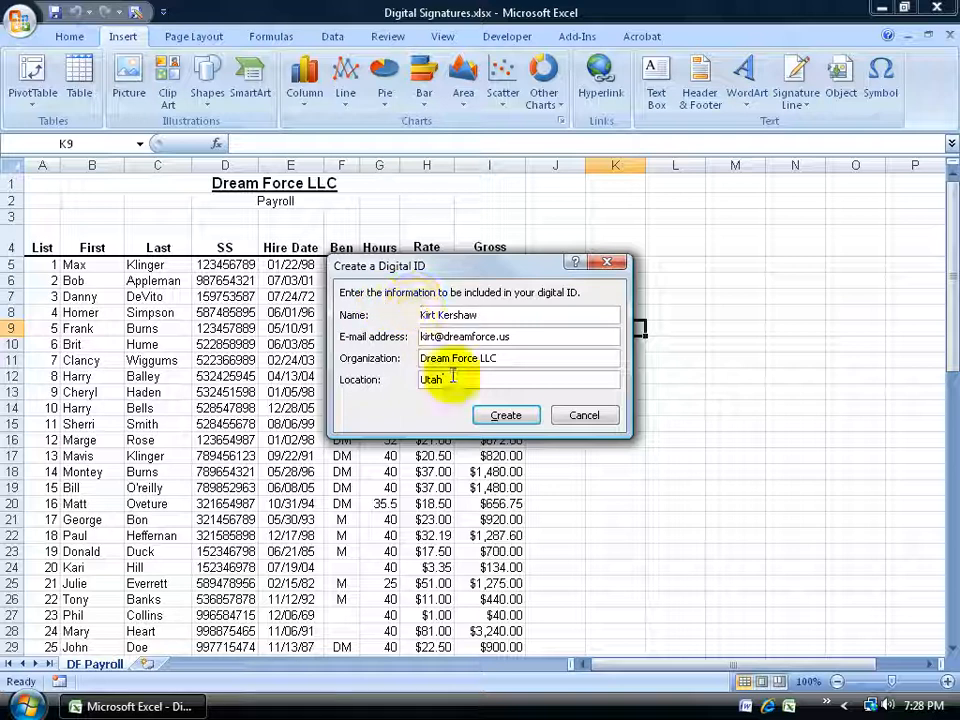
pyautogui.click(505, 415)
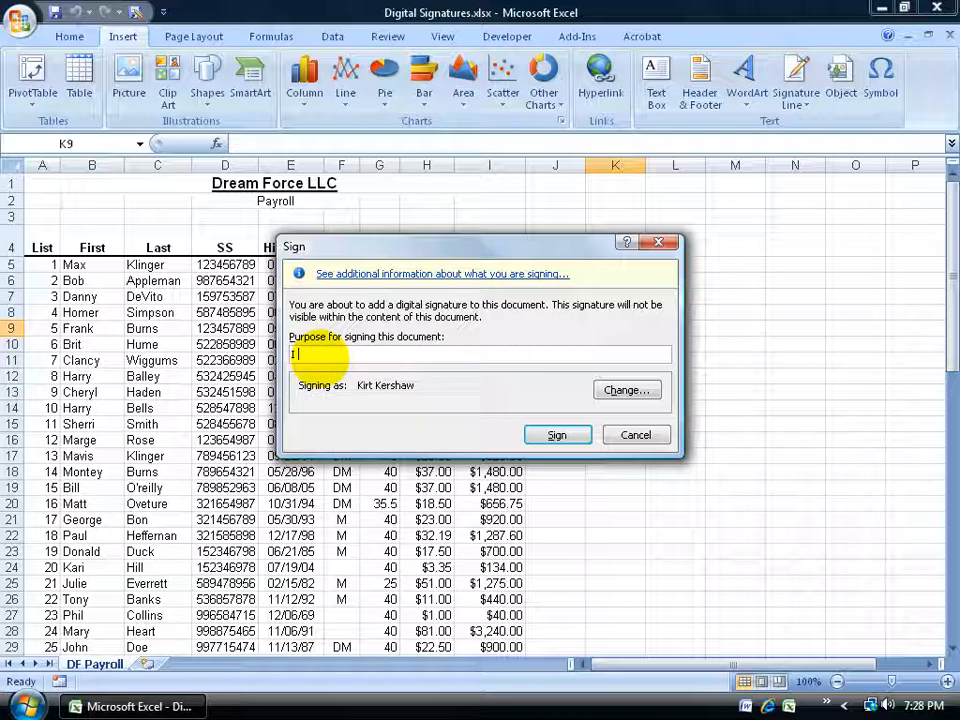
# Sign with the purpose 'I like the changes' and dismiss the confirmation.
pyautogui.write('I like the changes')
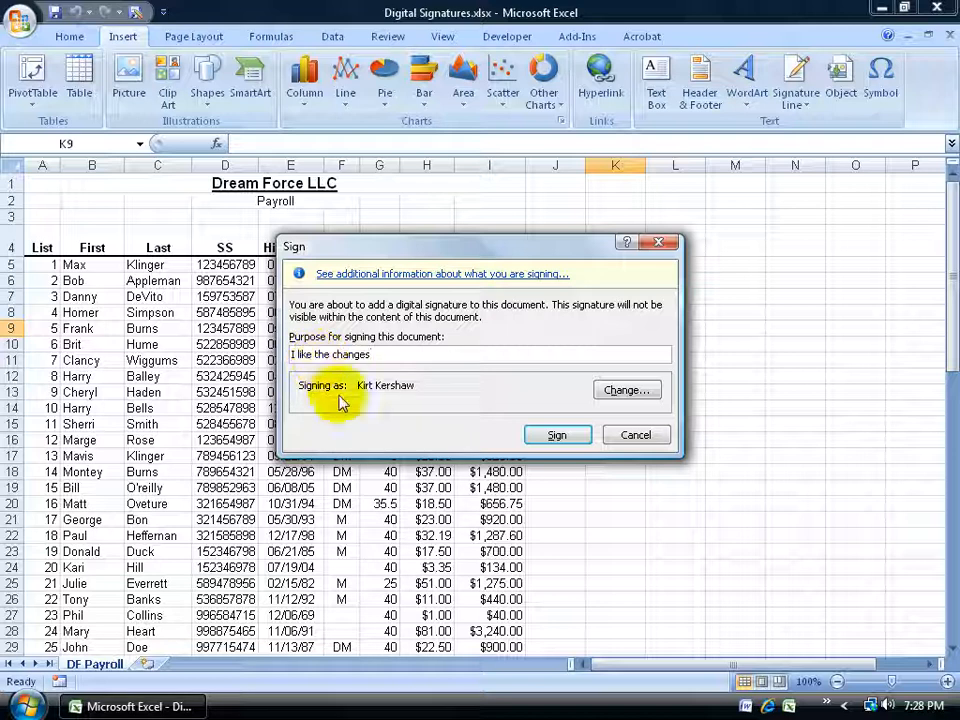
pyautogui.click(557, 434)
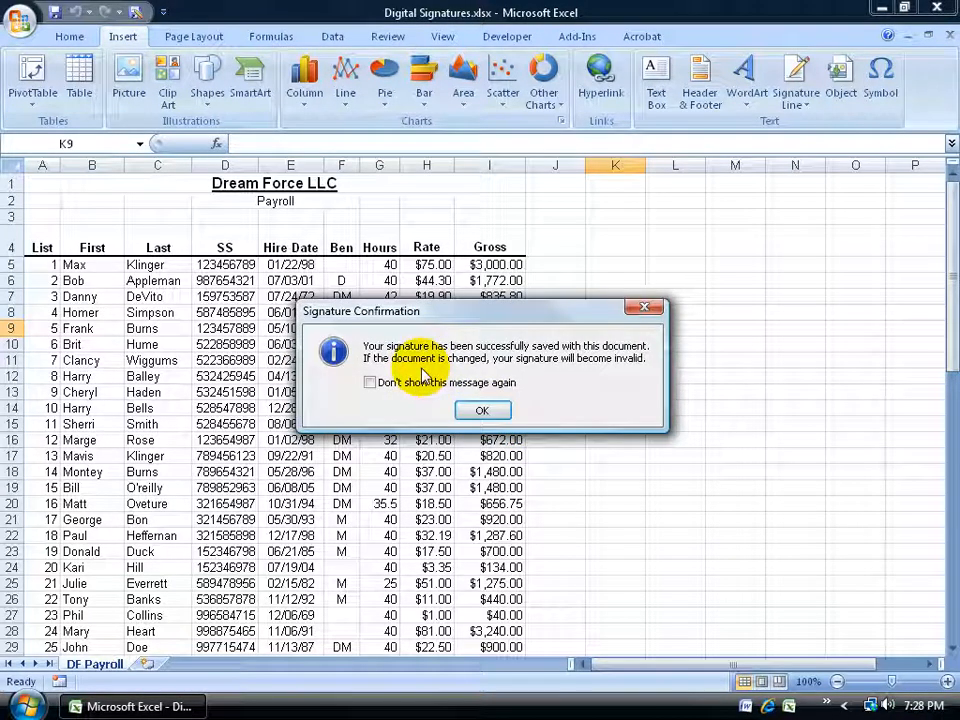
pyautogui.click(482, 410)
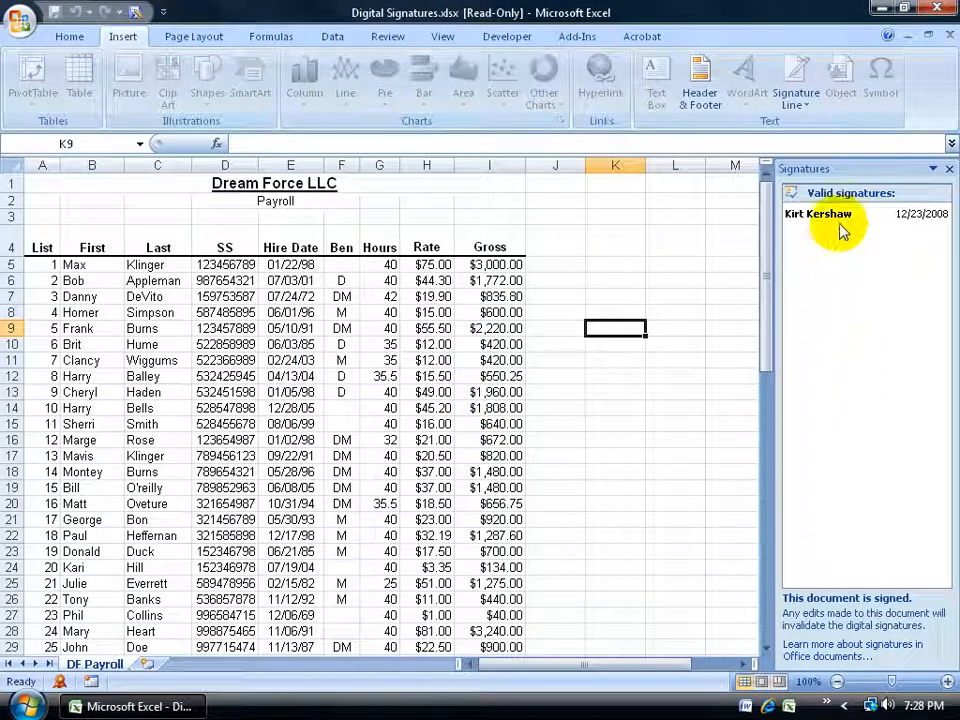
pyautogui.moveTo(65, 695)
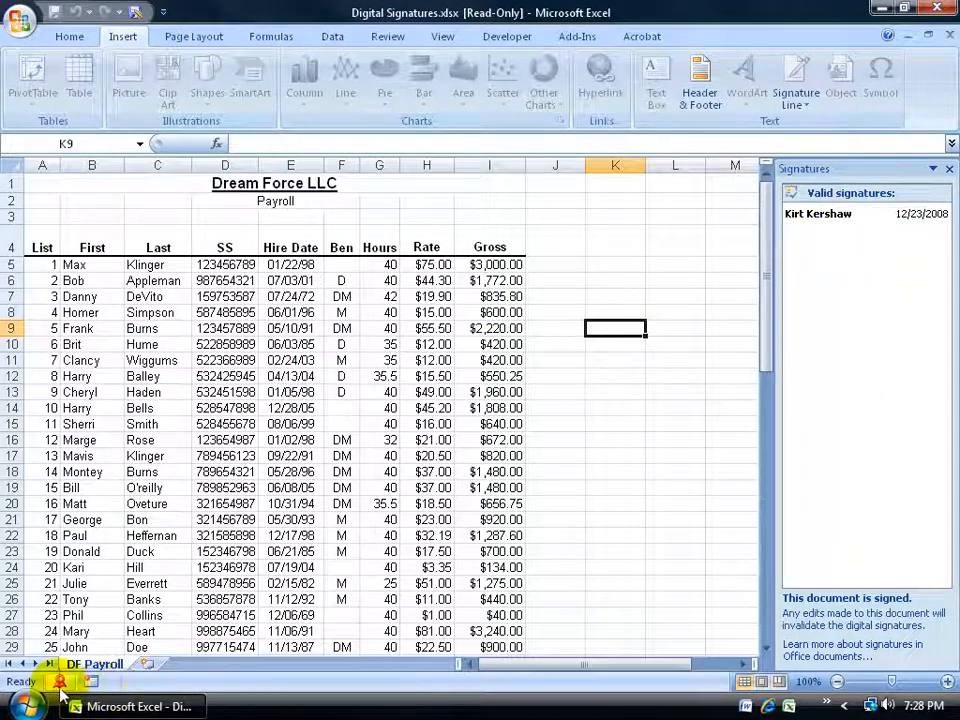
pyautogui.moveTo(62, 681)
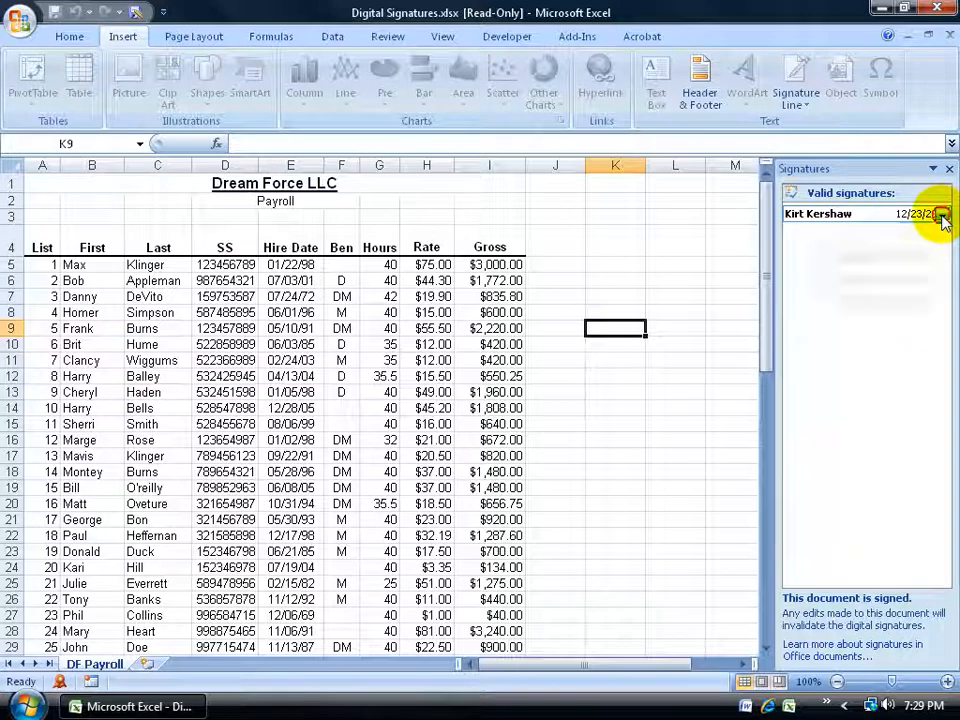
pyautogui.click(940, 214)
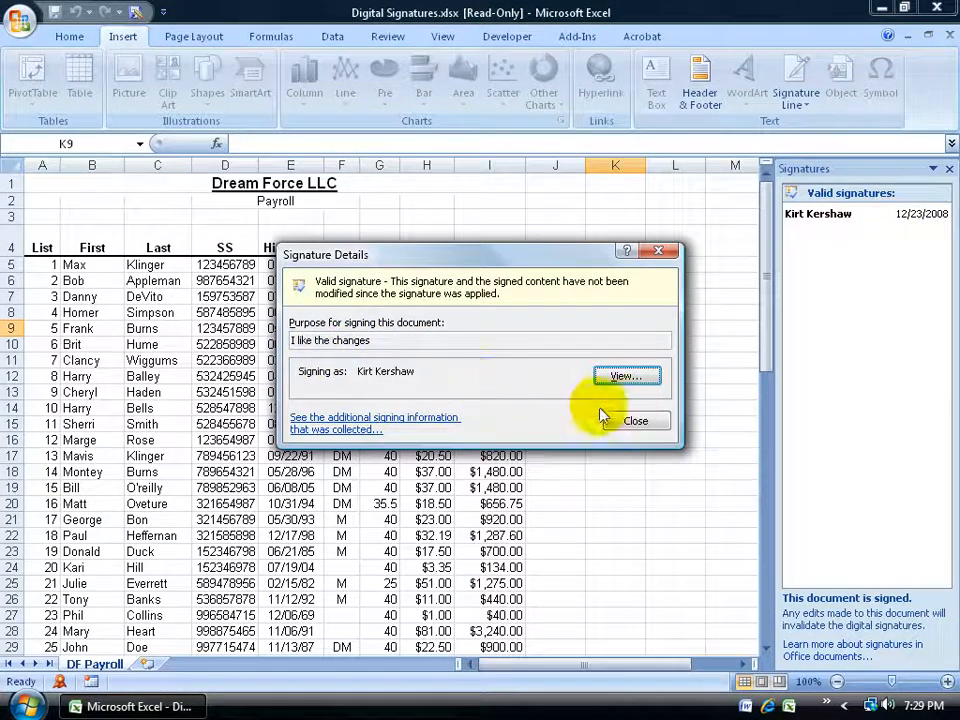
pyautogui.click(635, 420)
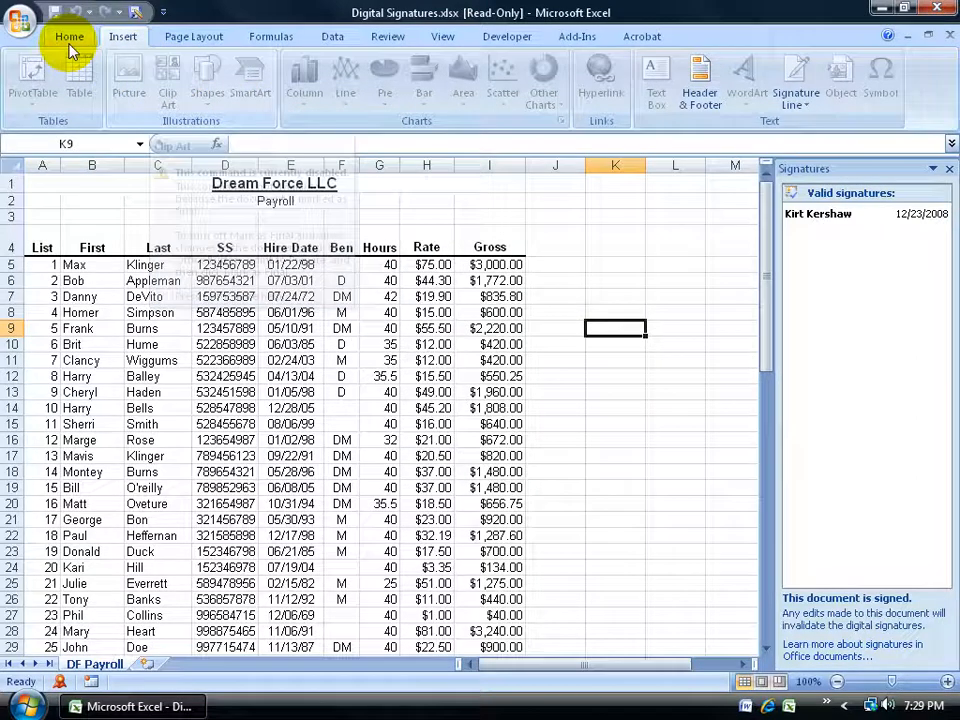
# Confirm Home formatting commands are unavailable on the signed sheet, selecting cells E7:J16.
pyautogui.click(69, 36)
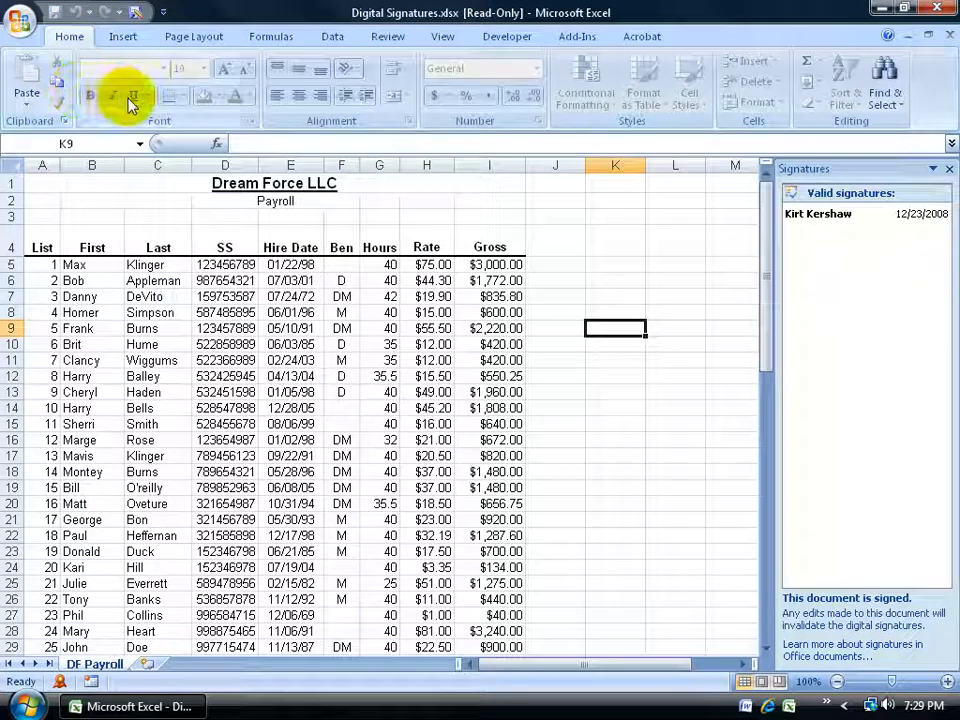
pyautogui.moveTo(475, 97)
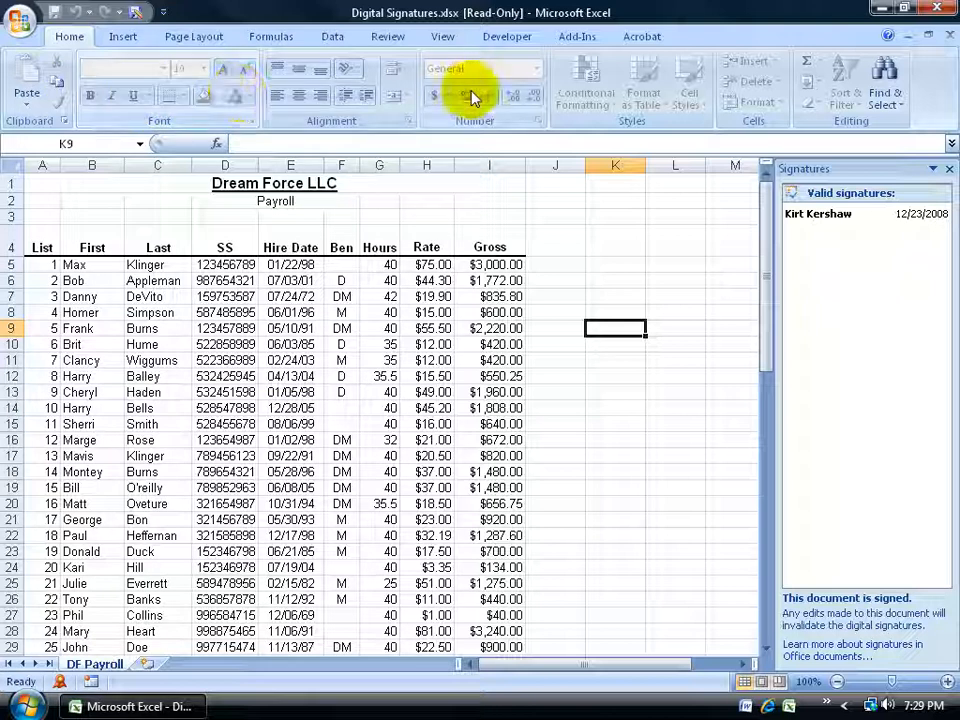
pyautogui.click(378, 296)
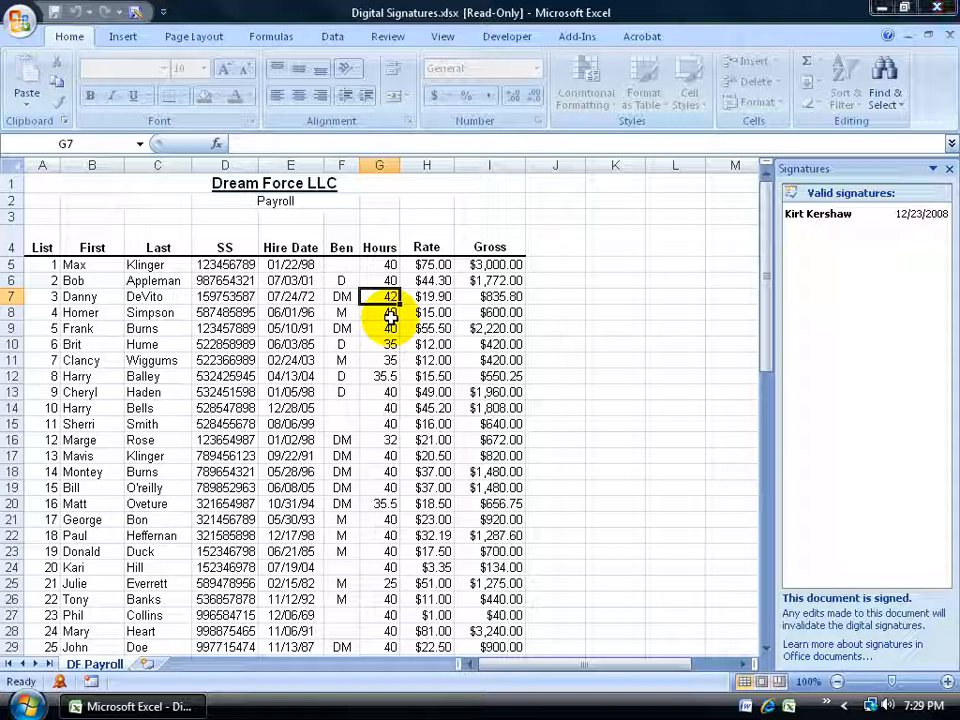
pyautogui.moveTo(290, 296); pyautogui.dragTo(555, 440)
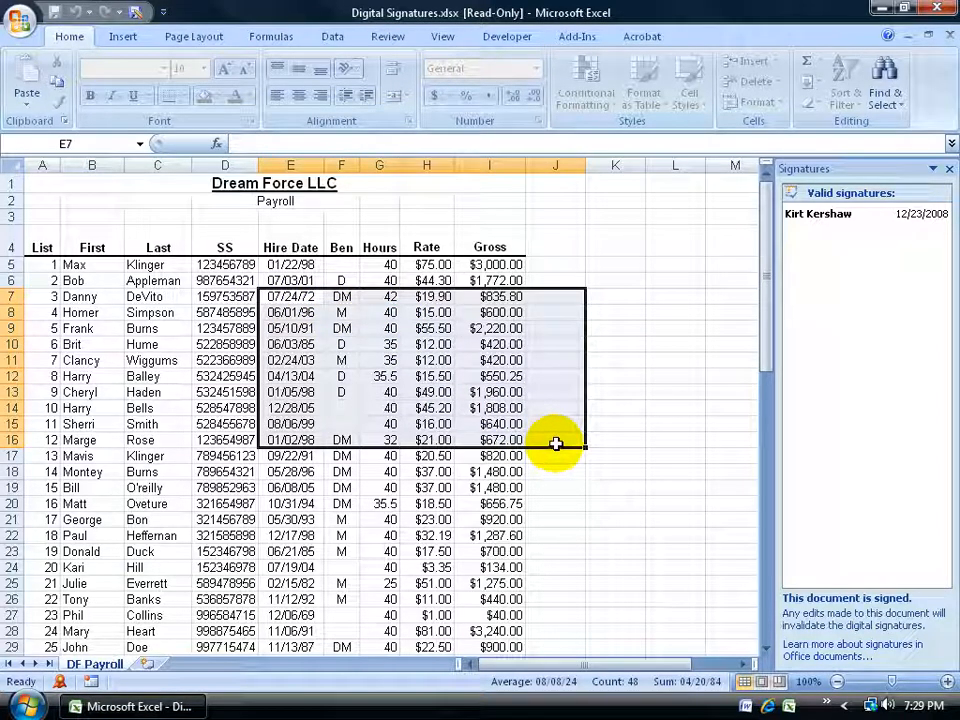
pyautogui.click(675, 328)
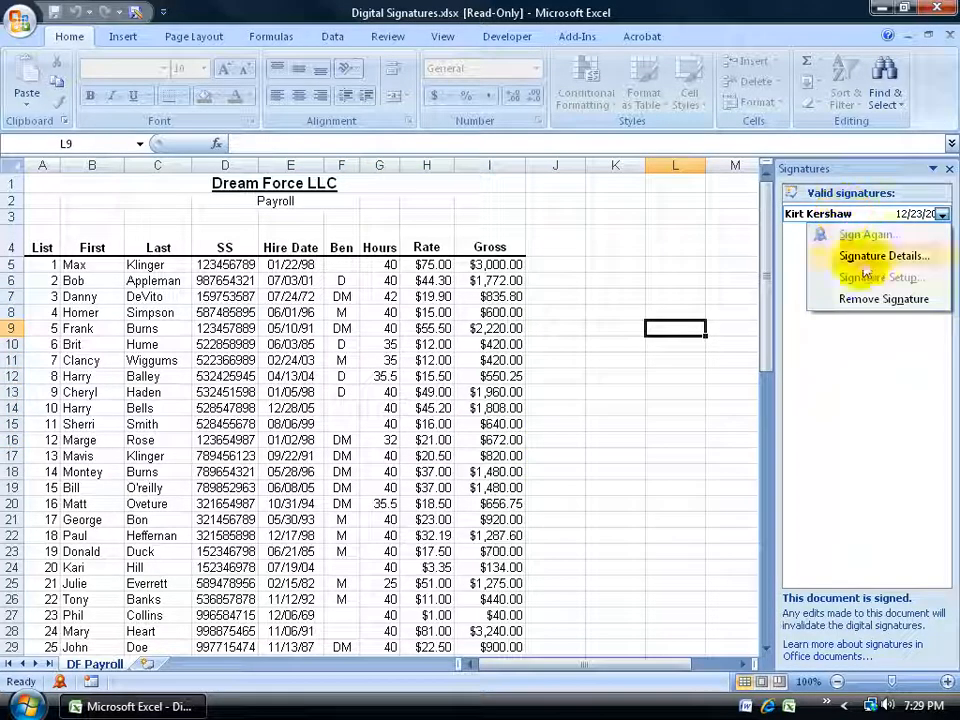
# Permanently remove the signature and close the Signatures pane.
pyautogui.click(883, 299)
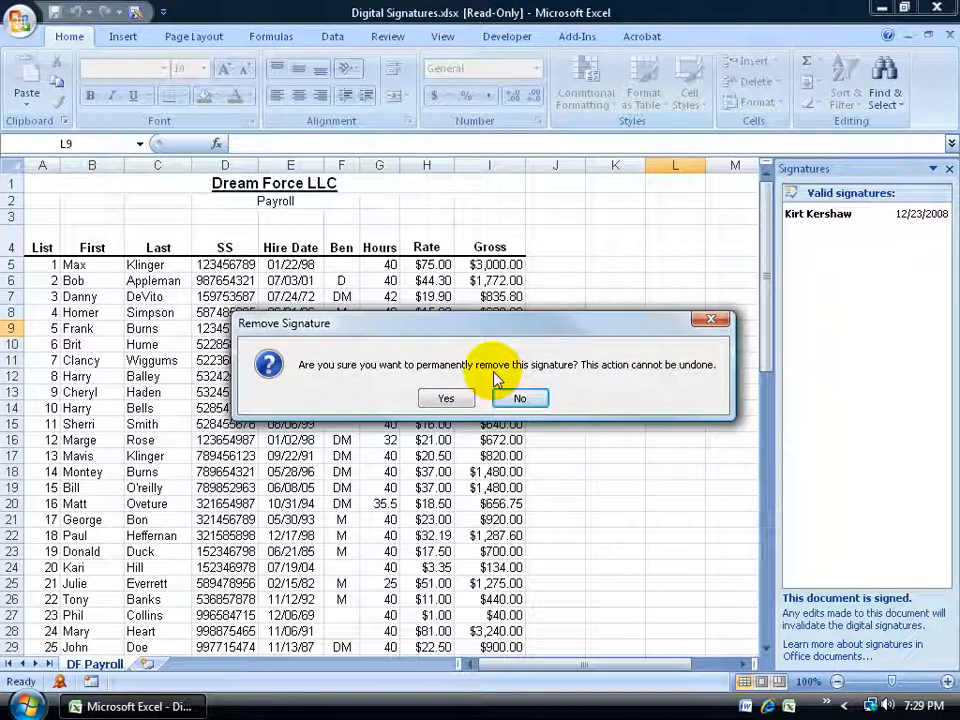
pyautogui.click(446, 398)
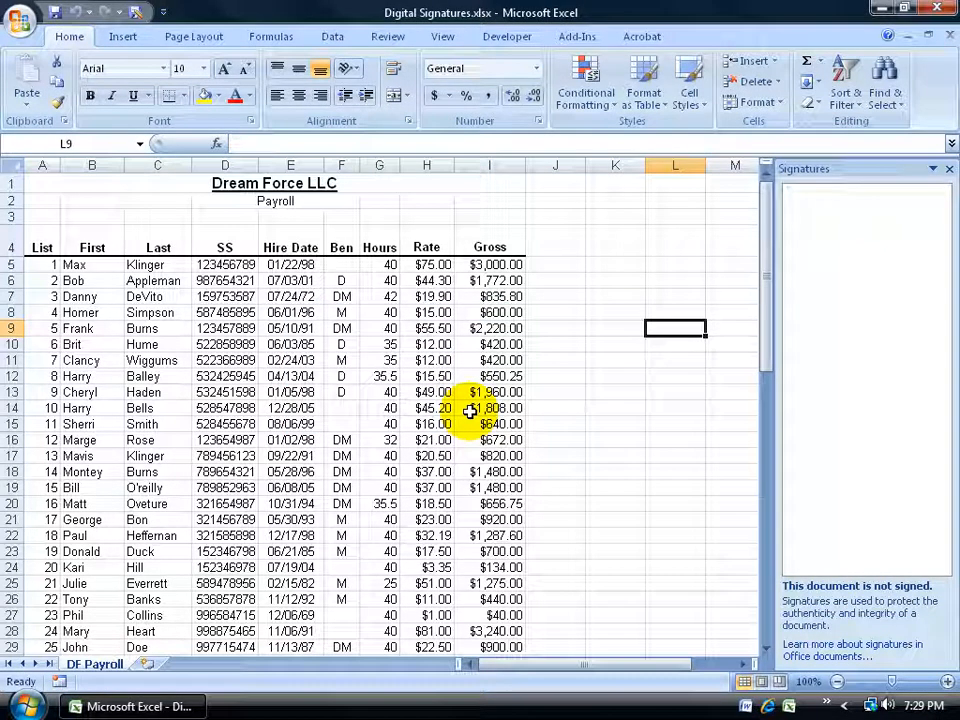
pyautogui.moveTo(595, 254)
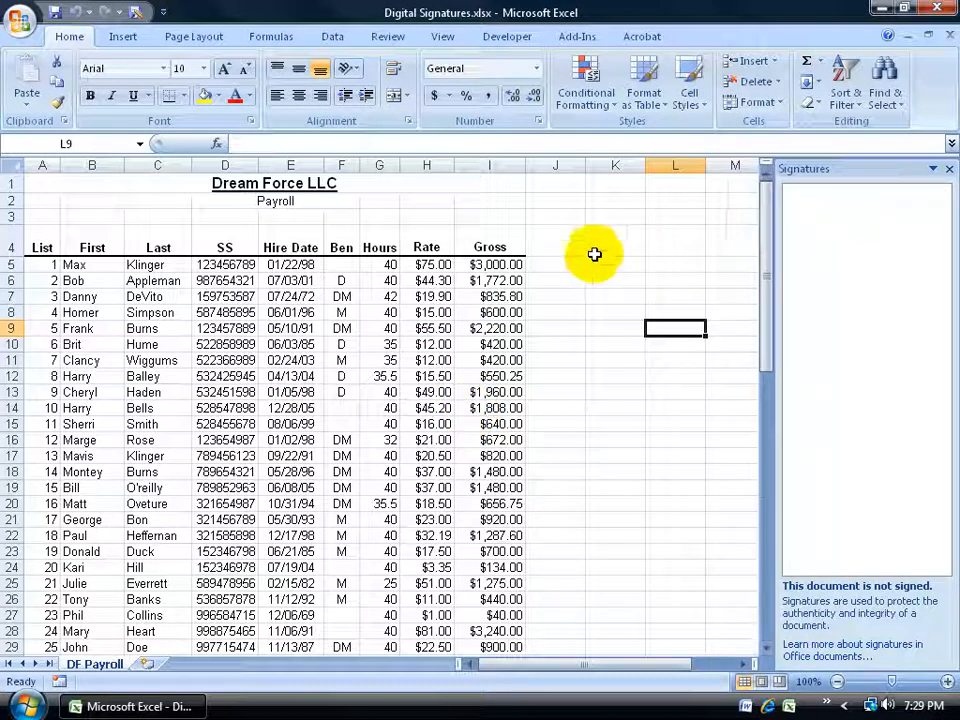
pyautogui.moveTo(855, 215)
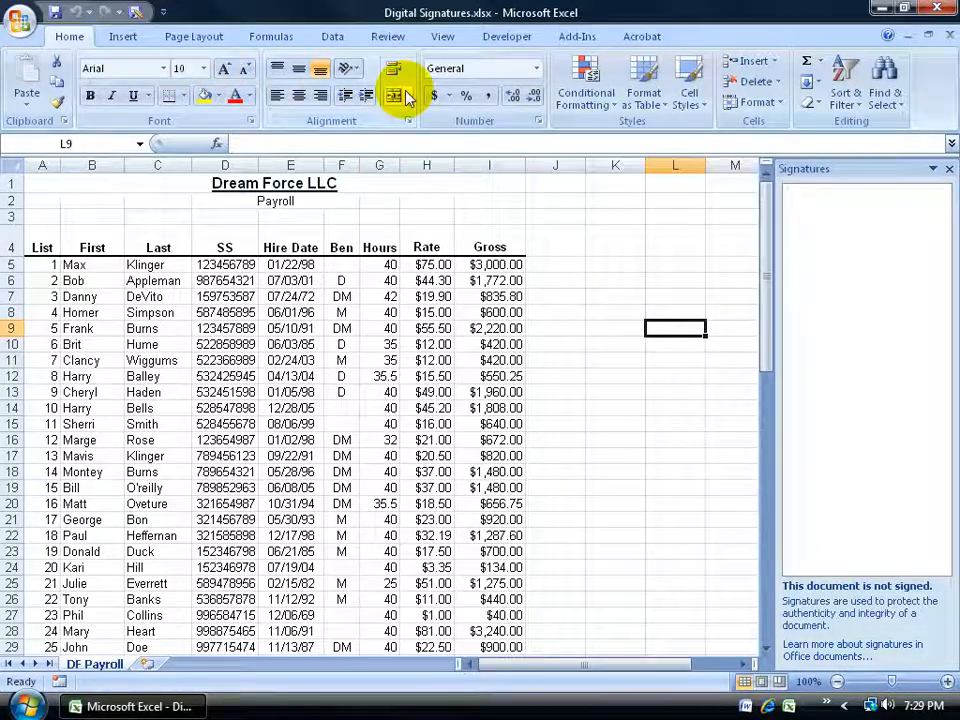
pyautogui.click(379, 296)
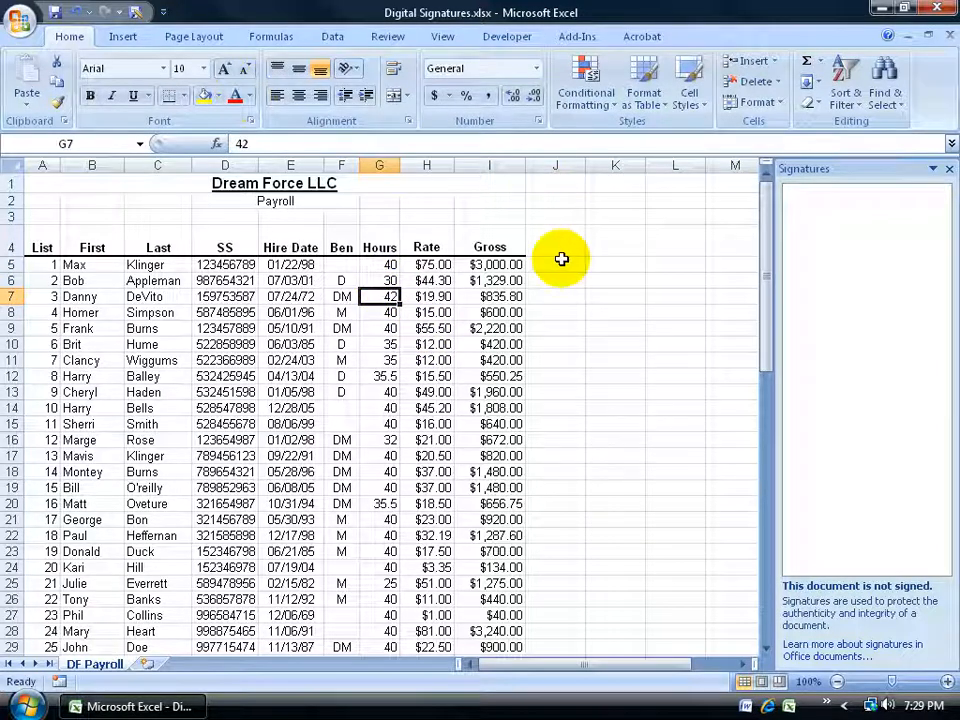
pyautogui.moveTo(875, 210)
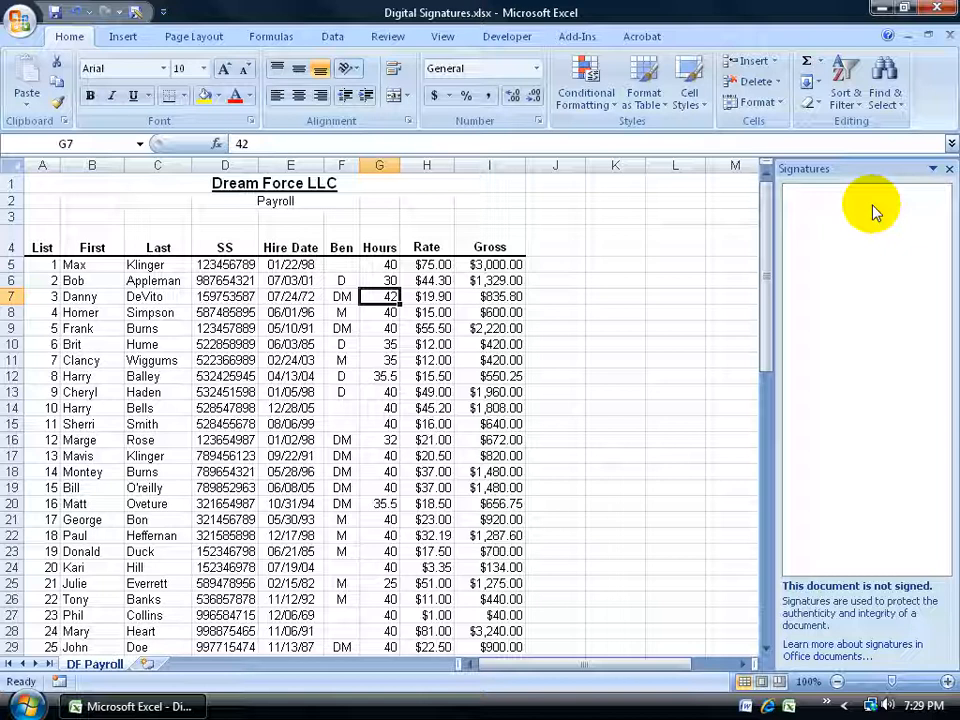
pyautogui.moveTo(807, 218)
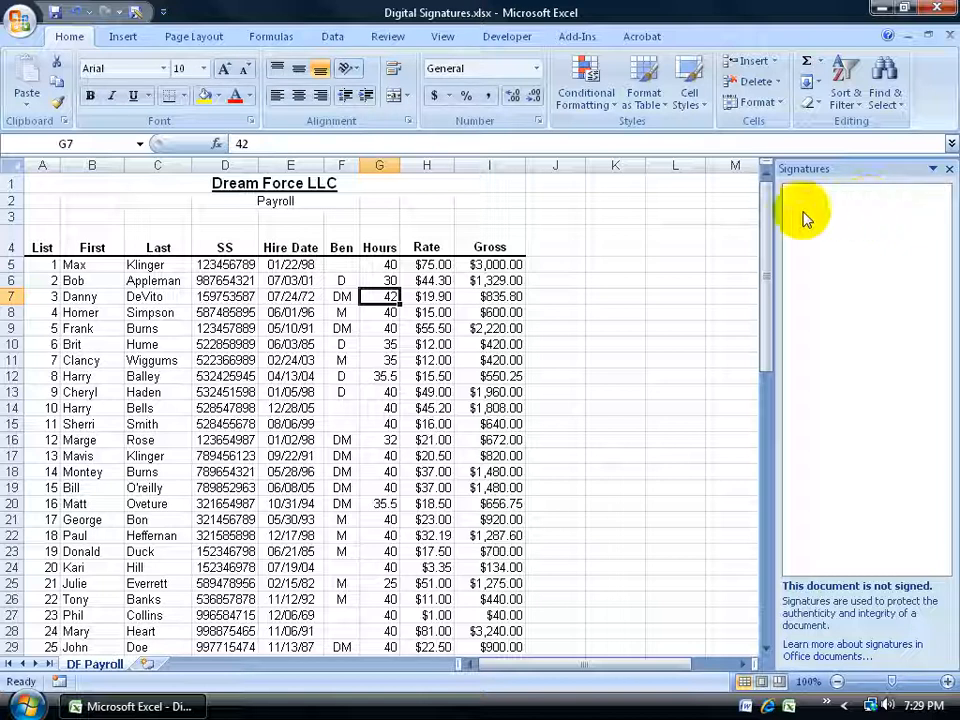
pyautogui.moveTo(507, 210)
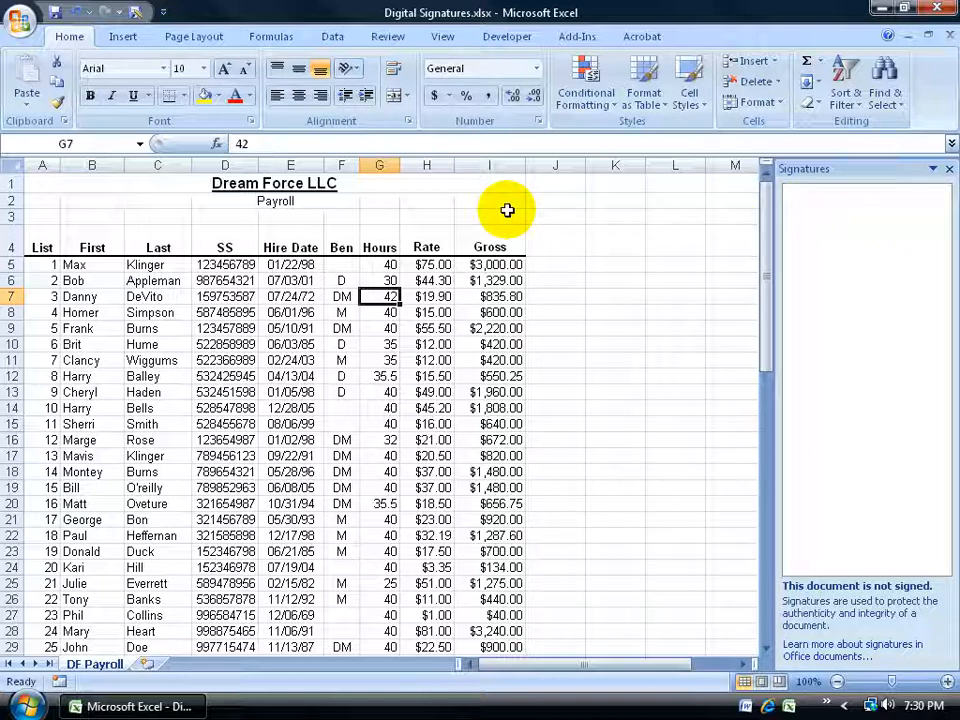
pyautogui.moveTo(905, 200)
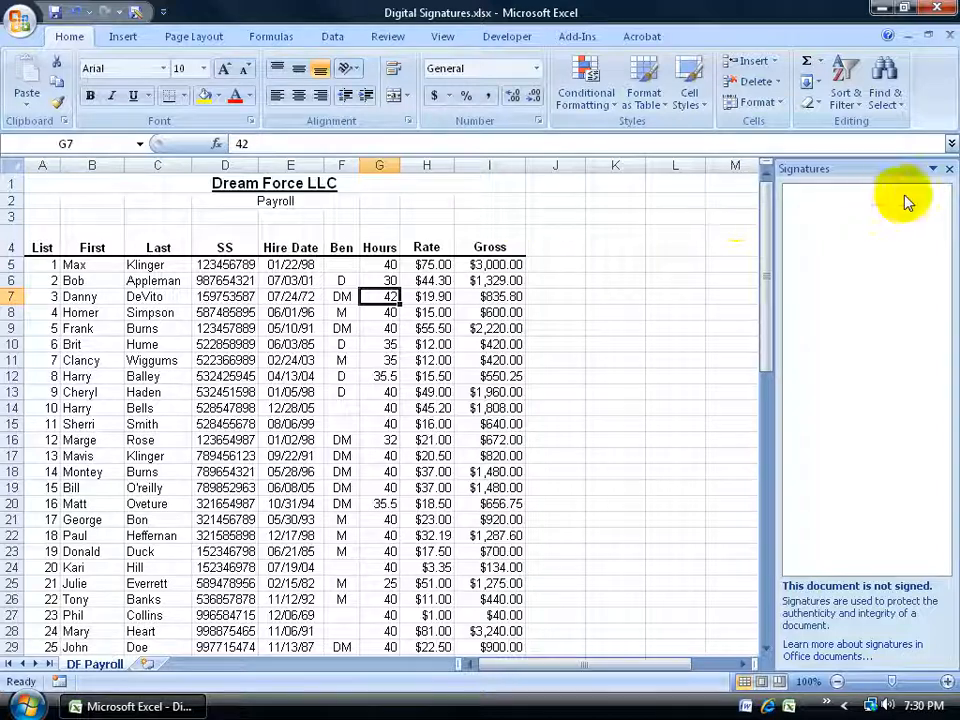
pyautogui.click(948, 168)
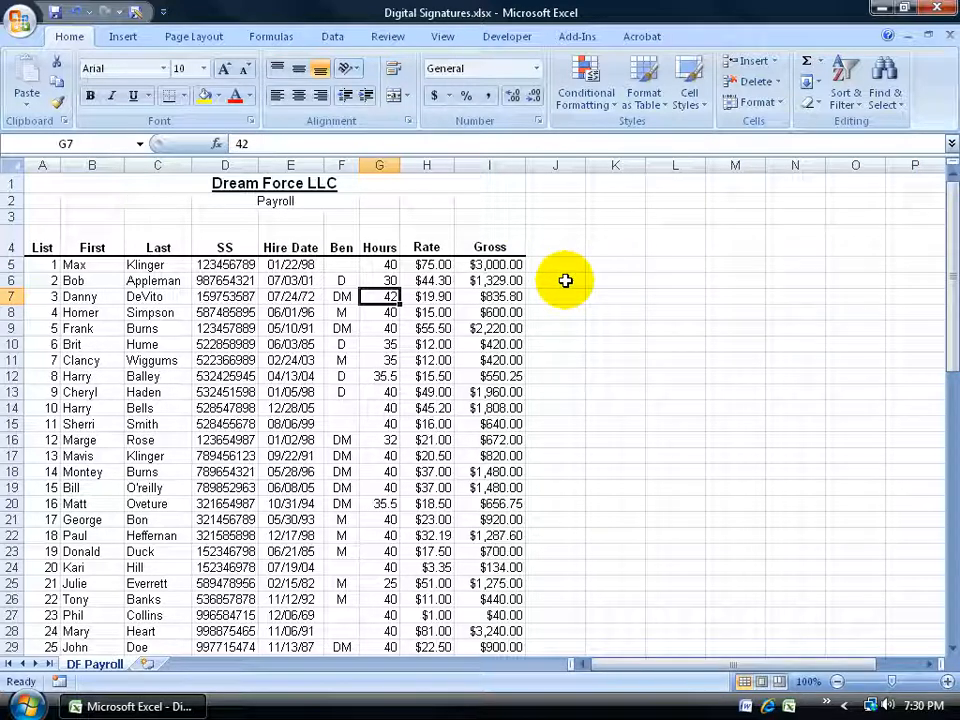
# Sign the workbook again with purpose 'I like what I see' and acknowledge the confirmation.
pyautogui.click(20, 18)
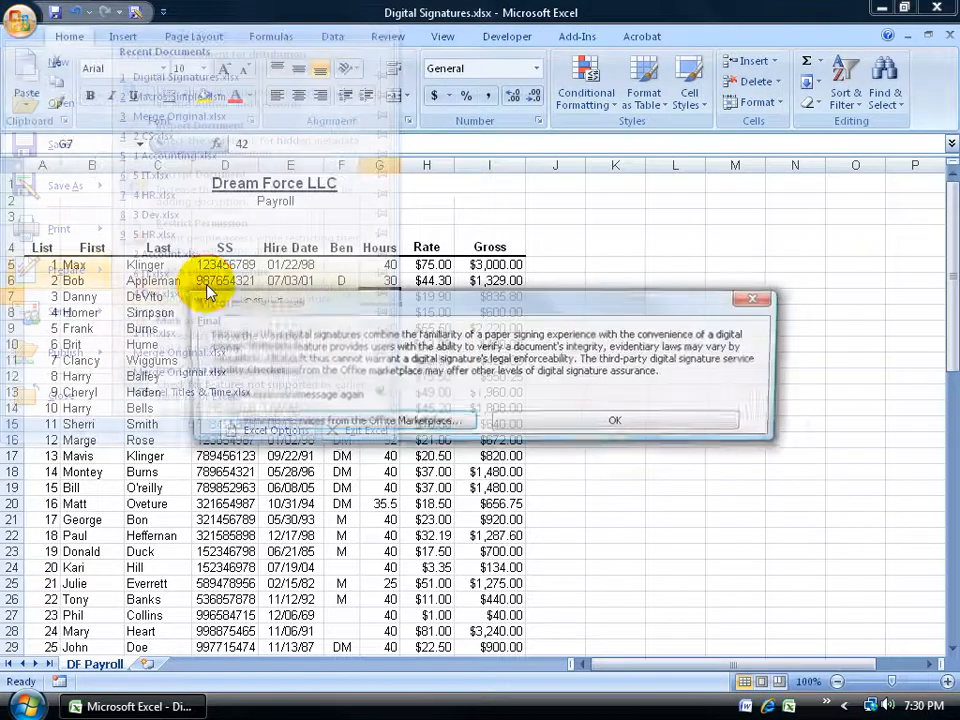
pyautogui.click(614, 420)
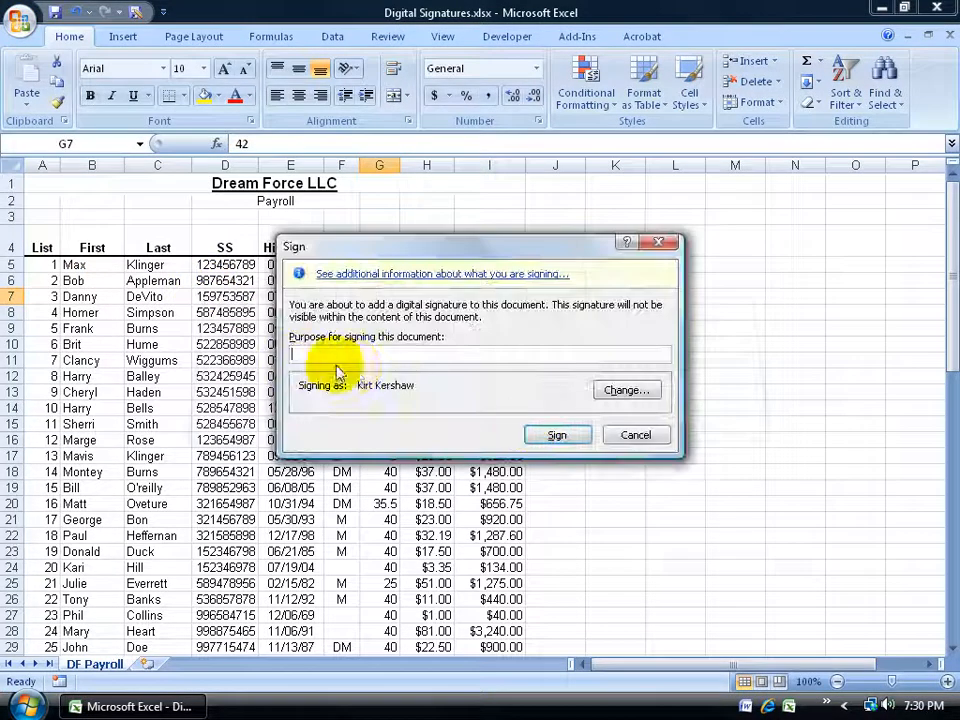
pyautogui.moveTo(420, 388)
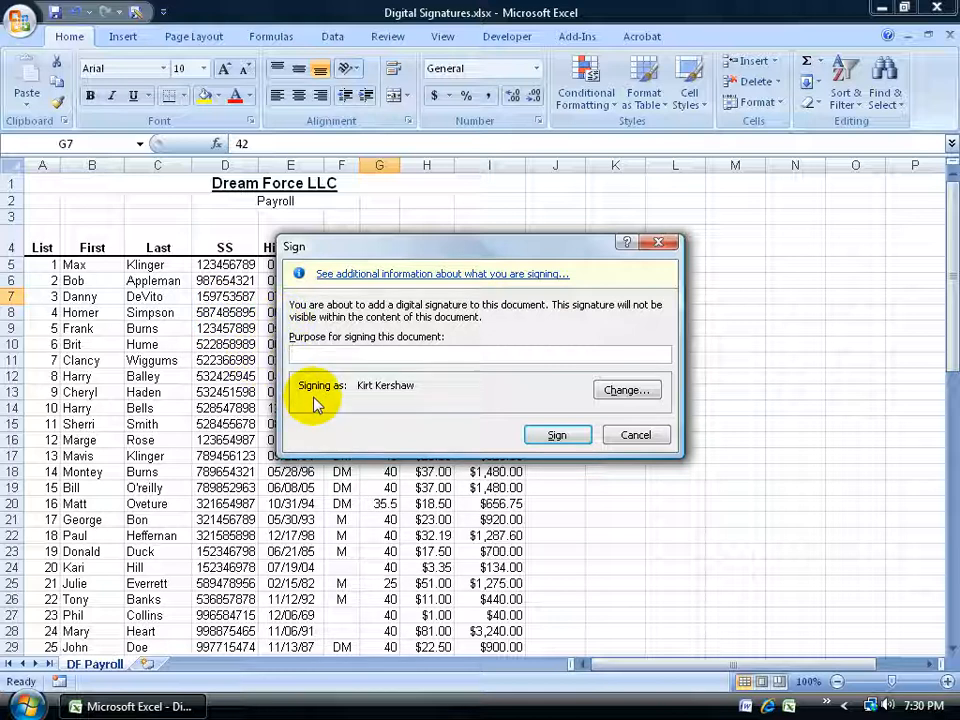
pyautogui.click(480, 354)
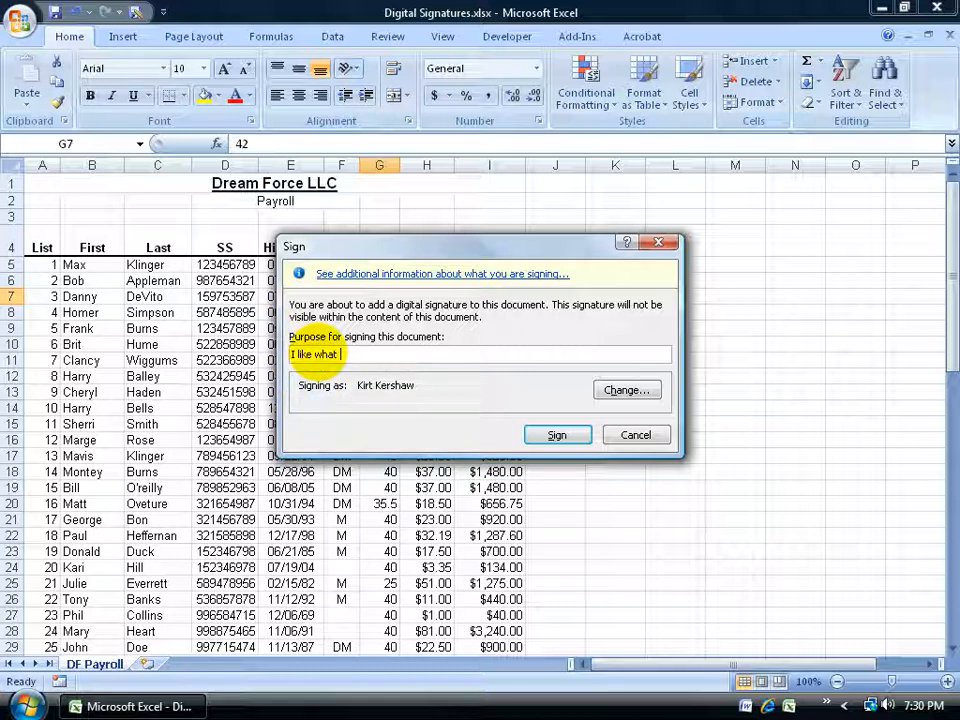
pyautogui.write('see')
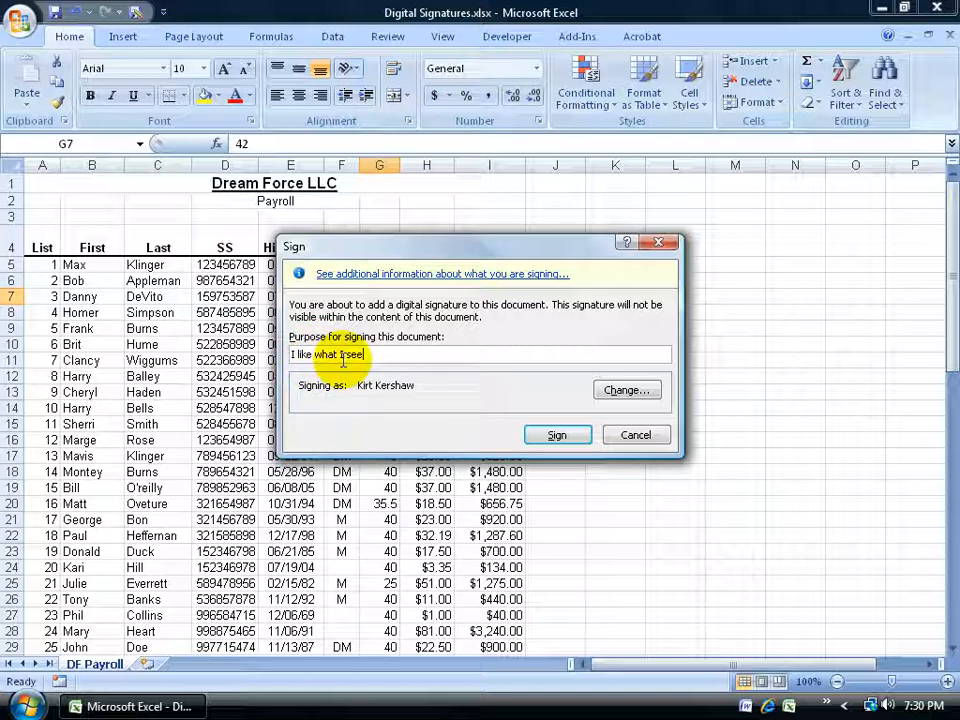
pyautogui.click(556, 434)
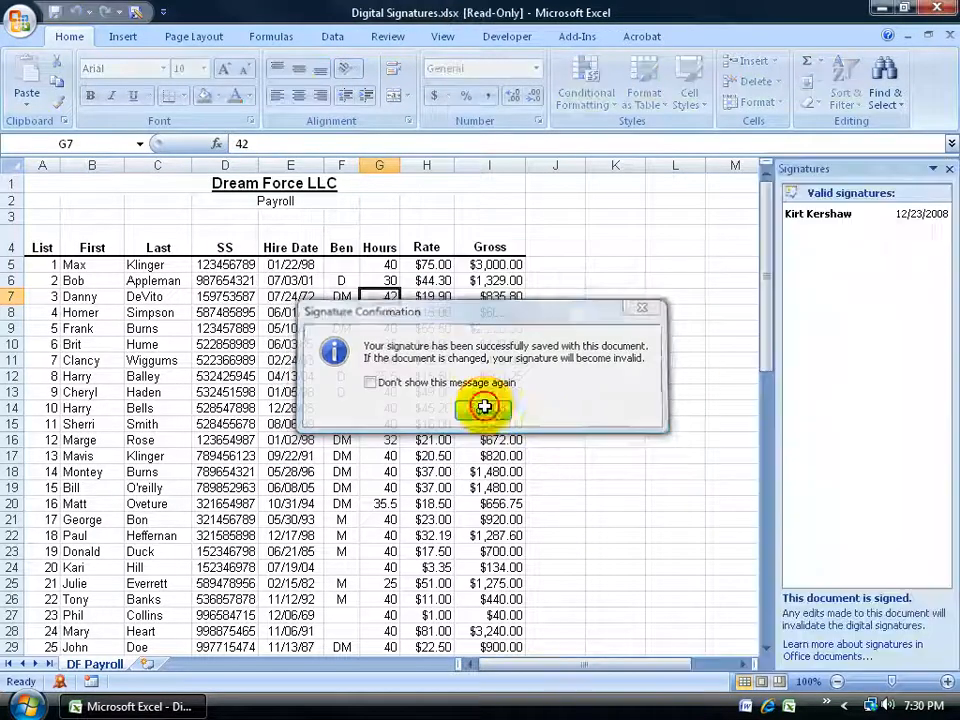
pyautogui.click(484, 407)
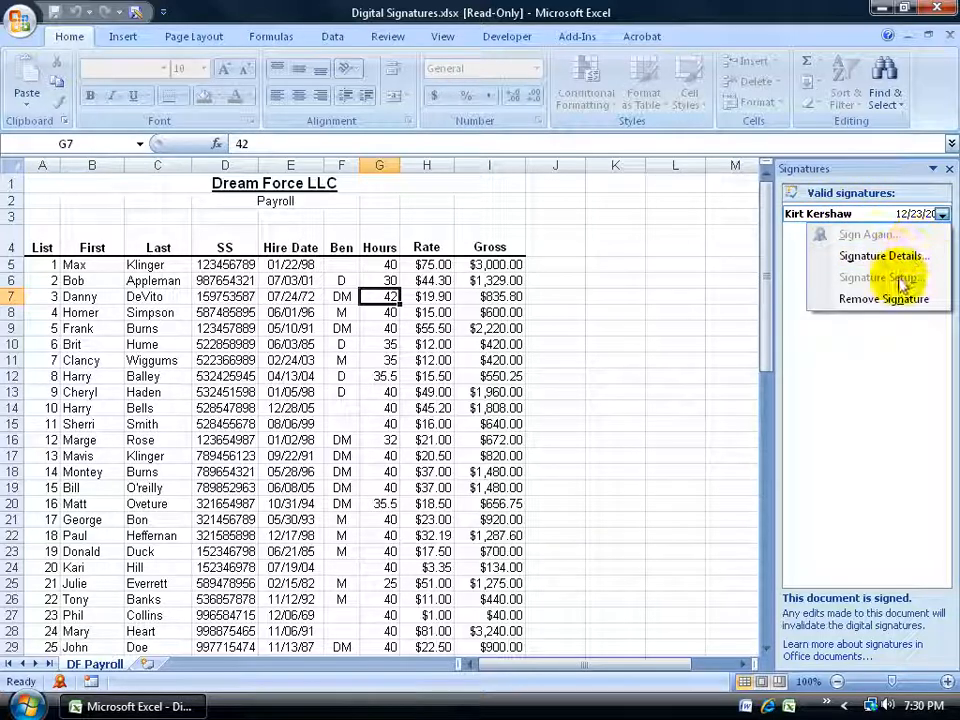
pyautogui.click(883, 255)
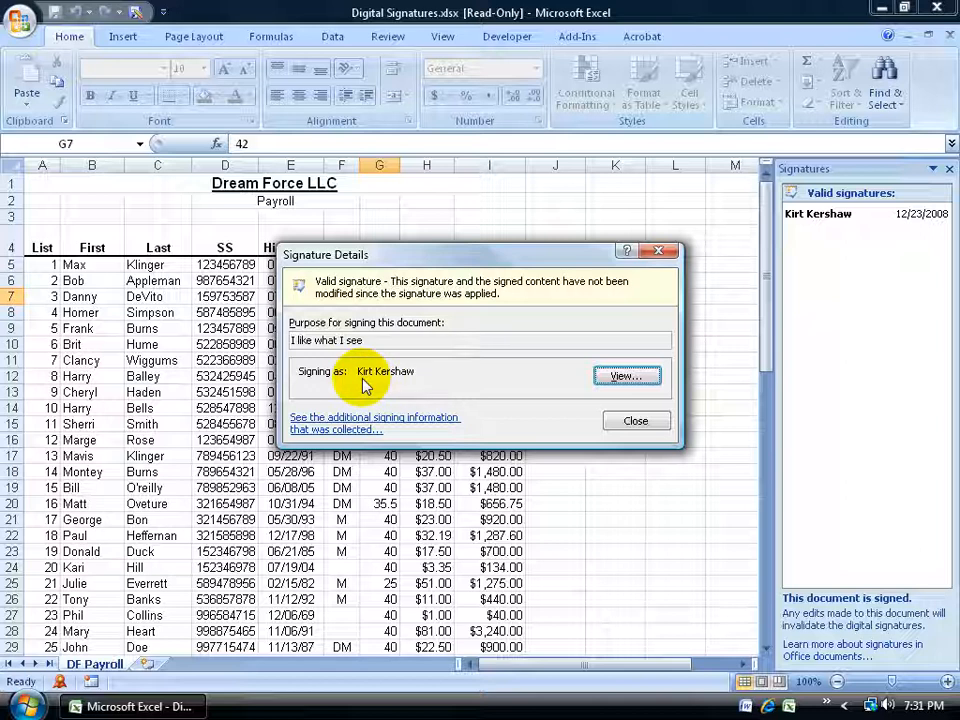
pyautogui.moveTo(408, 380)
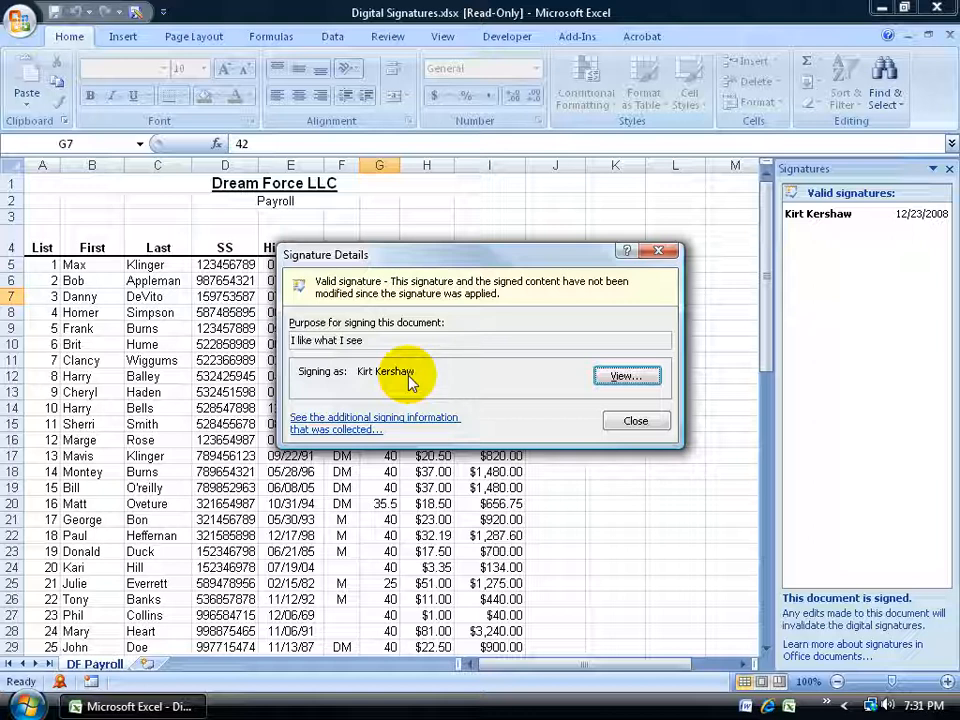
pyautogui.moveTo(480, 395)
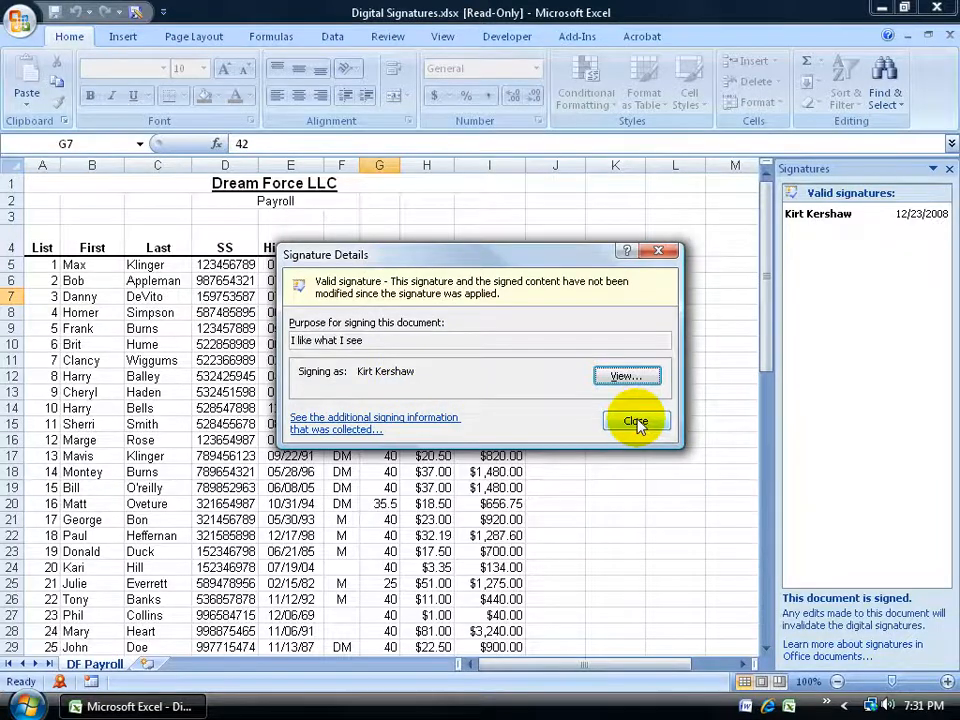
pyautogui.click(636, 420)
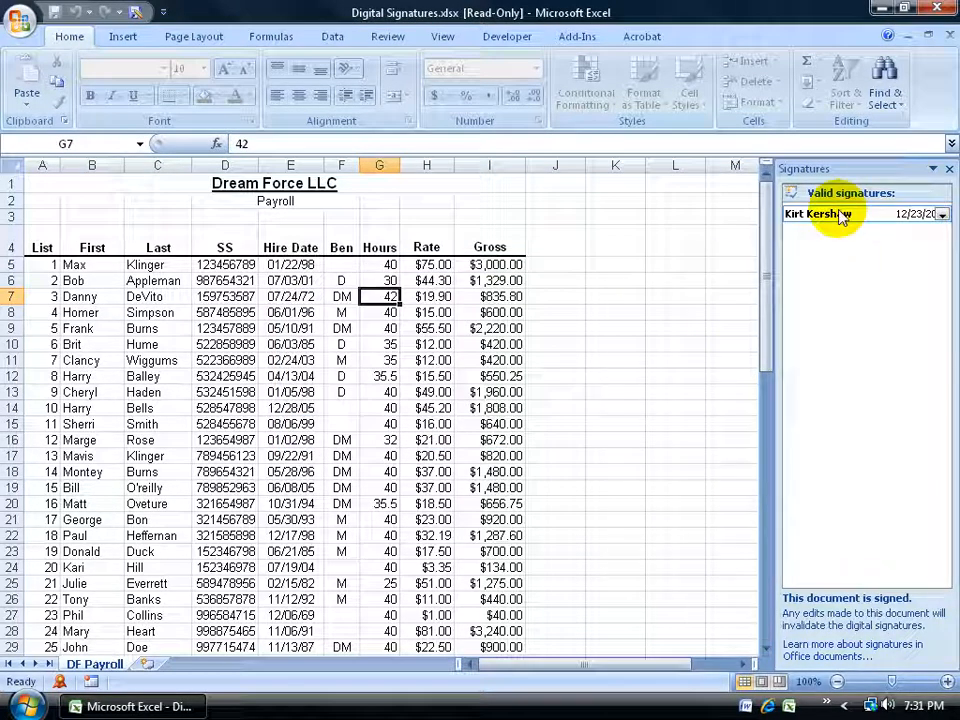
# Remove the listed signature from its dropdown and acknowledge the removal message.
pyautogui.click(941, 214)
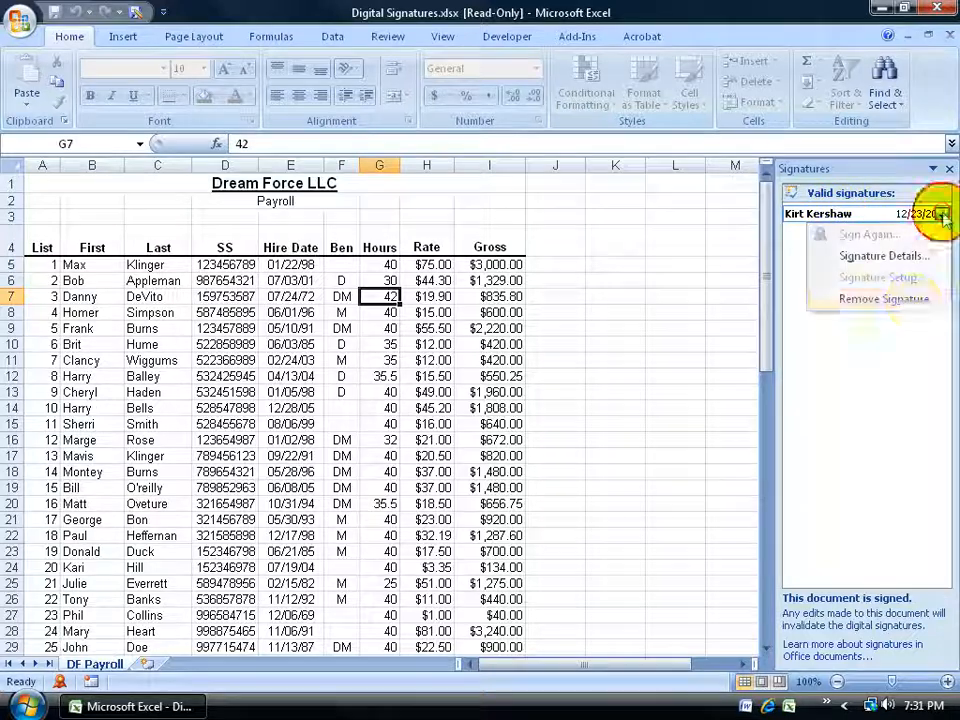
pyautogui.click(883, 298)
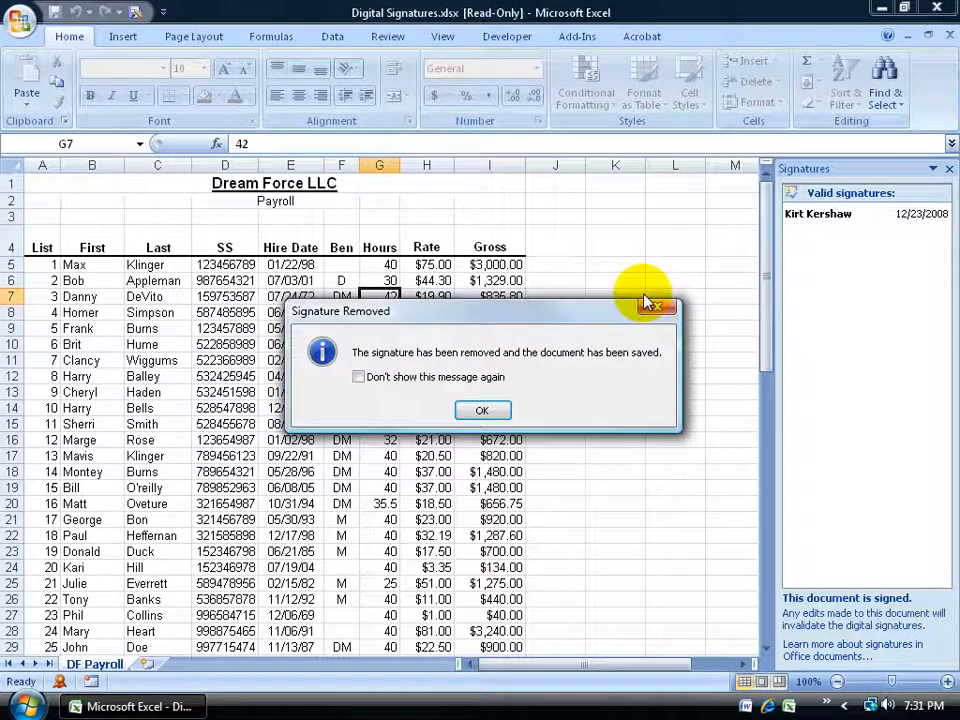
pyautogui.click(482, 410)
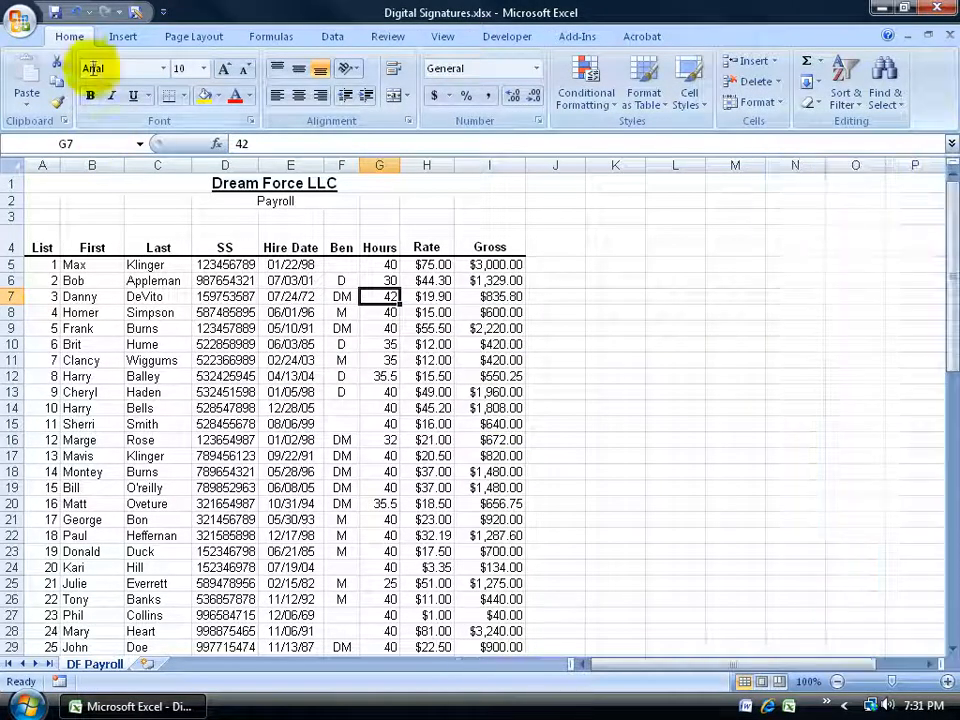
pyautogui.moveTo(590, 201)
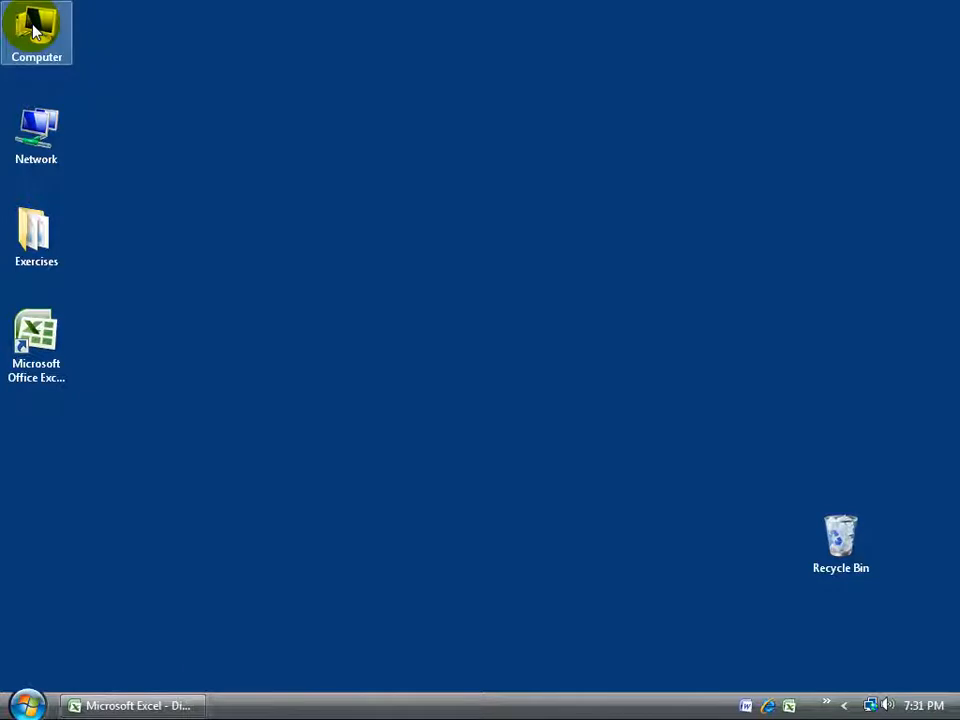
# Browse from Computer through HP (C:) and Users into the Training folder.
pyautogui.click(25, 705)
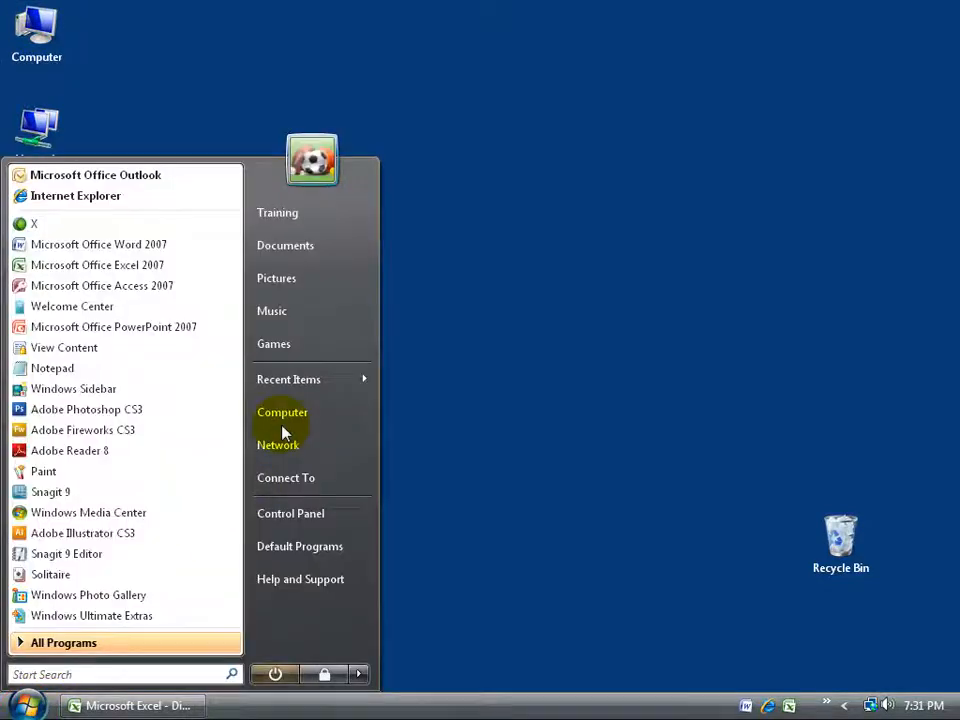
pyautogui.click(282, 412)
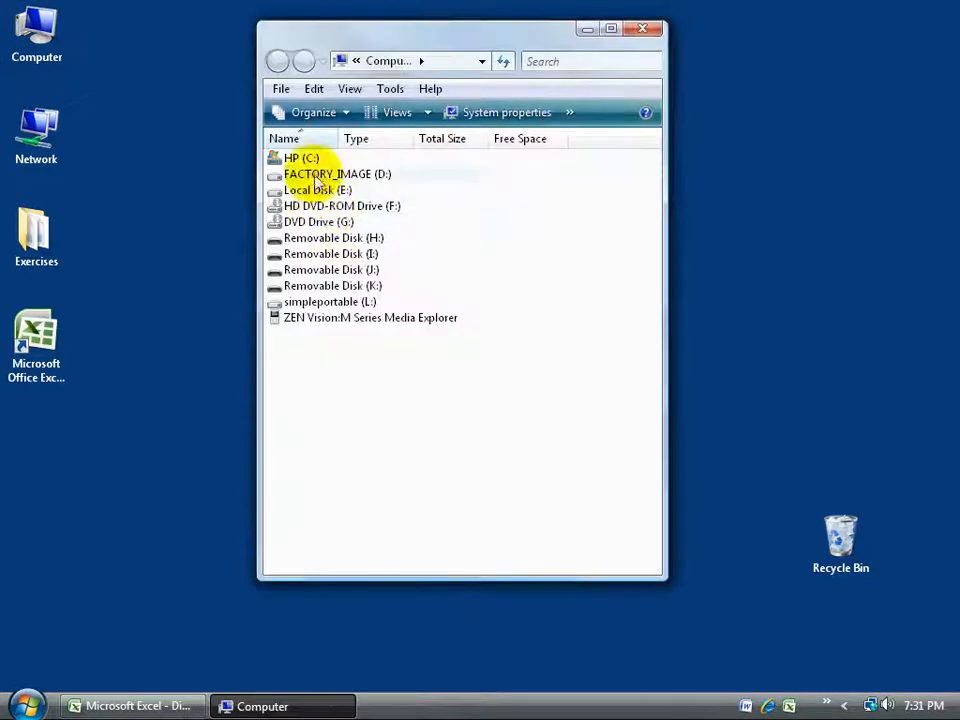
pyautogui.doubleClick(300, 158)
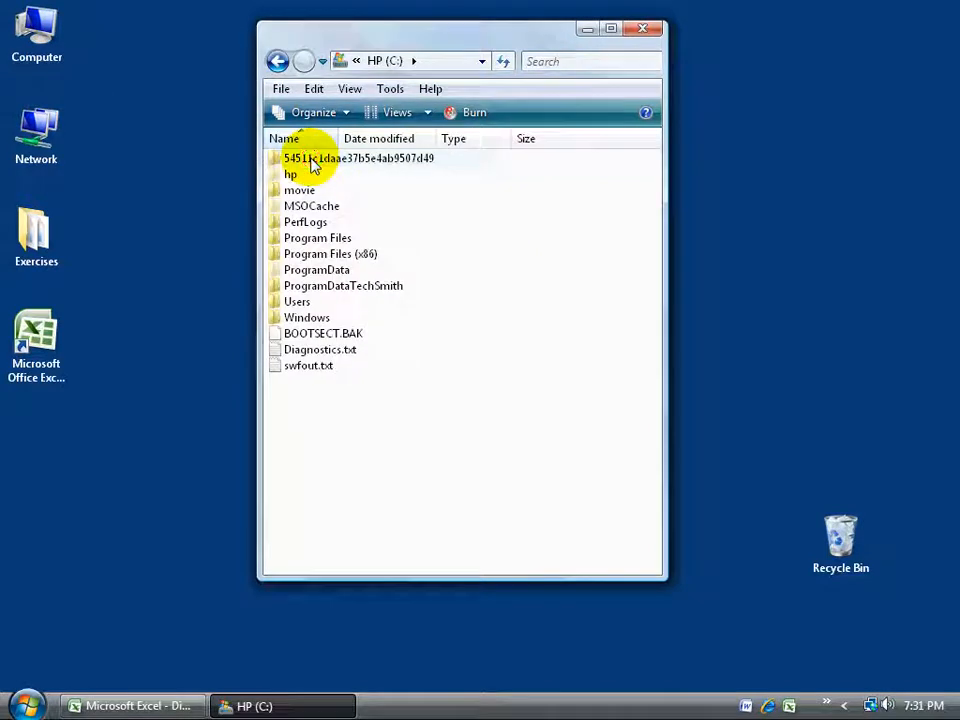
pyautogui.moveTo(318, 232)
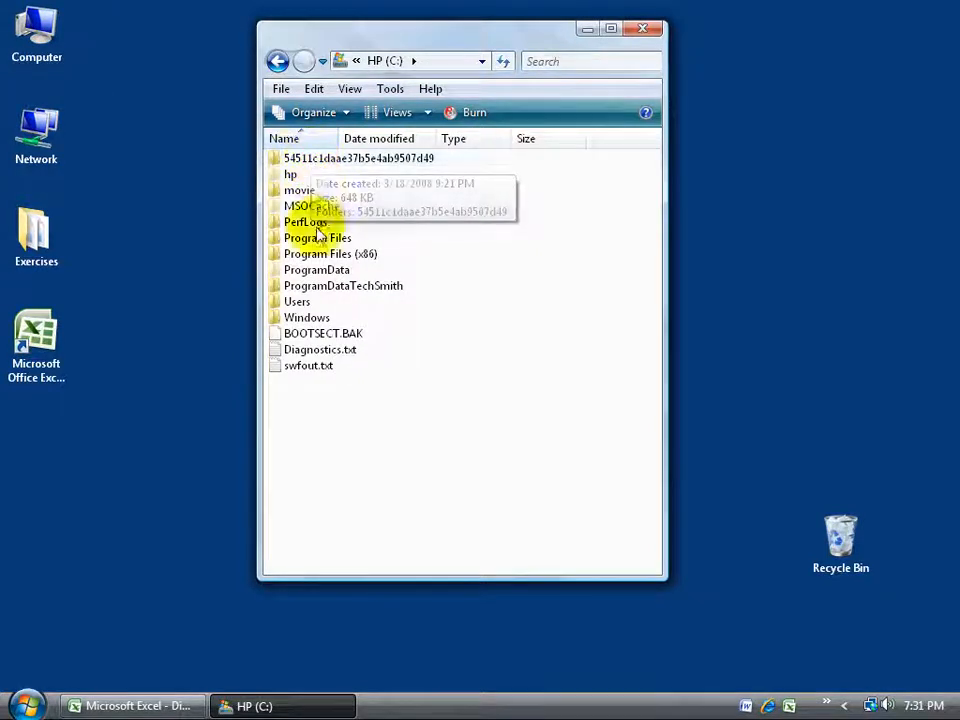
pyautogui.moveTo(297, 302)
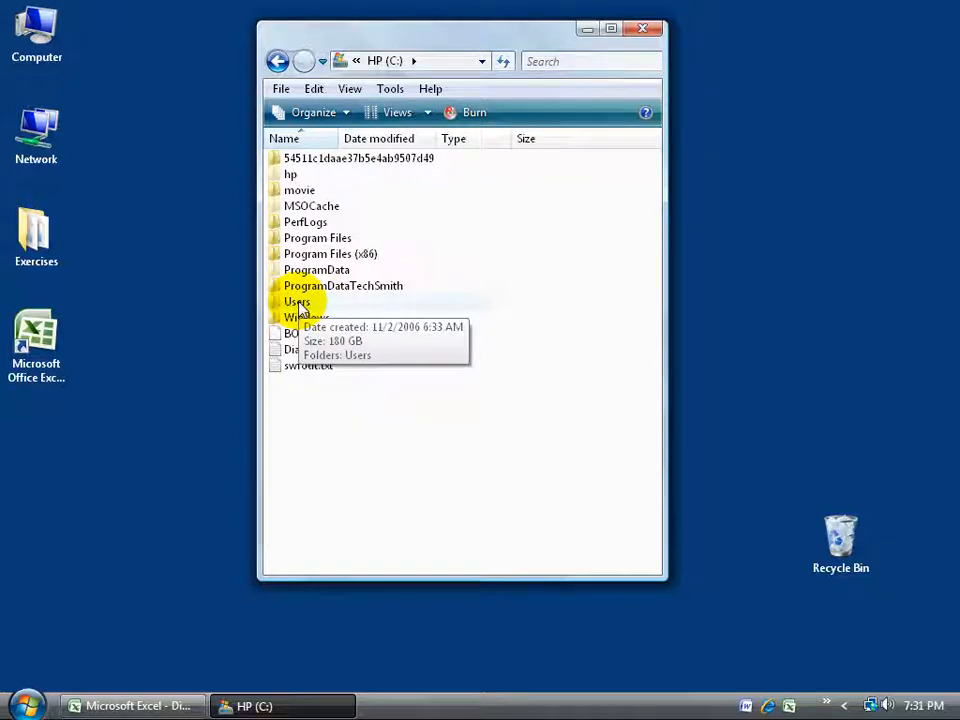
pyautogui.doubleClick(297, 301)
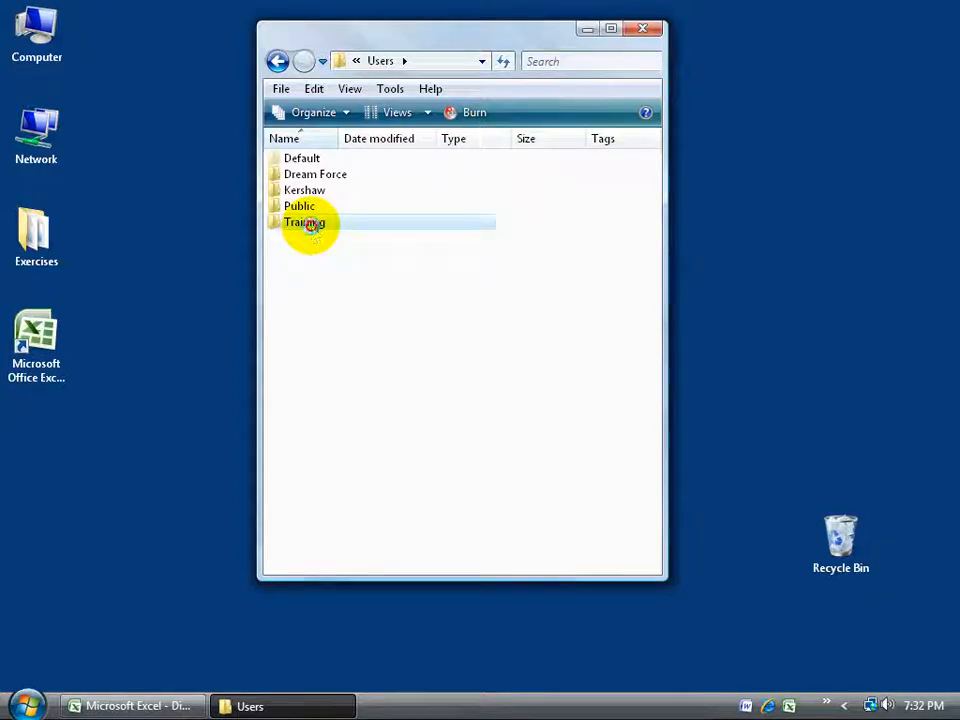
pyautogui.doubleClick(304, 222)
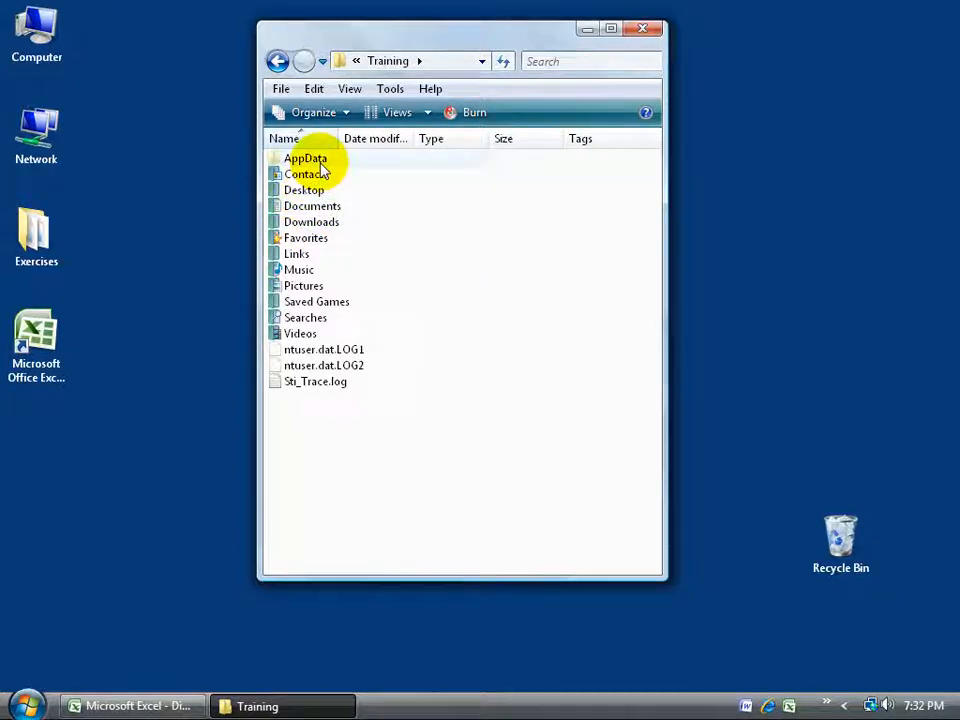
pyautogui.moveTo(335, 168)
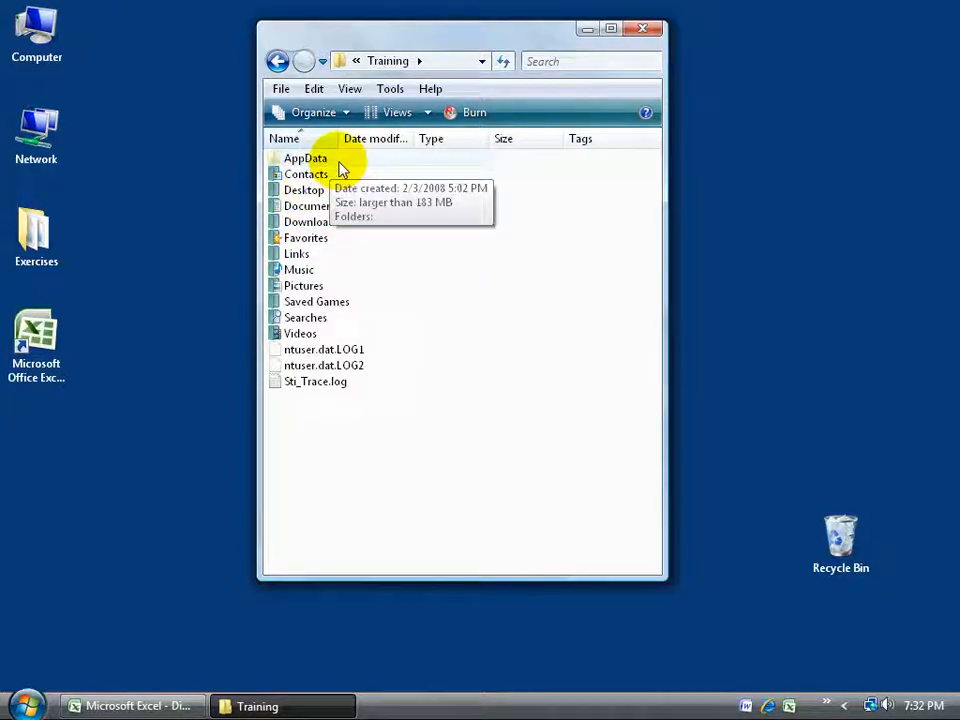
pyautogui.moveTo(353, 168)
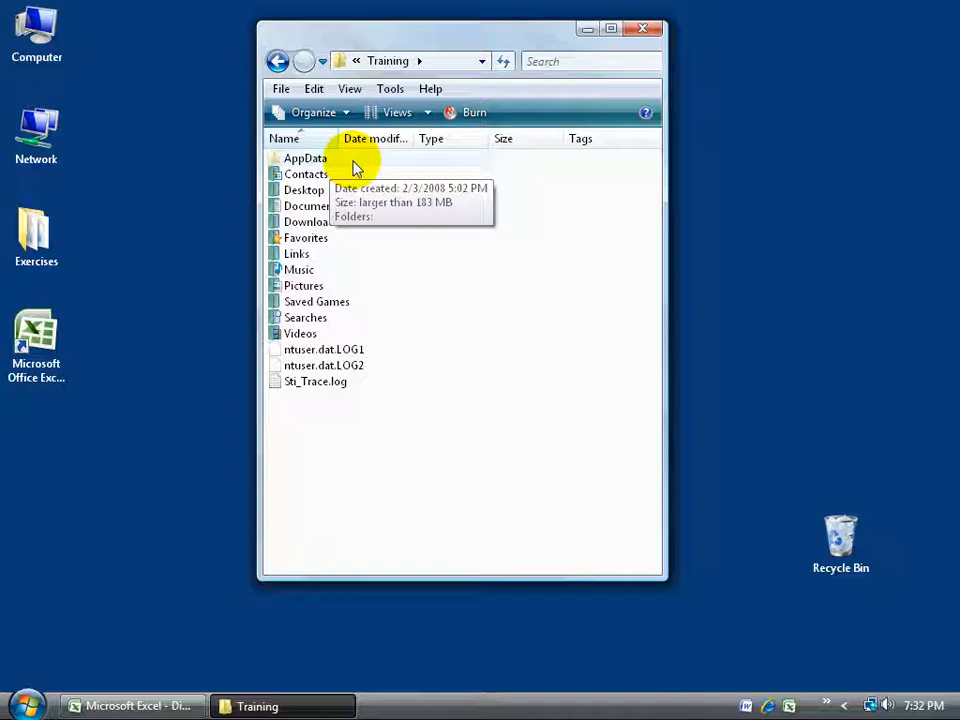
pyautogui.moveTo(340, 163)
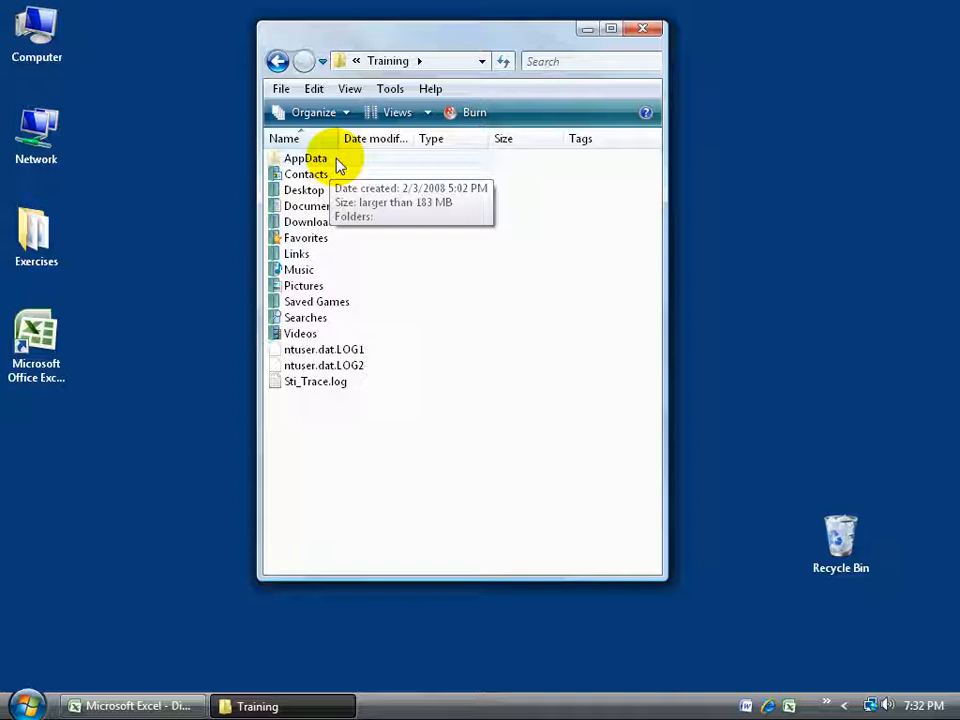
pyautogui.moveTo(340, 170)
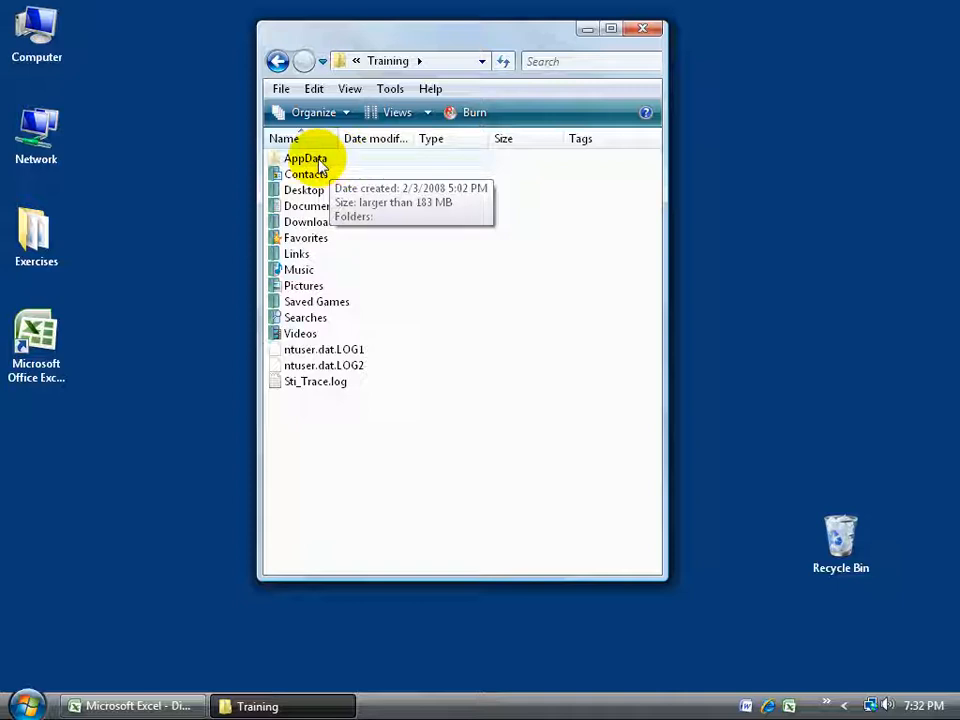
# Turn on 'Show hidden files and folders' in Folder Options and open the AppData folder.
pyautogui.click(390, 89)
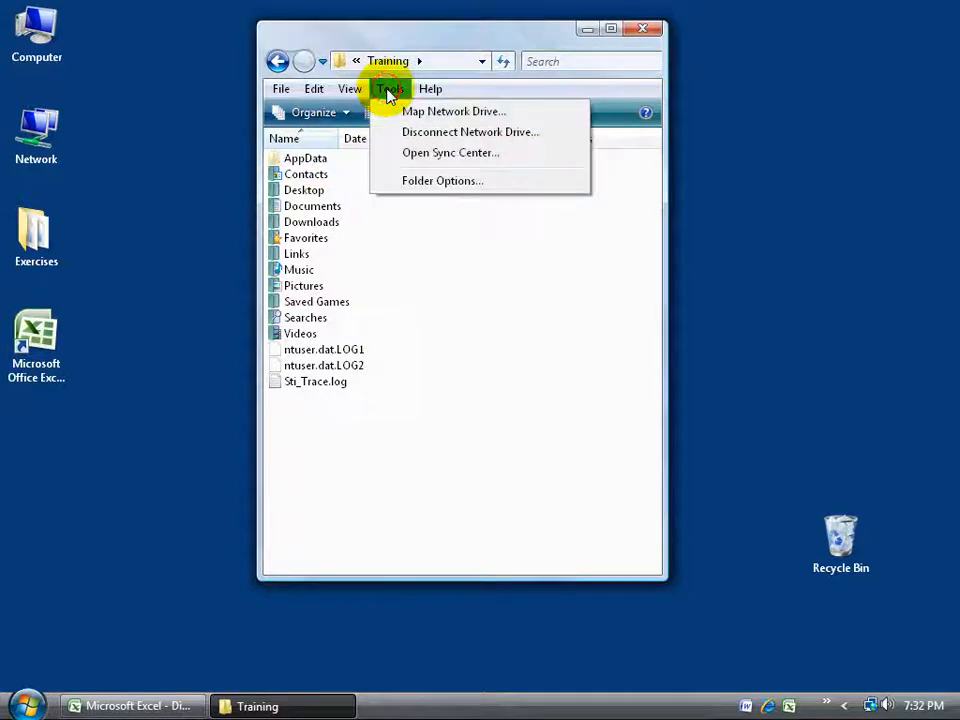
pyautogui.click(442, 180)
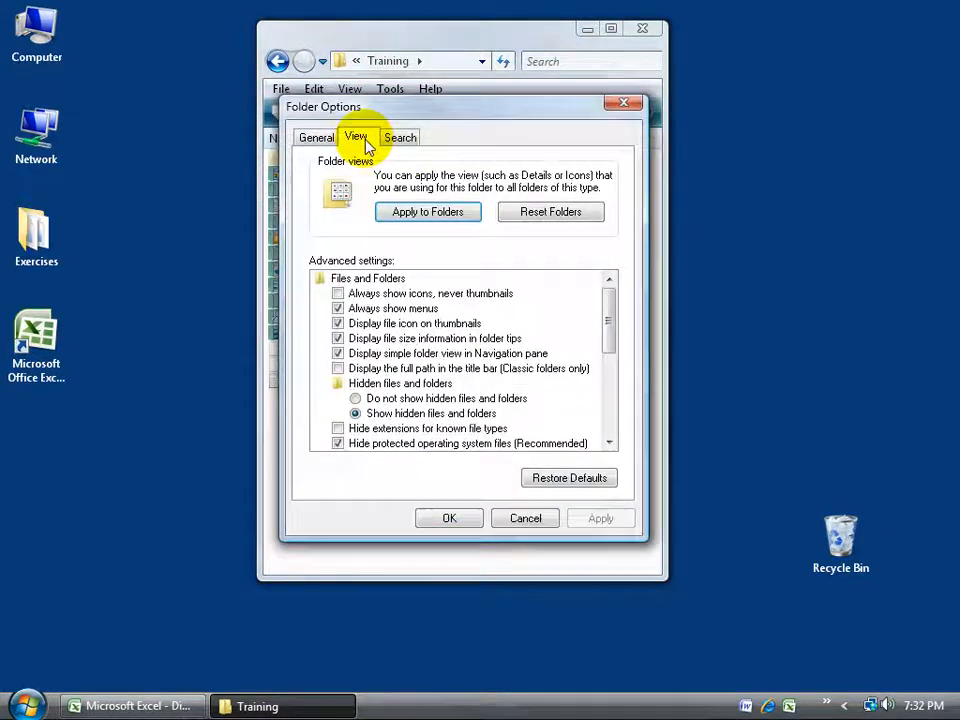
pyautogui.scroll(-3)
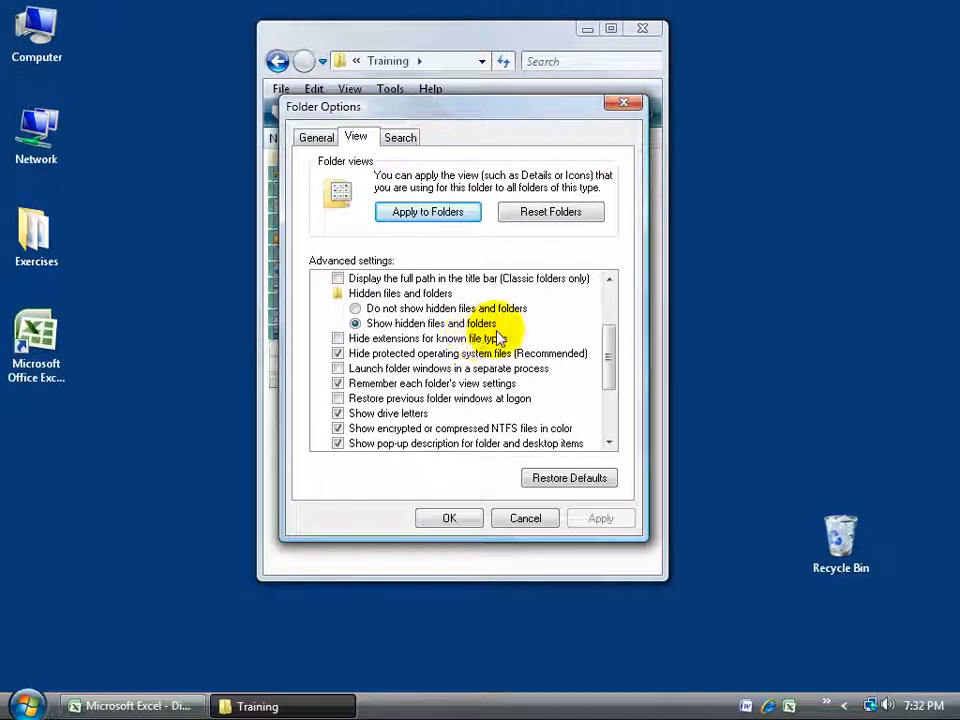
pyautogui.click(449, 518)
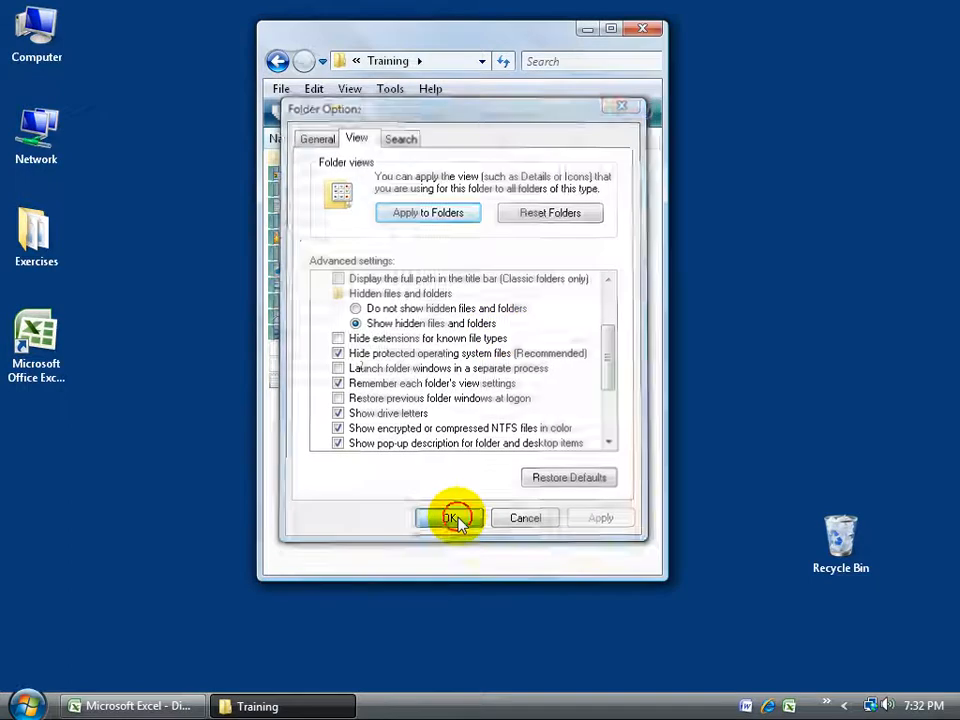
pyautogui.click(451, 517)
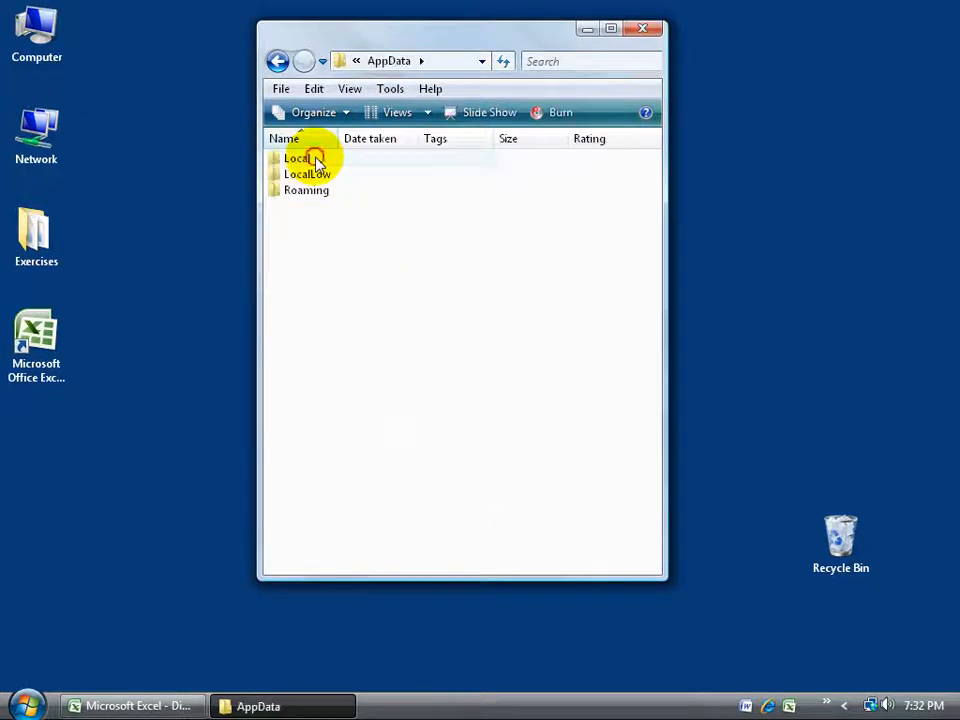
# Drill from AppData through Roaming, Microsoft, SystemCertificates and My into Certificates.
pyautogui.doubleClick(306, 190)
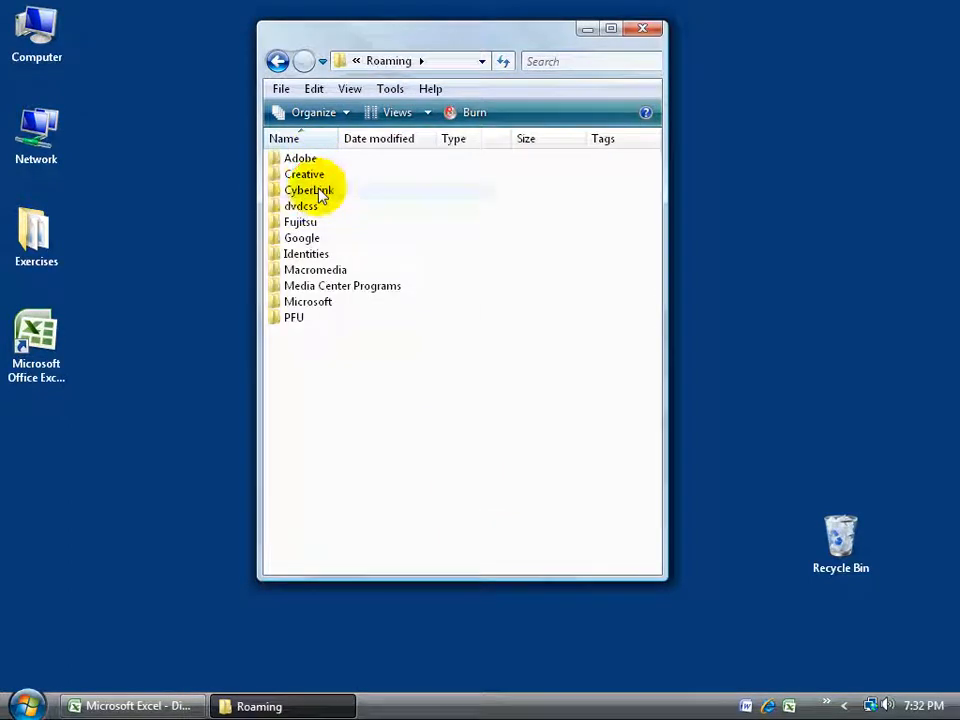
pyautogui.doubleClick(307, 301)
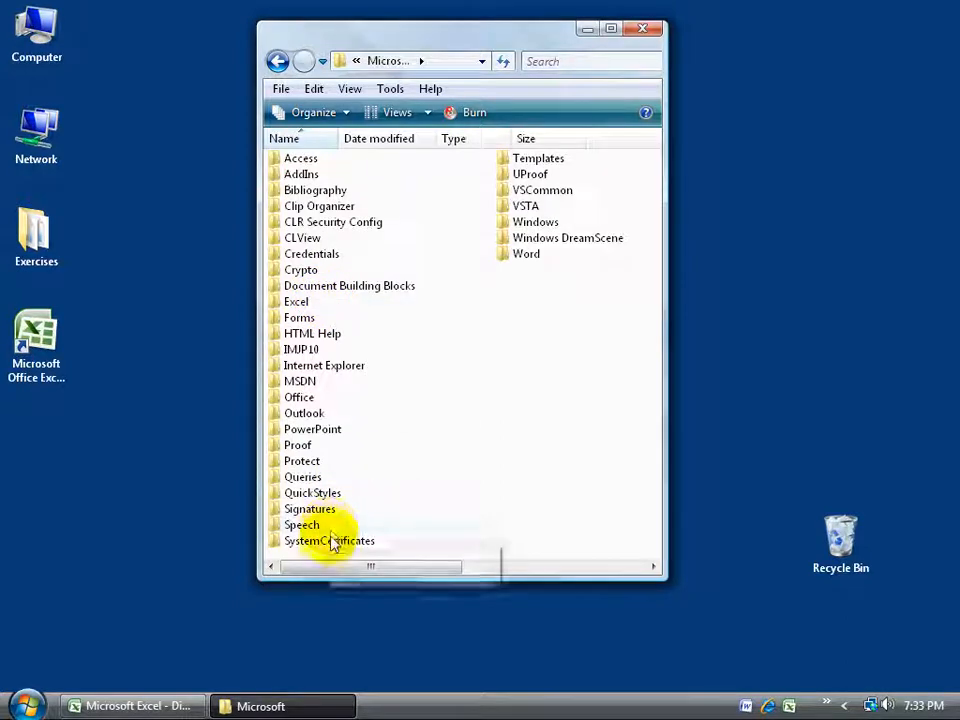
pyautogui.doubleClick(329, 540)
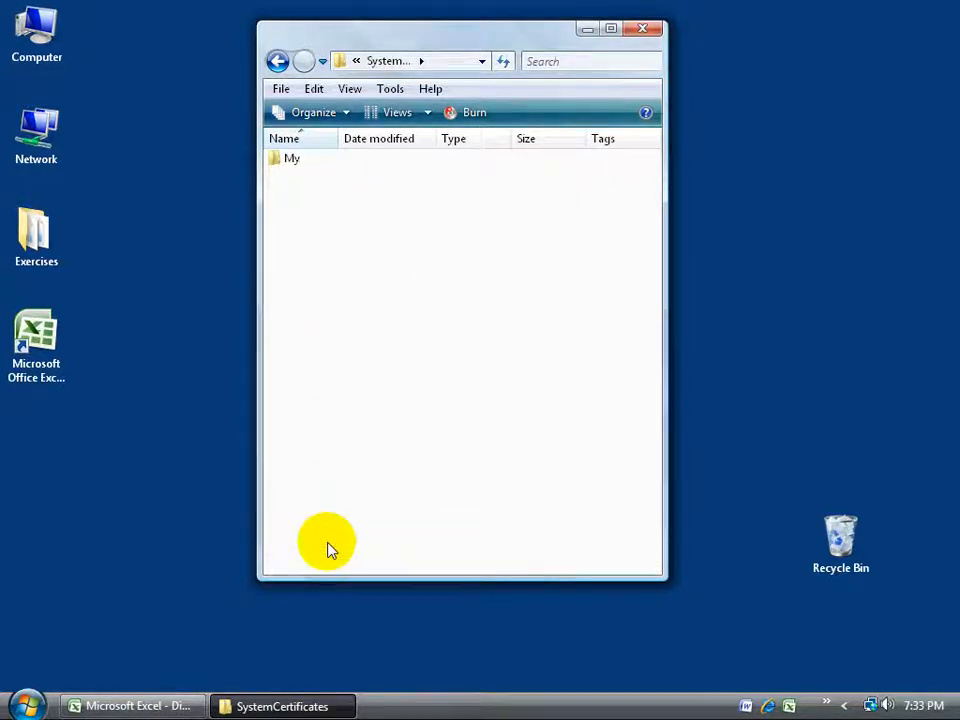
pyautogui.doubleClick(292, 158)
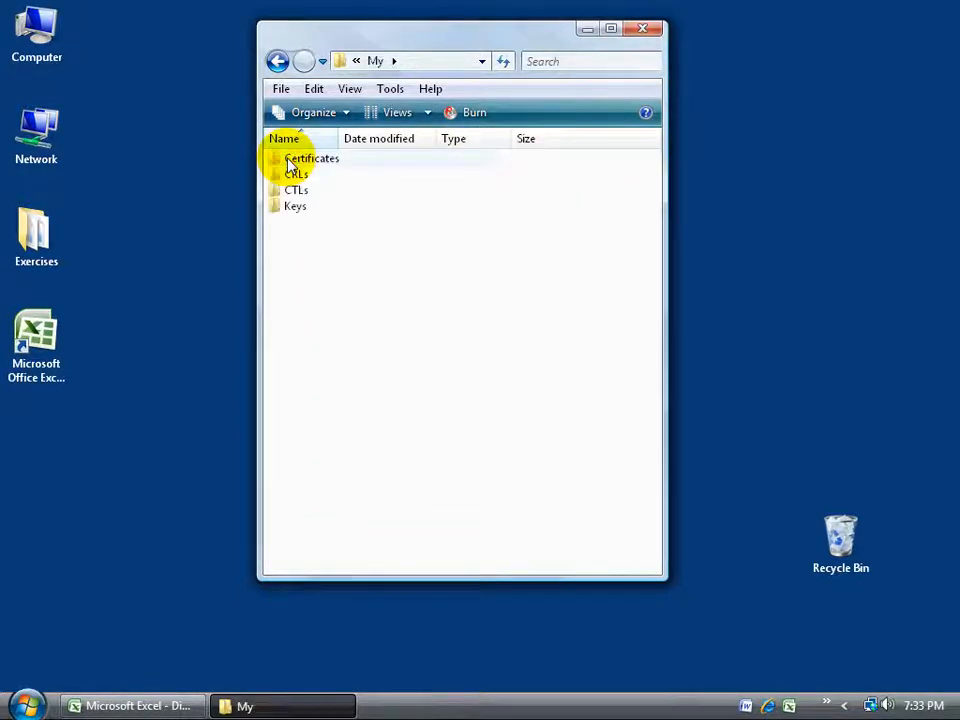
pyautogui.doubleClick(313, 158)
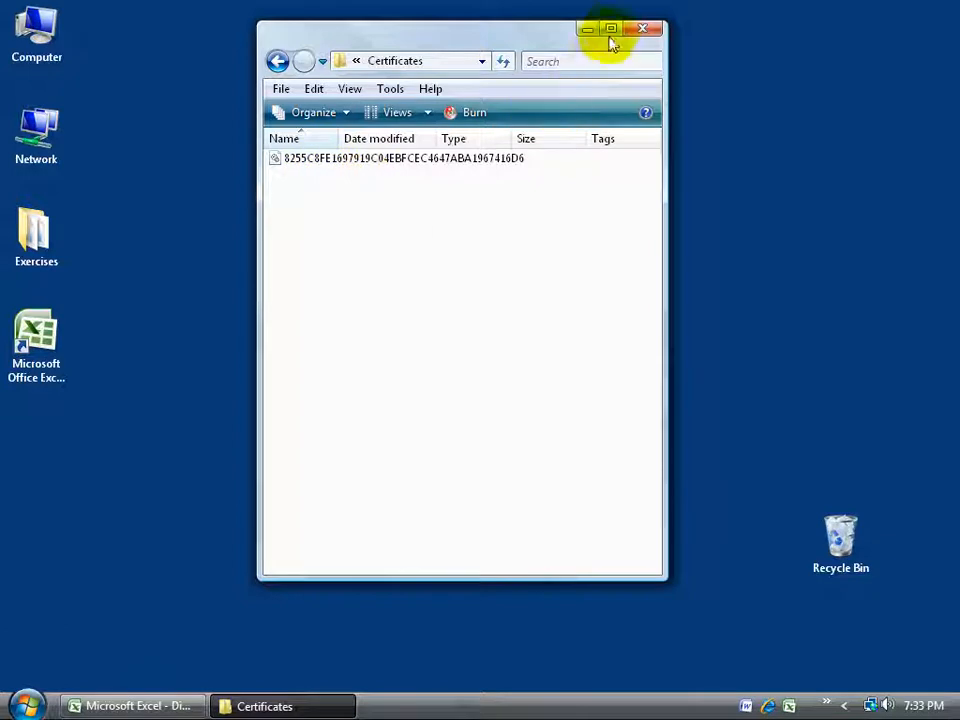
# Maximize the Explorer window, view the full path, and step back to the My folder.
pyautogui.click(609, 28)
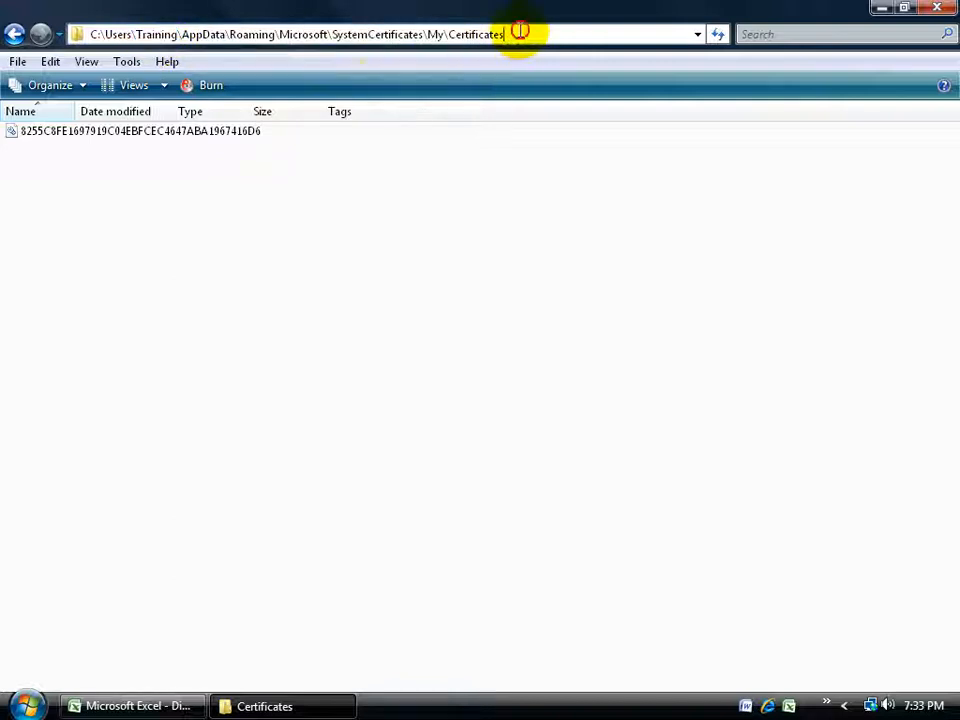
pyautogui.click(300, 34)
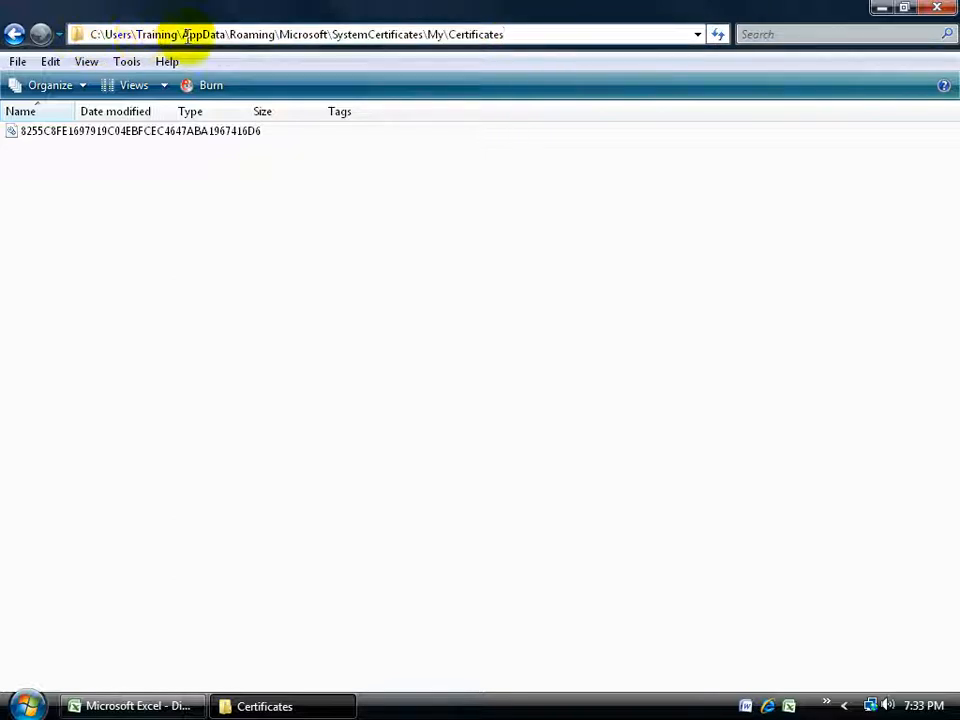
pyautogui.click(15, 33)
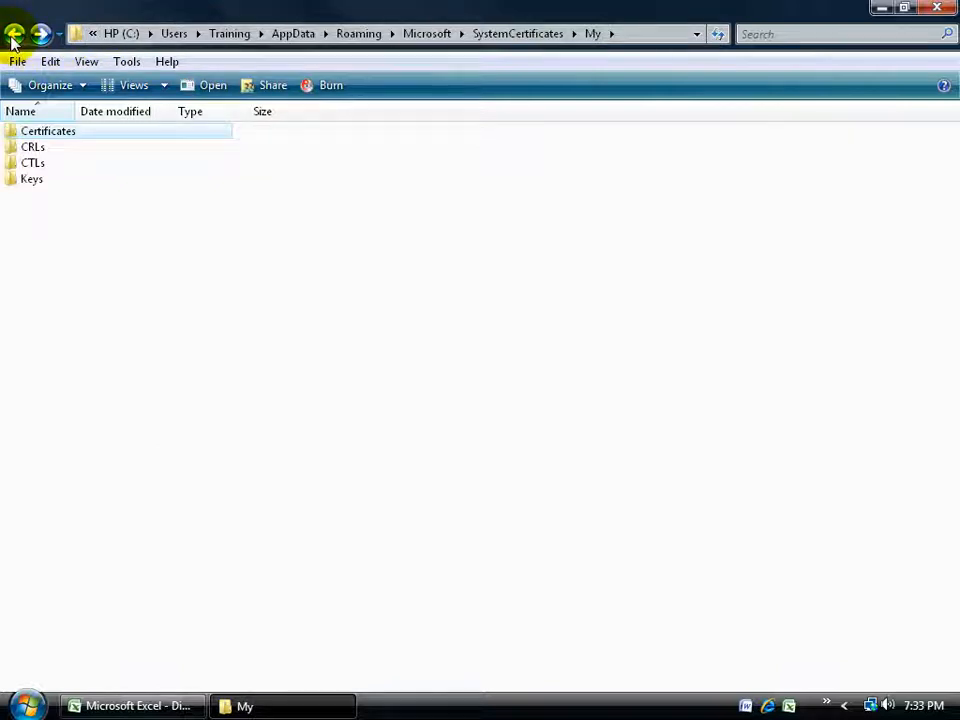
pyautogui.moveTo(265, 50)
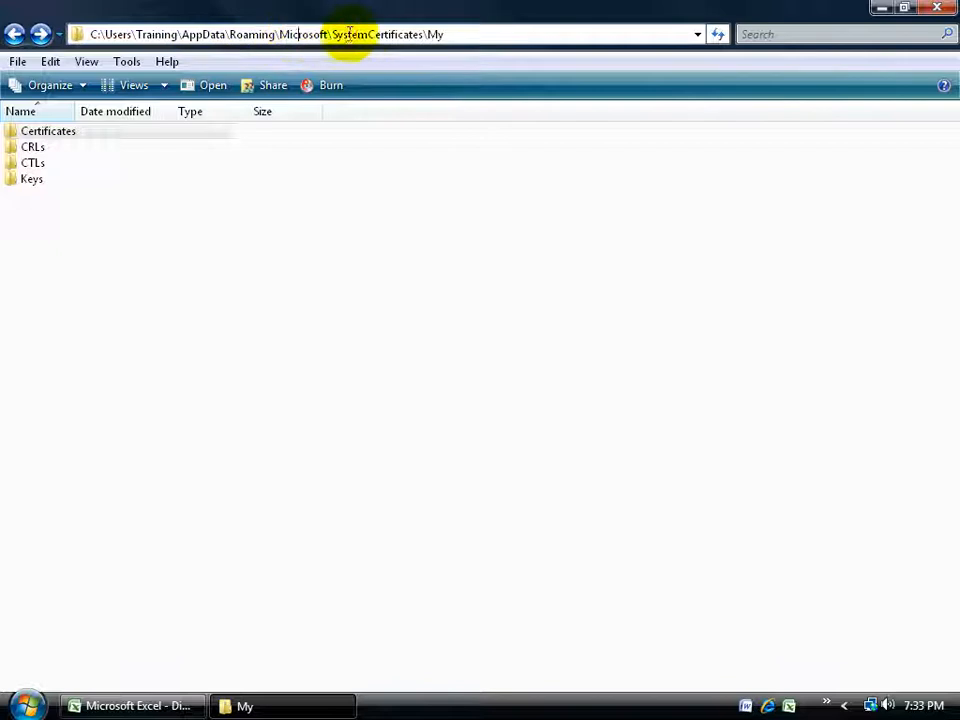
pyautogui.moveTo(435, 55)
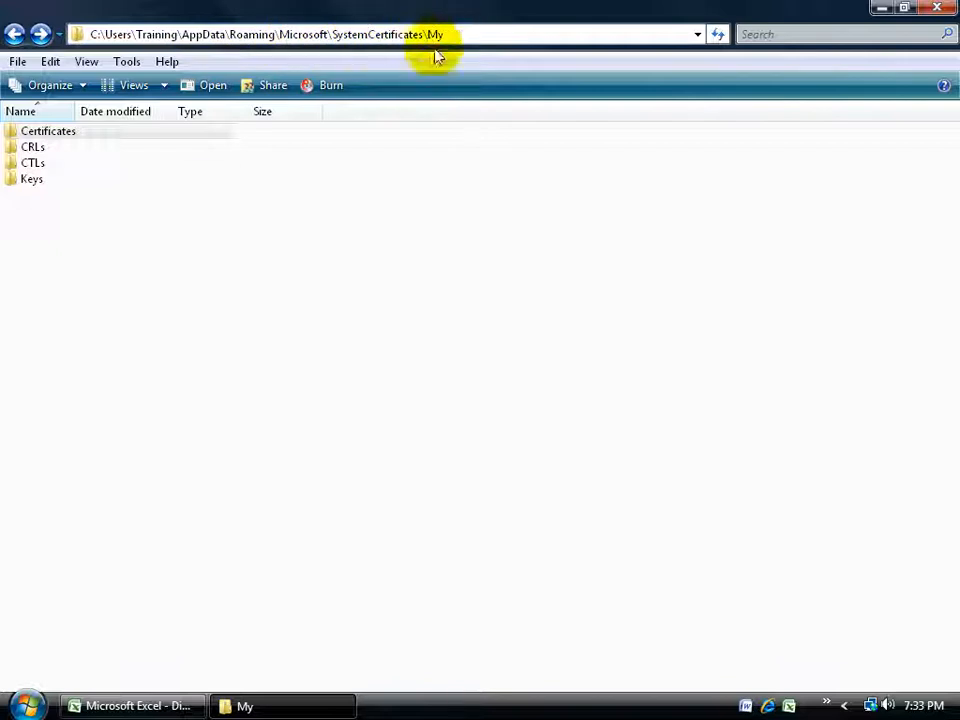
# Delete the certificate file from the Certificates folder, confirming the move to the Recycle Bin.
pyautogui.doubleClick(48, 131)
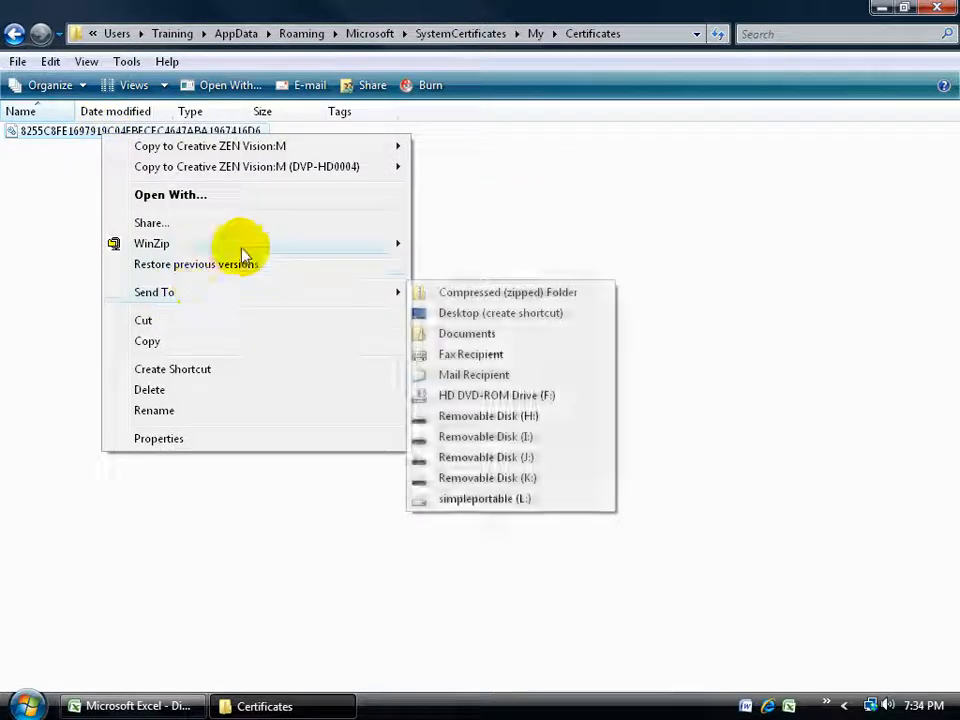
pyautogui.moveTo(175, 389)
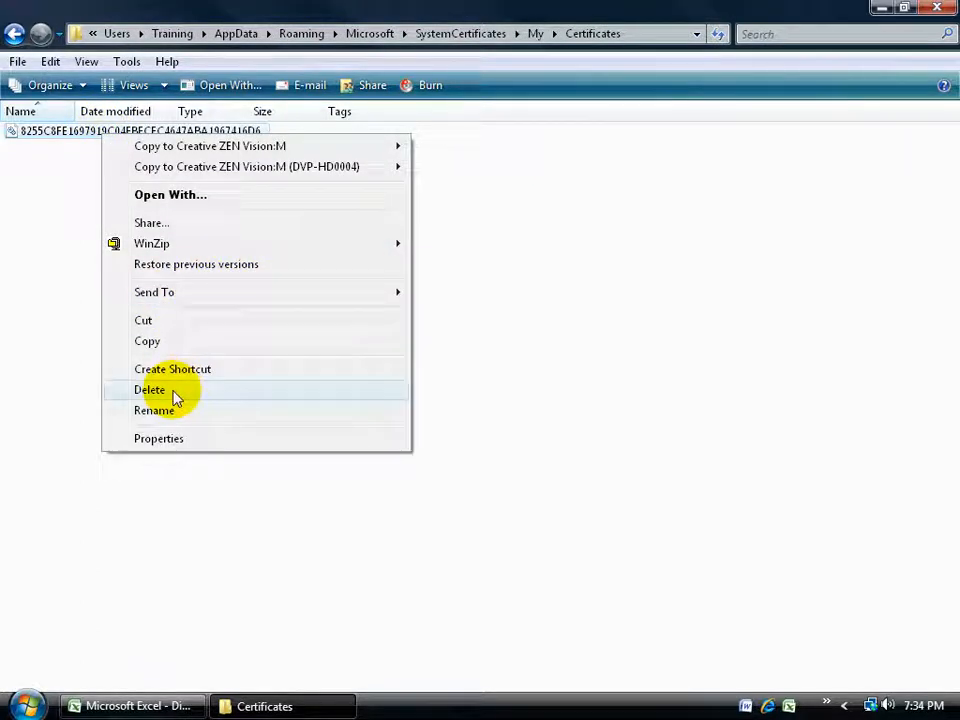
pyautogui.click(149, 389)
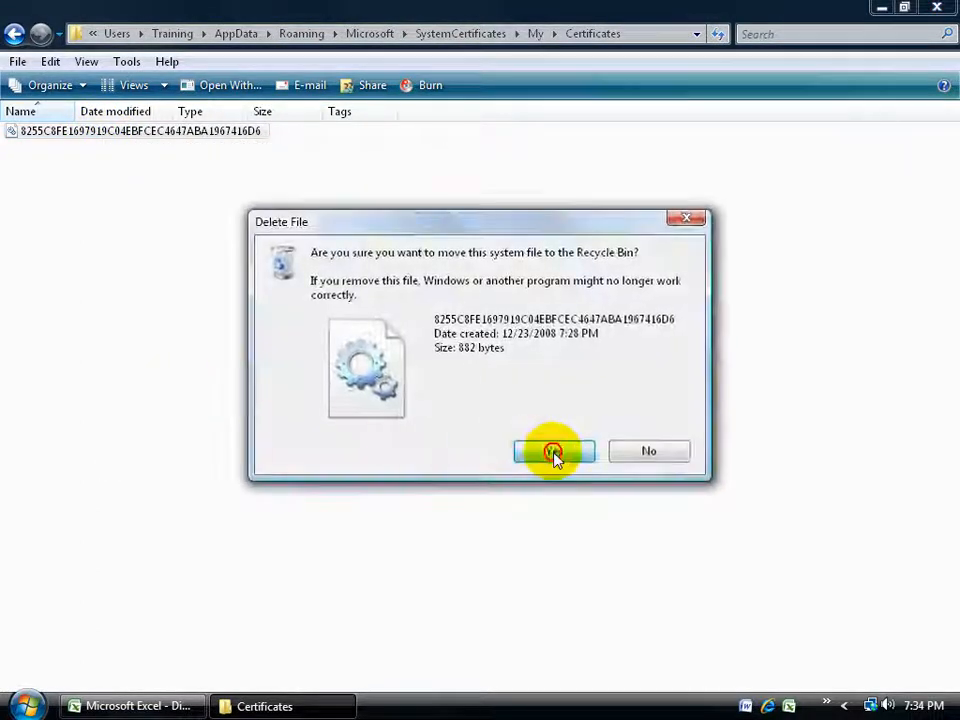
pyautogui.click(553, 451)
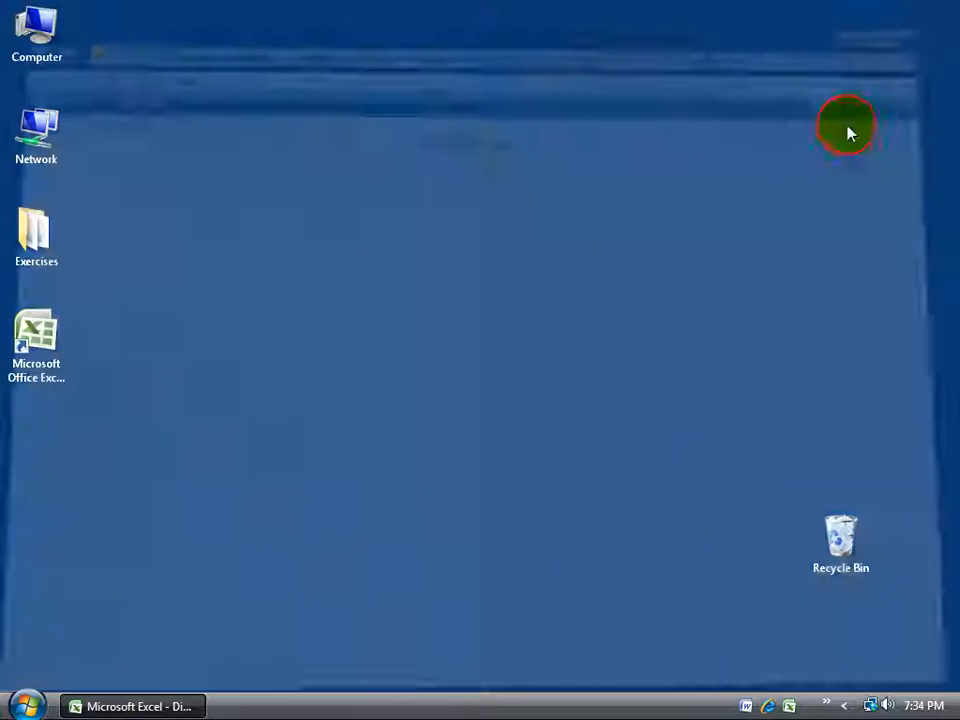
# Confirm Add a Digital Signature now prompts to create your own digital ID, then cancel.
pyautogui.click(131, 706)
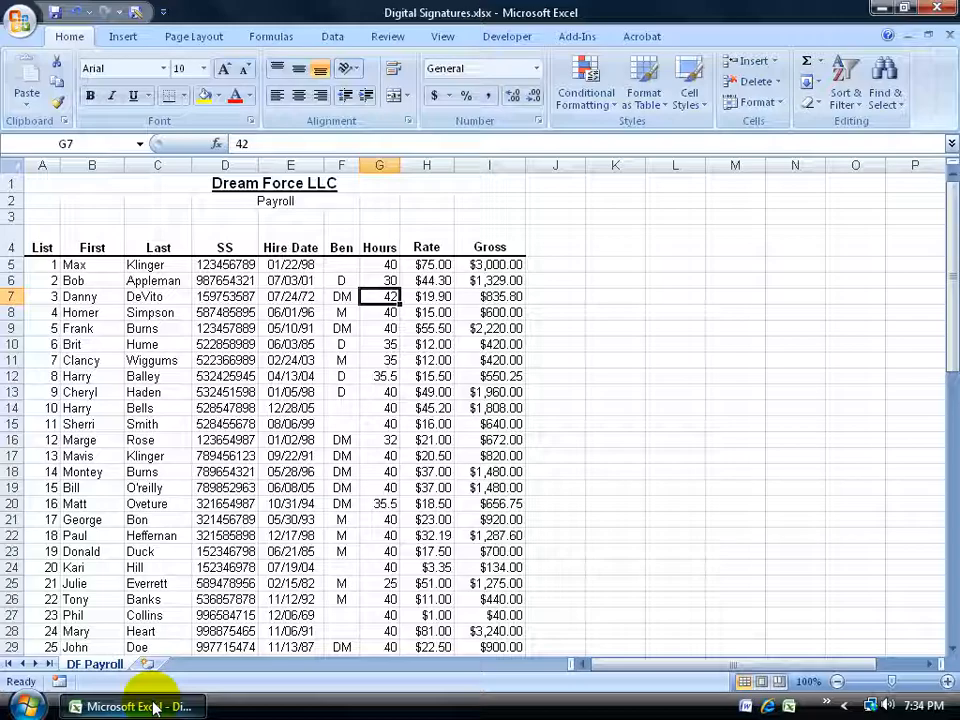
pyautogui.click(20, 18)
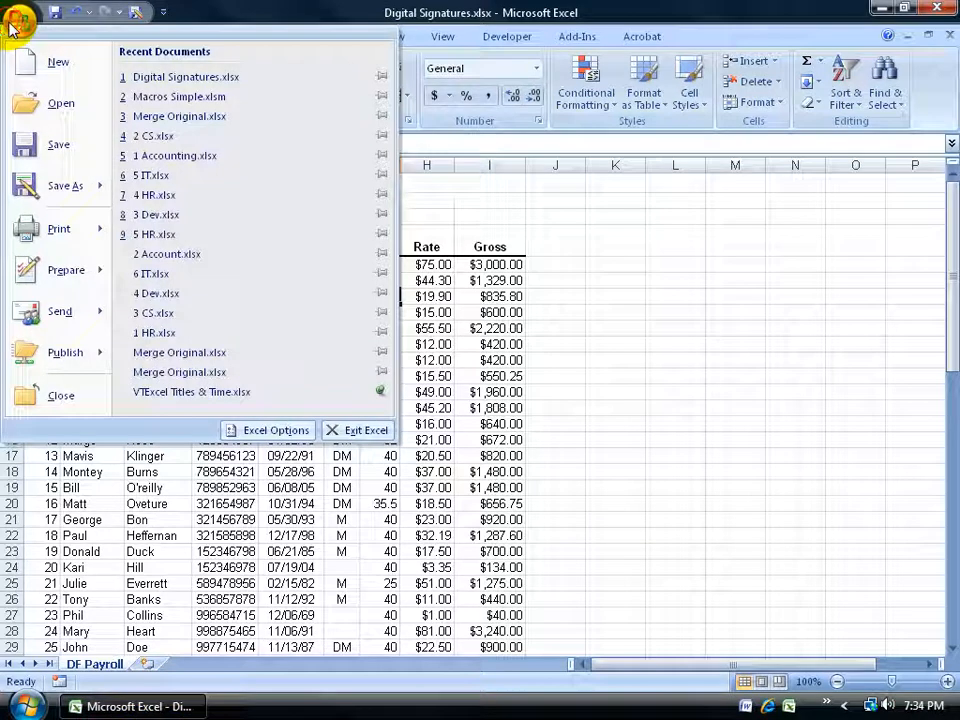
pyautogui.click(66, 270)
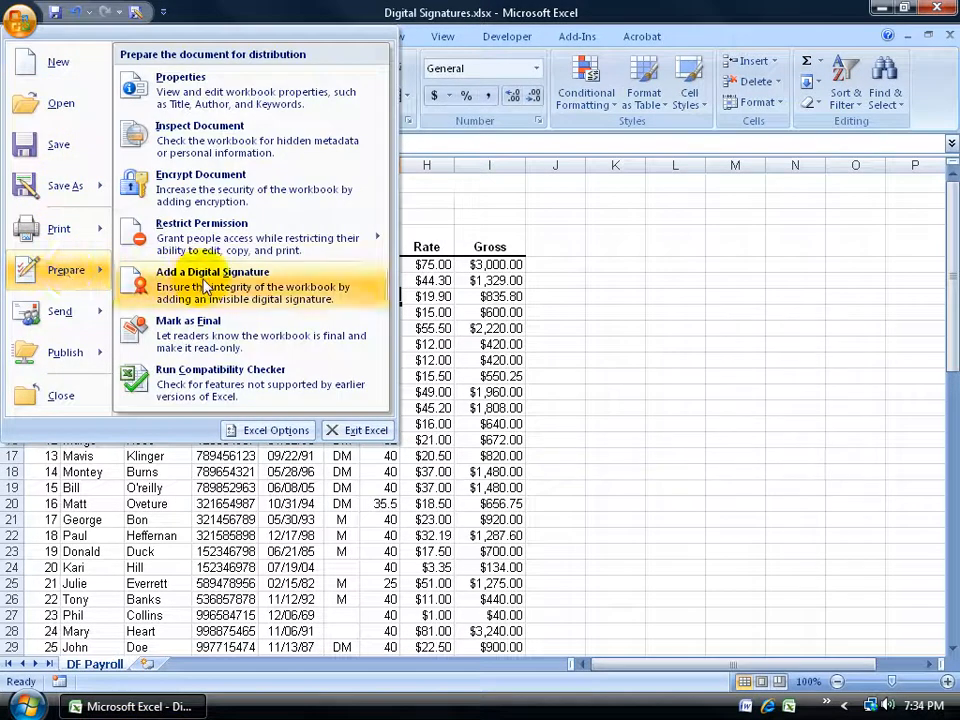
pyautogui.click(212, 271)
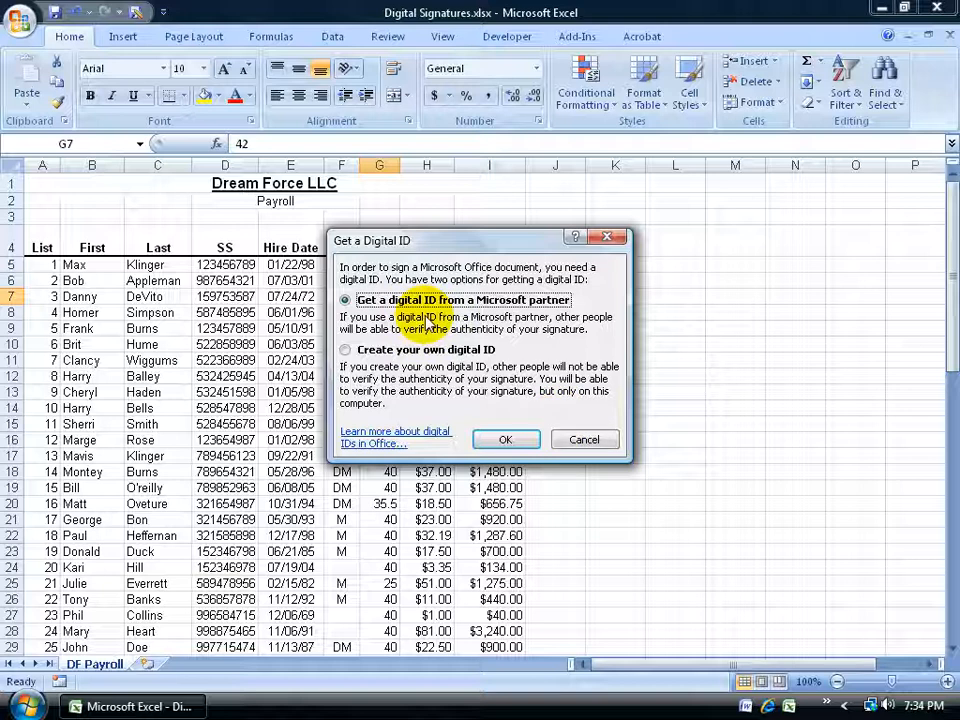
pyautogui.click(346, 349)
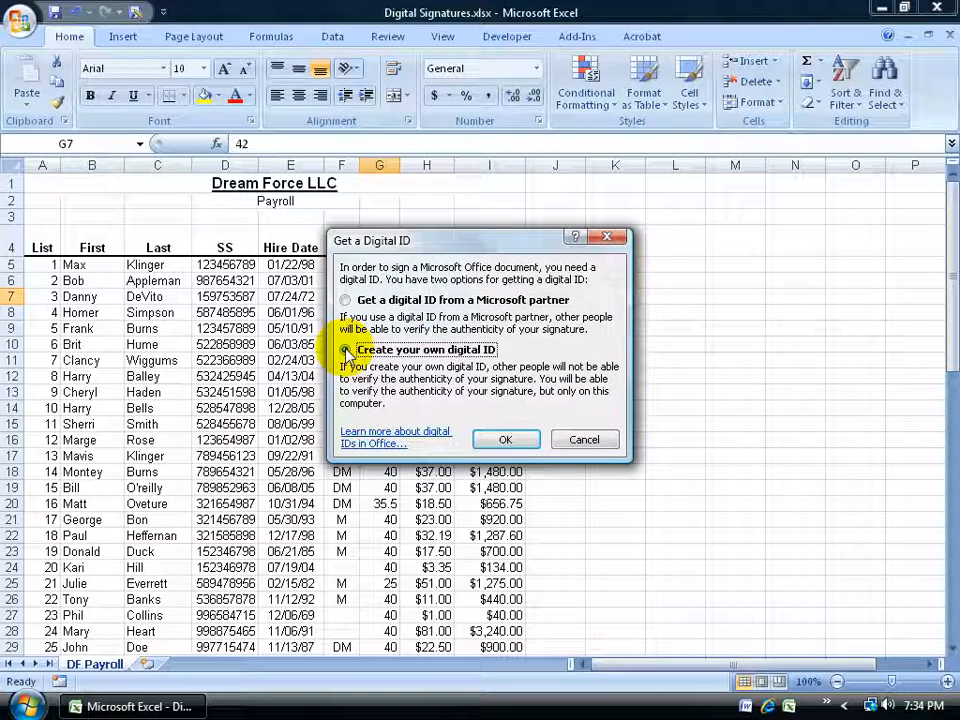
pyautogui.click(584, 439)
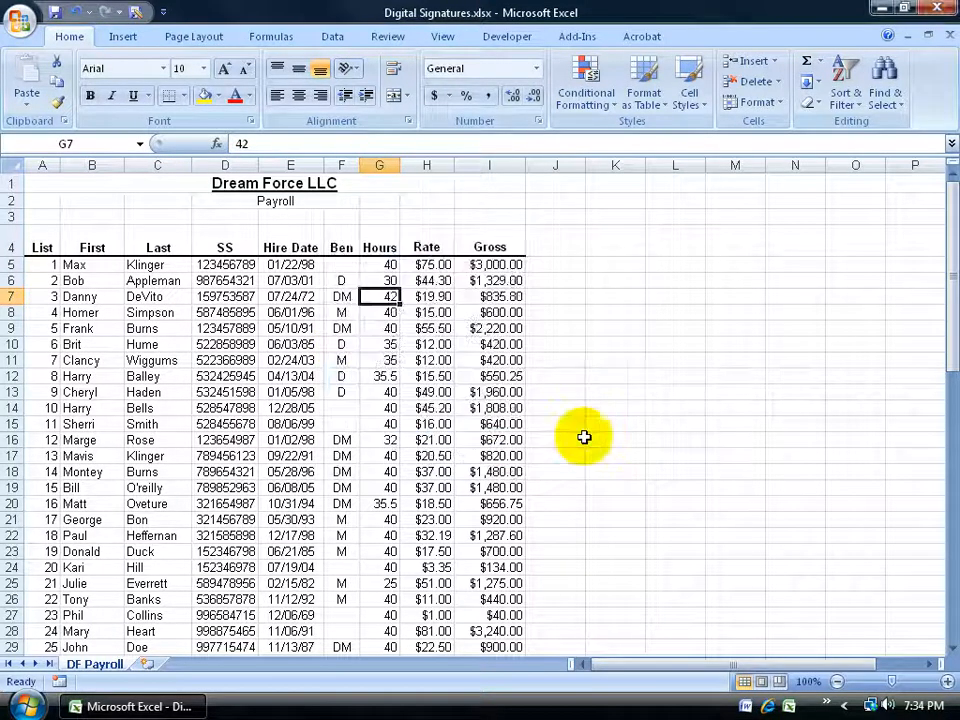
pyautogui.moveTo(561, 345)
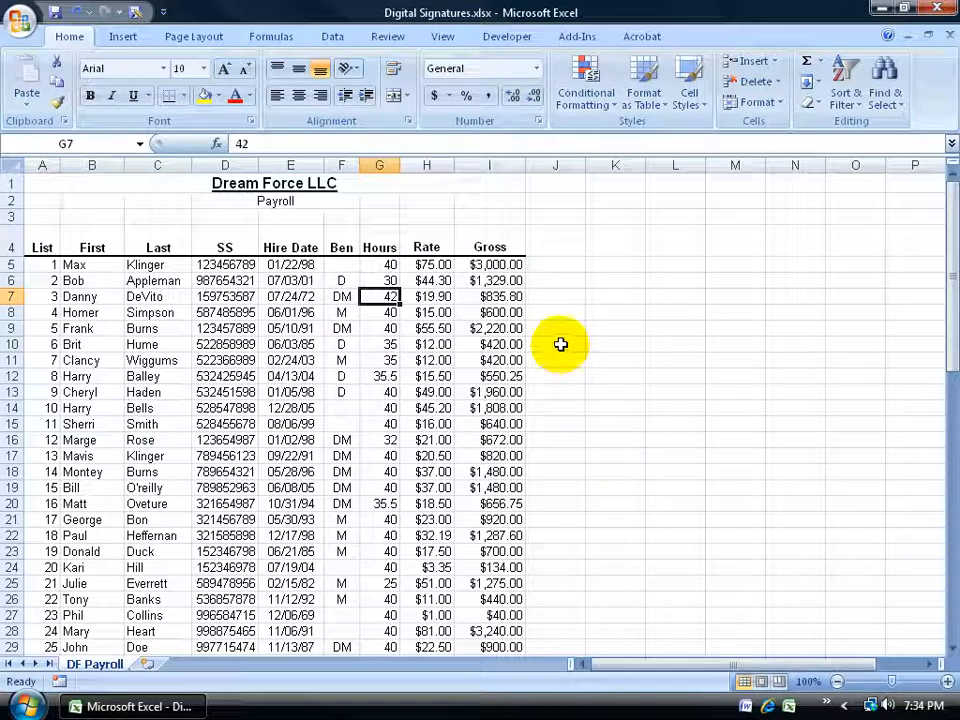
pyautogui.moveTo(768, 266)
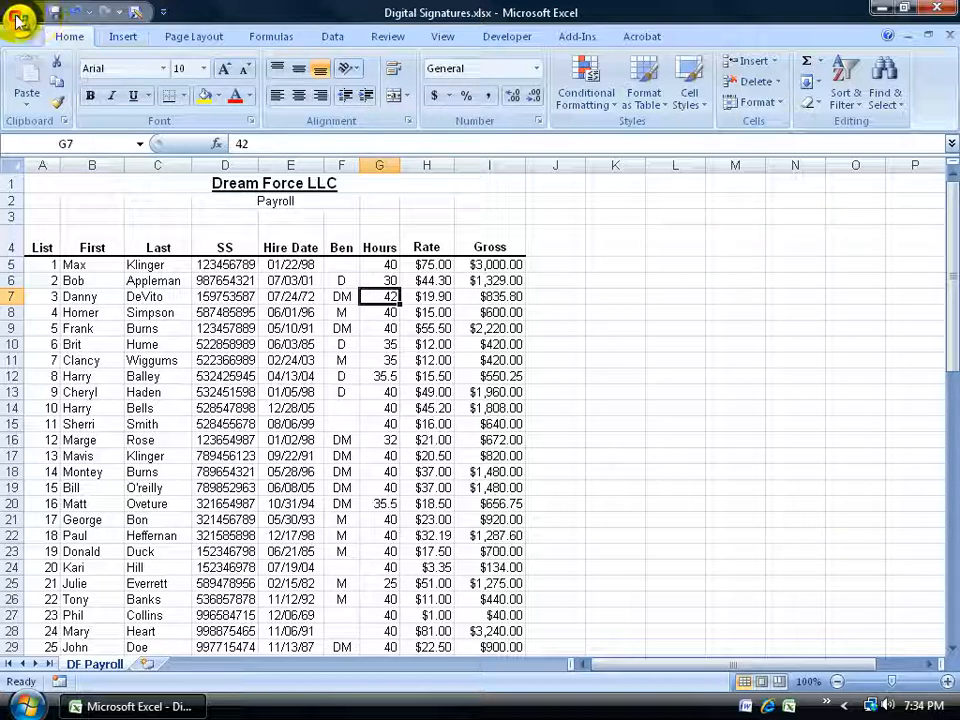
# Choose Signature Line from the Insert tab, bringing up the digital signatures notice.
pyautogui.click(122, 36)
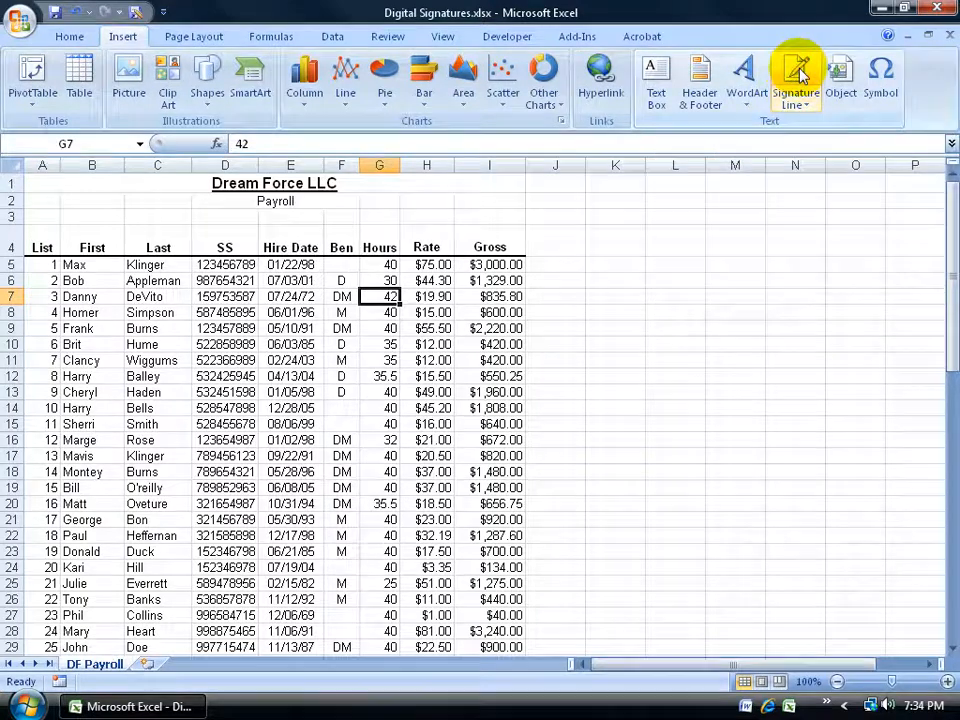
pyautogui.moveTo(797, 78)
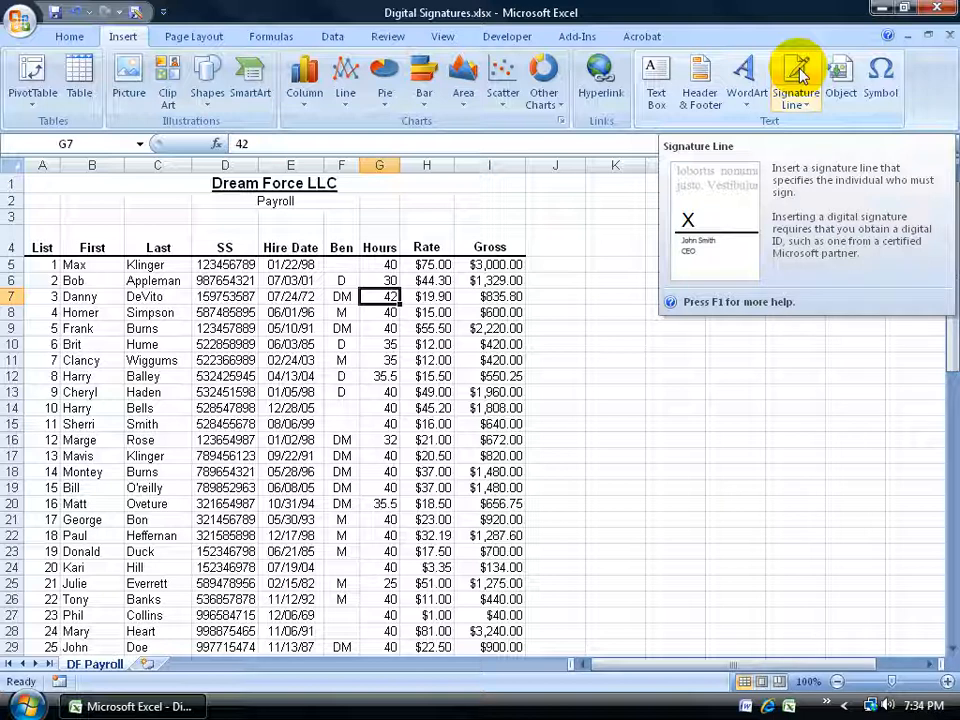
pyautogui.click(795, 78)
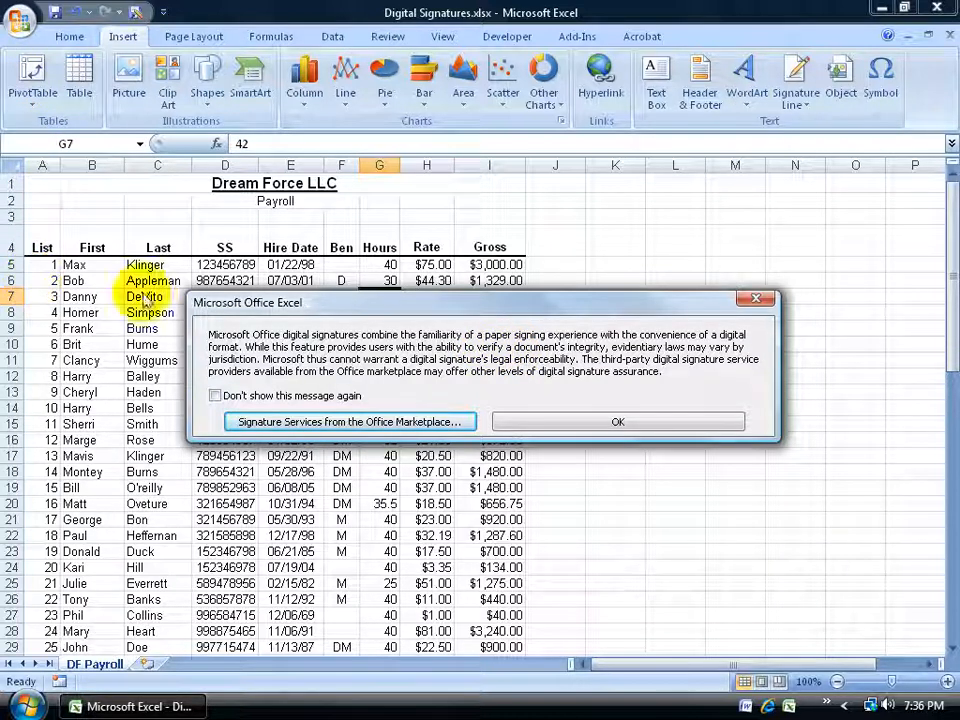
pyautogui.moveTo(556, 421)
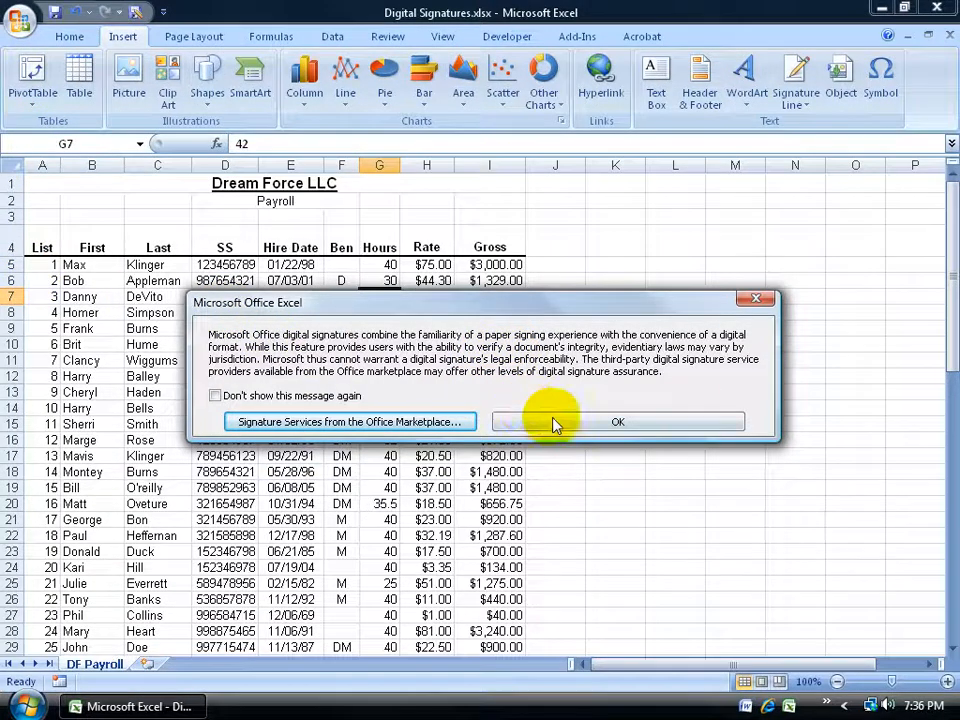
pyautogui.click(617, 421)
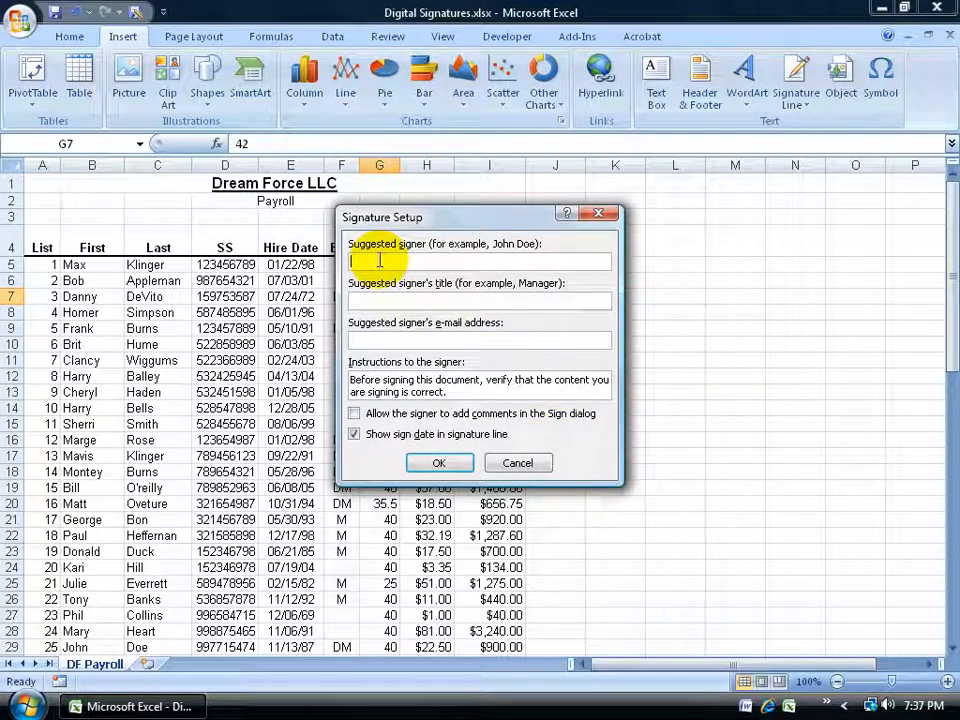
pyautogui.write('K')
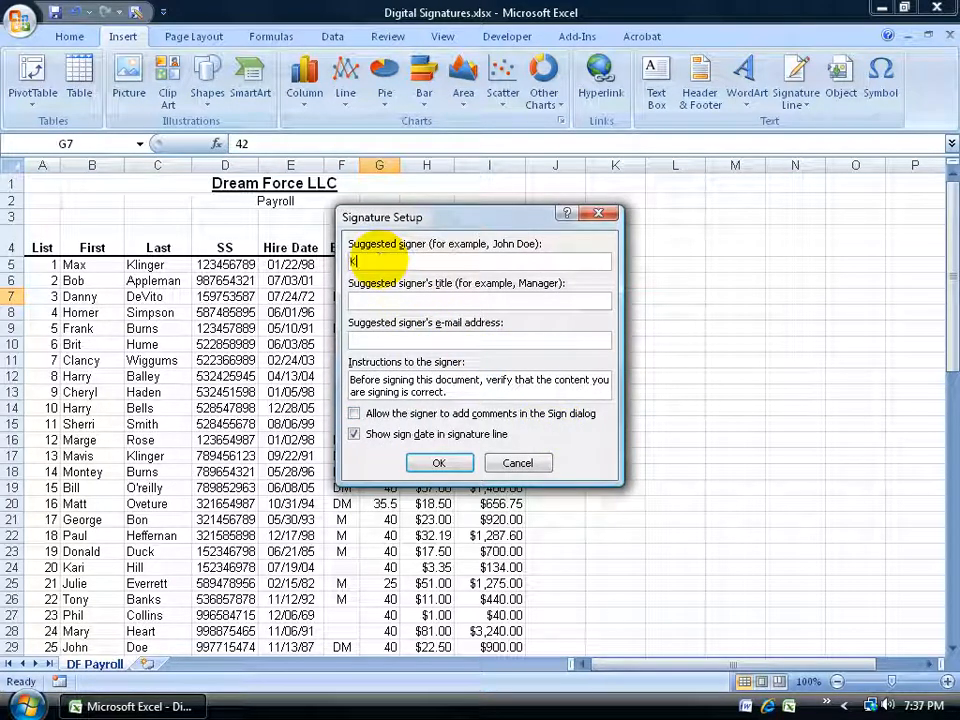
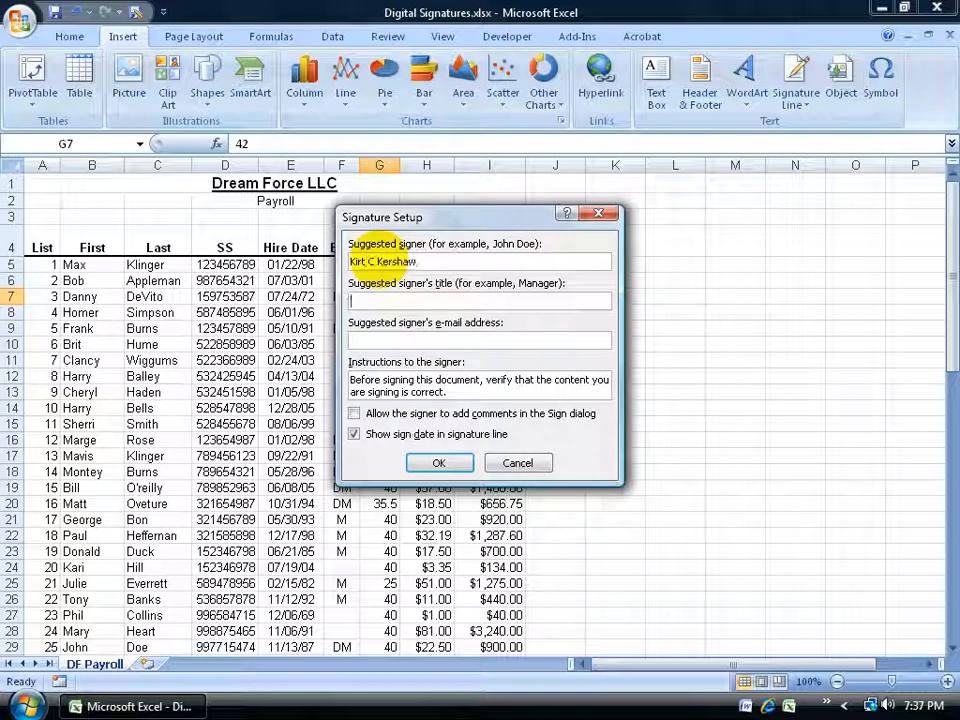
pyautogui.write('President')
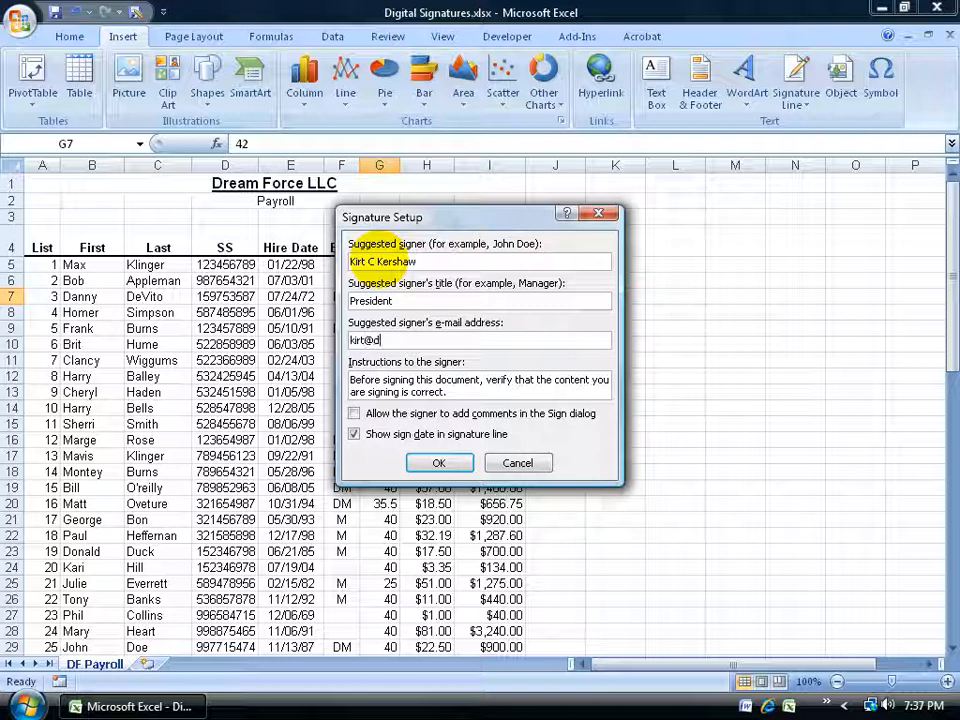
pyautogui.write('reamforce.us')
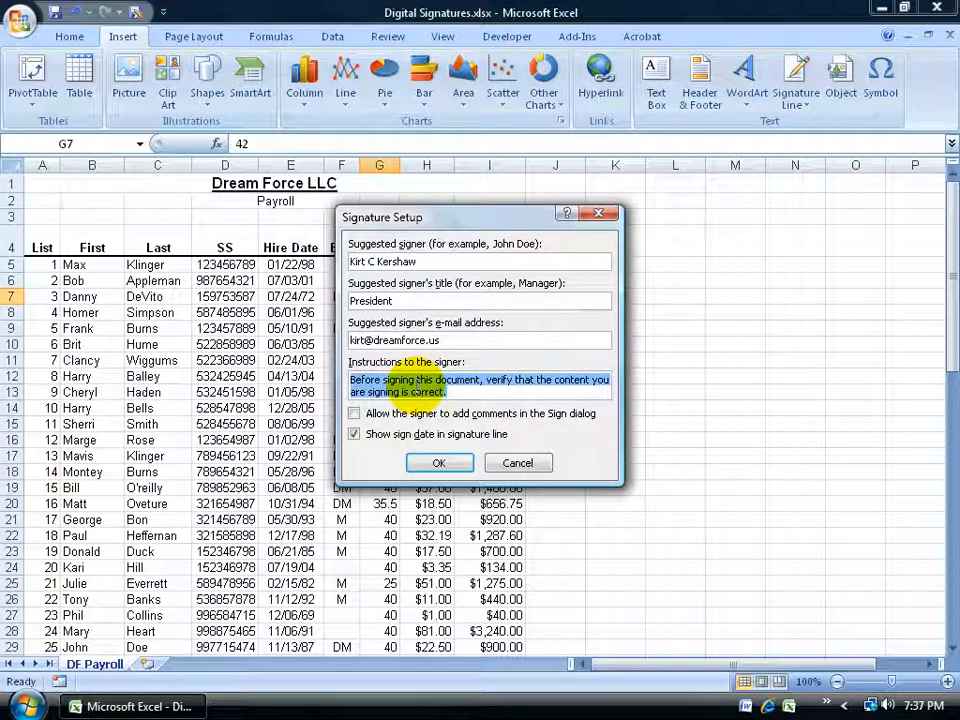
pyautogui.moveTo(519, 432)
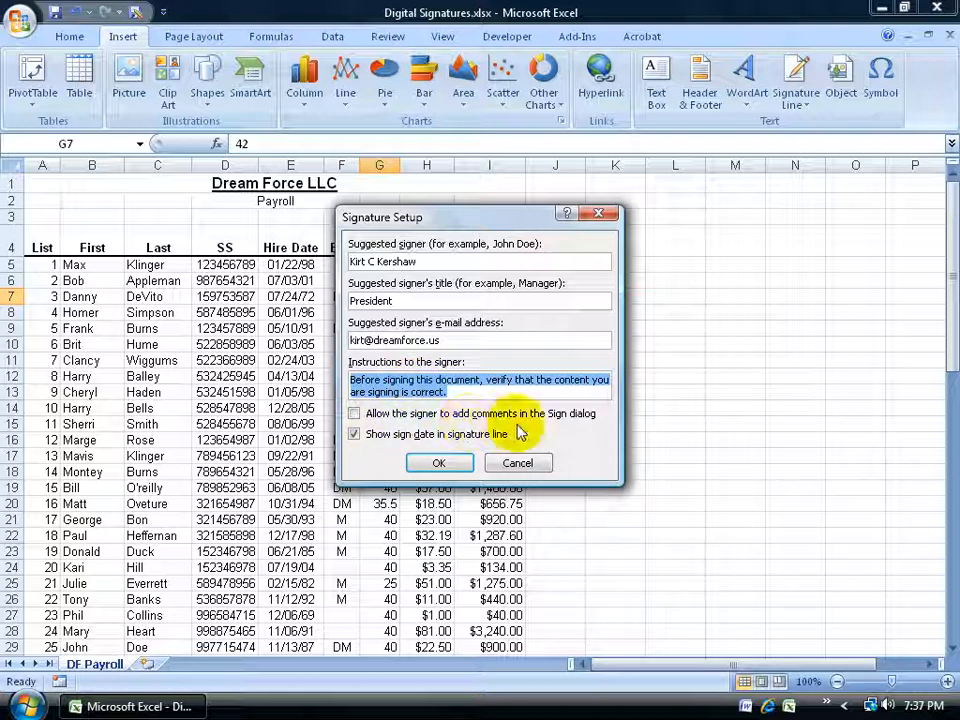
pyautogui.click(354, 413)
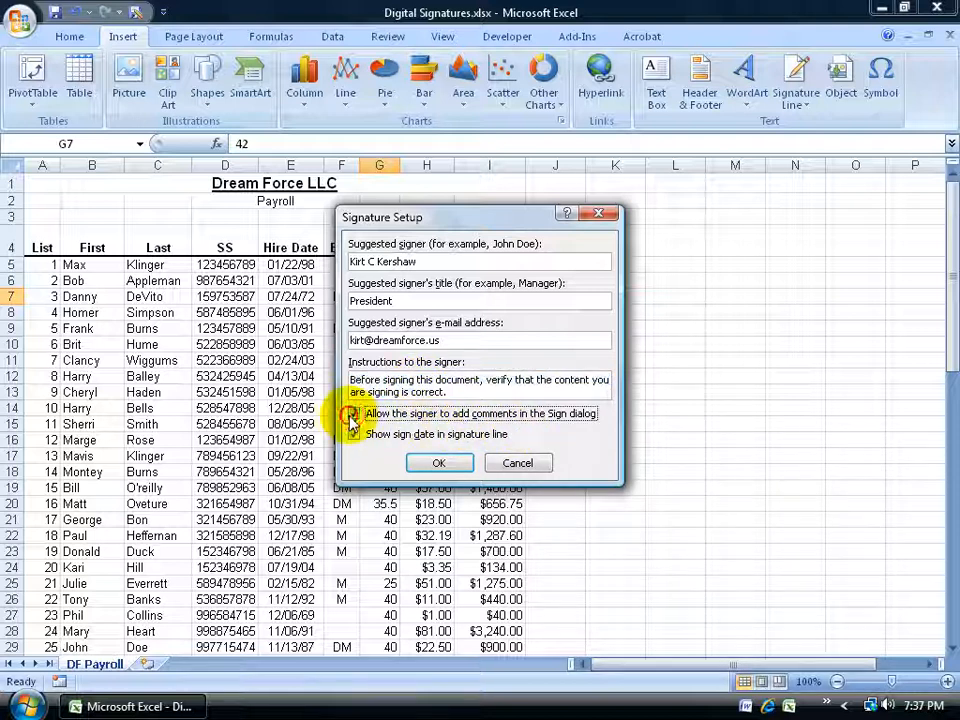
pyautogui.click(354, 413)
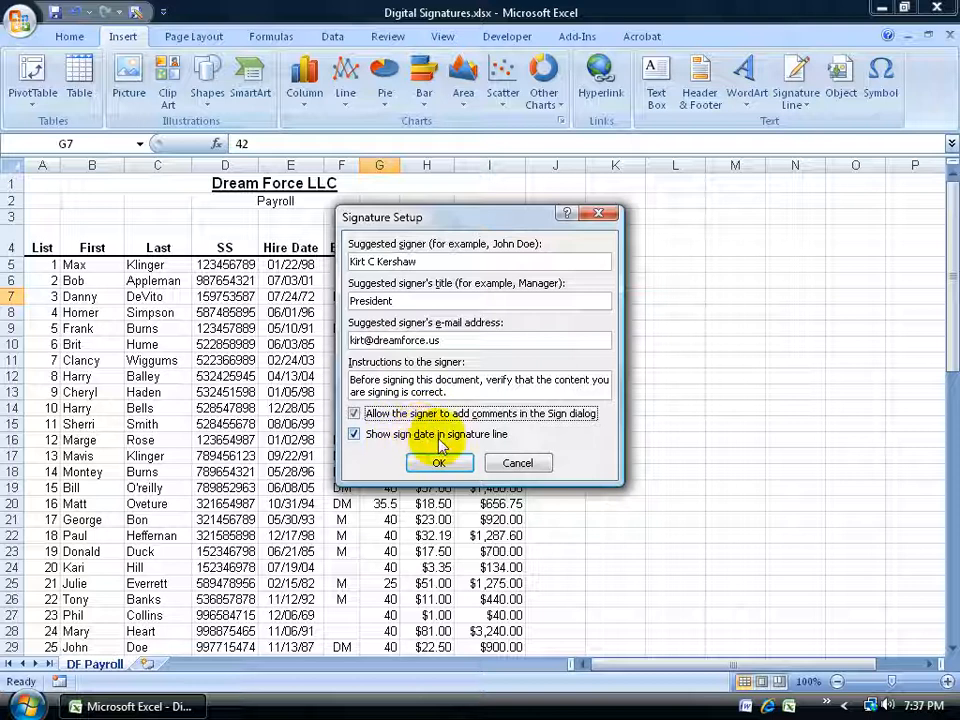
pyautogui.moveTo(503, 447)
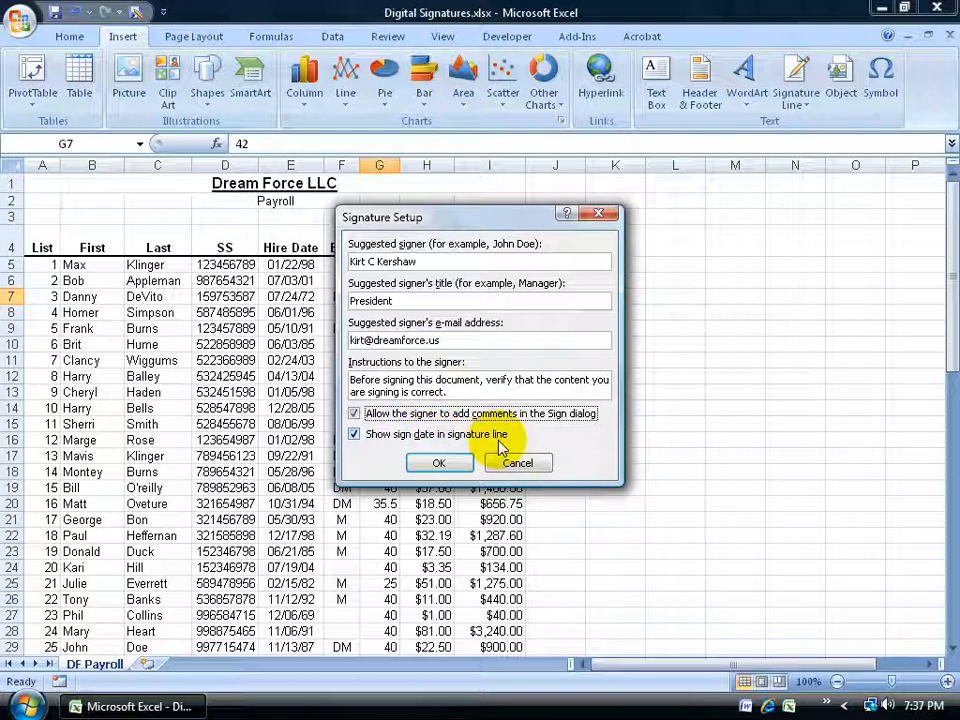
pyautogui.click(439, 462)
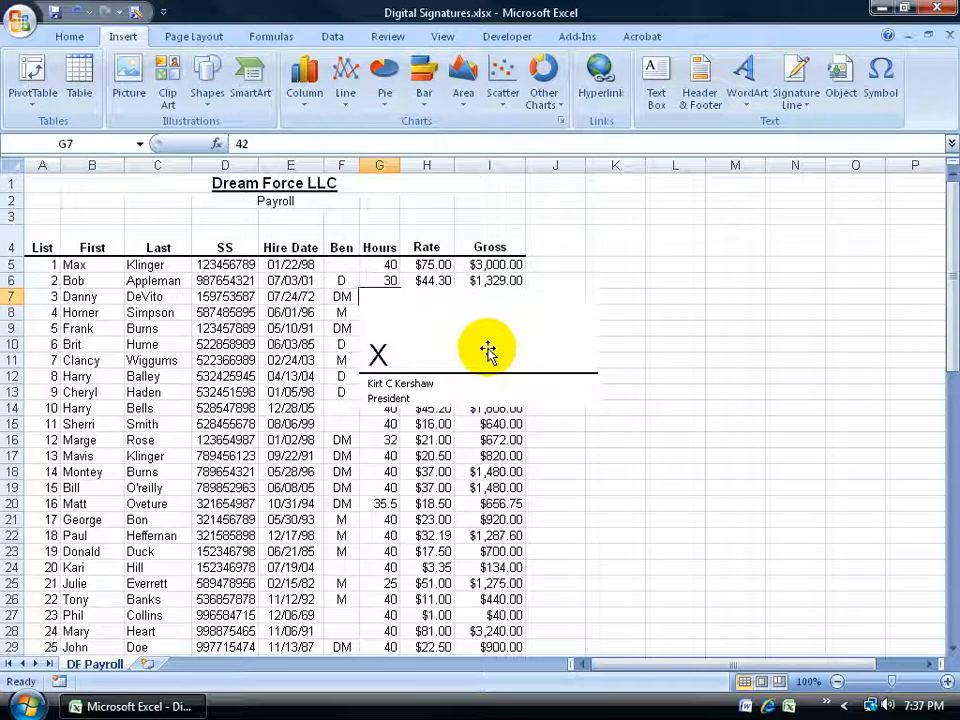
pyautogui.moveTo(400, 363)
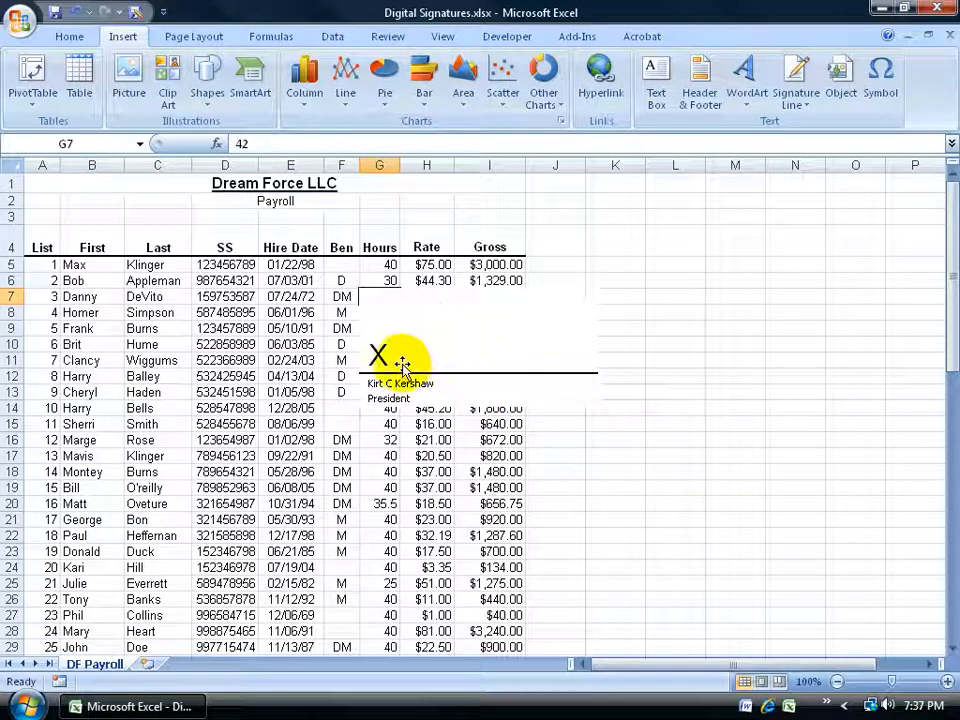
pyautogui.moveTo(461, 357)
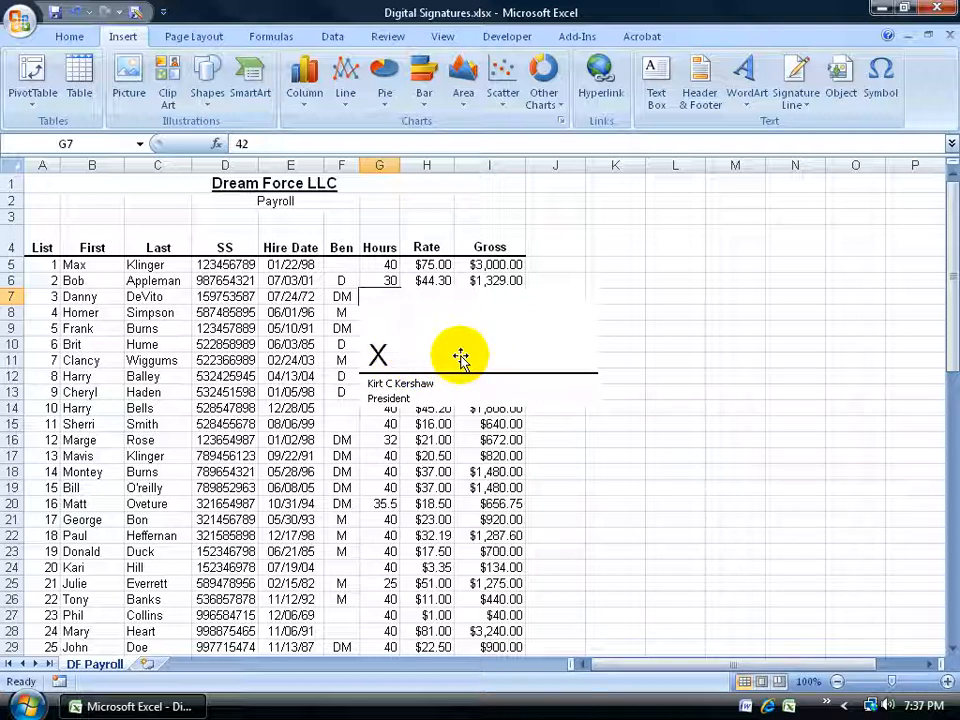
# Double-click the new signature line to start signing it.
pyautogui.click(461, 356)
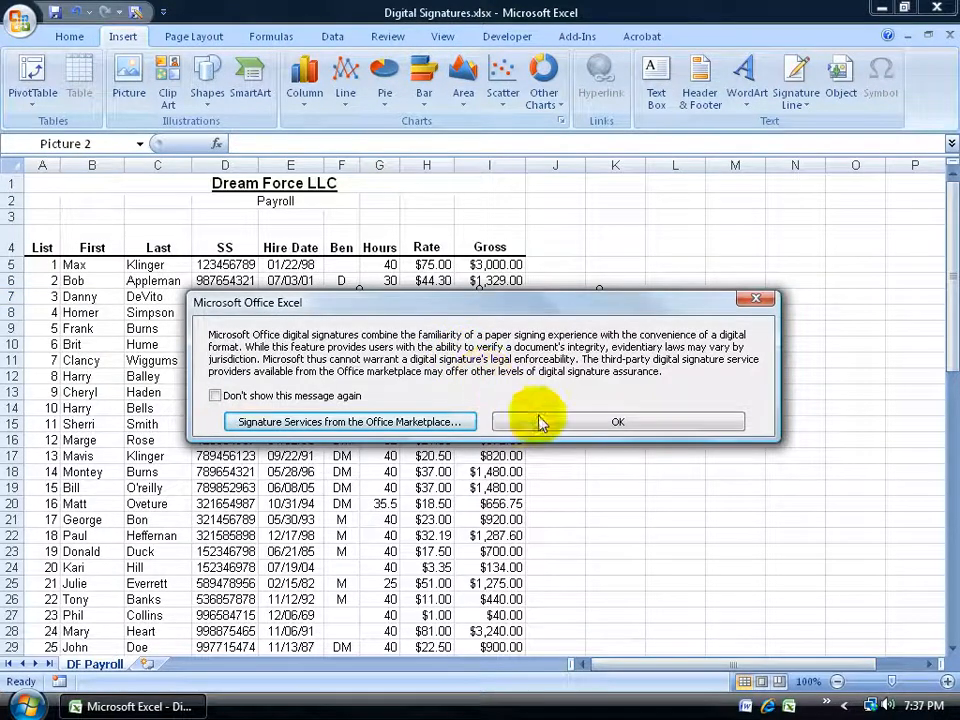
pyautogui.click(617, 421)
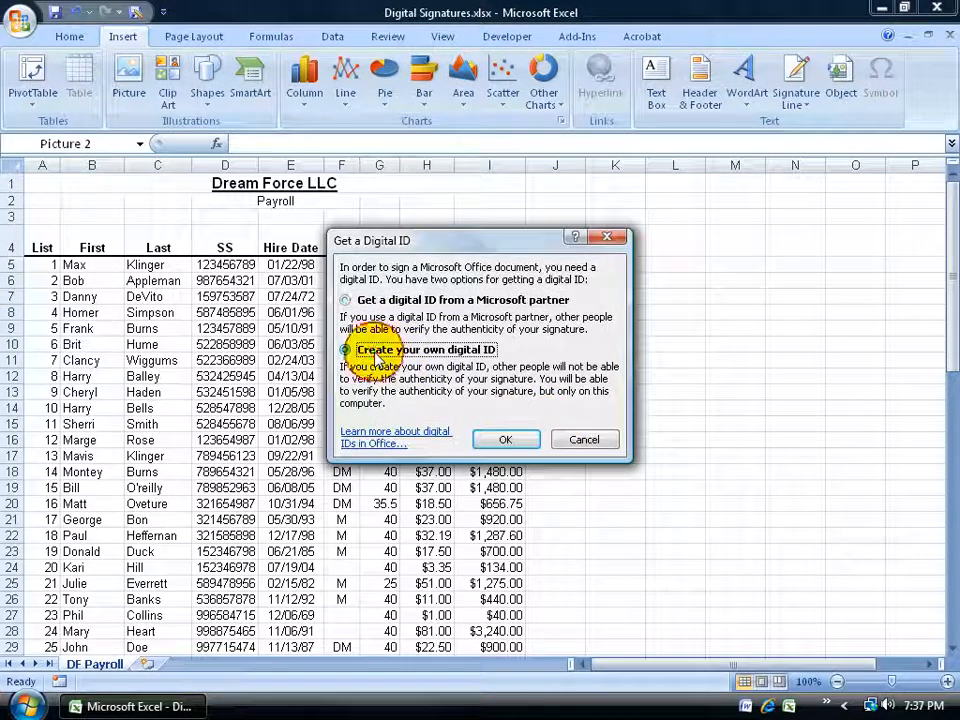
pyautogui.click(505, 439)
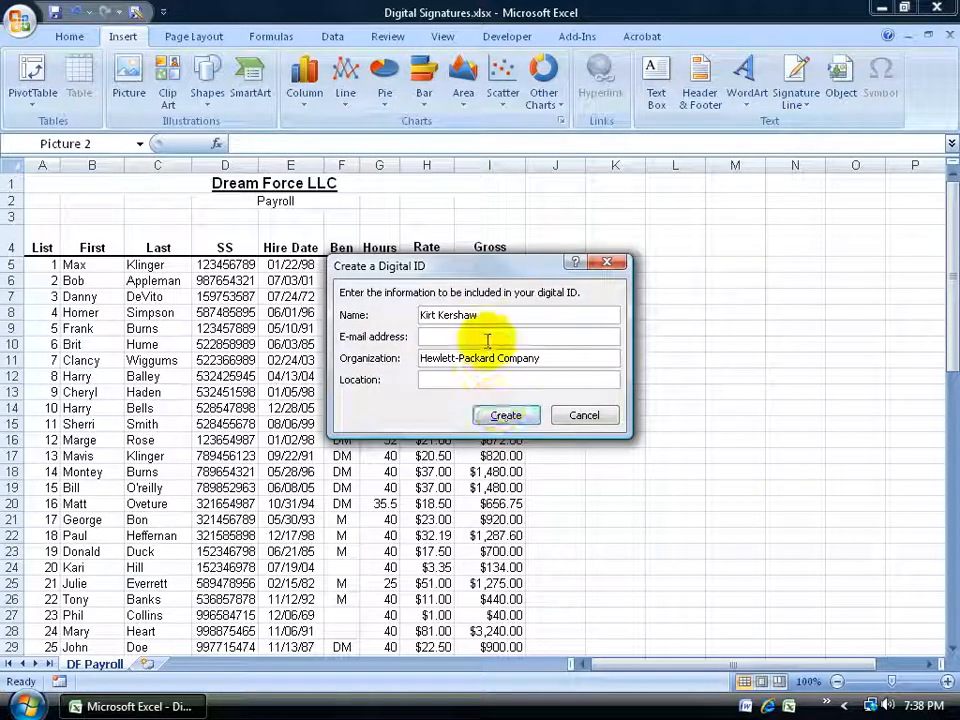
pyautogui.write('k')
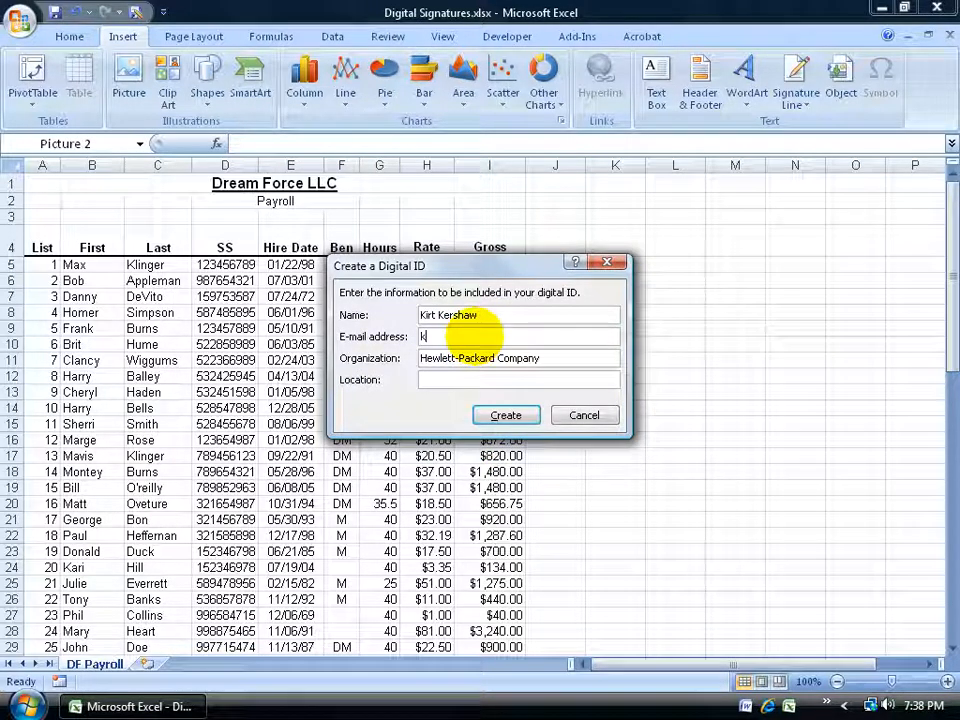
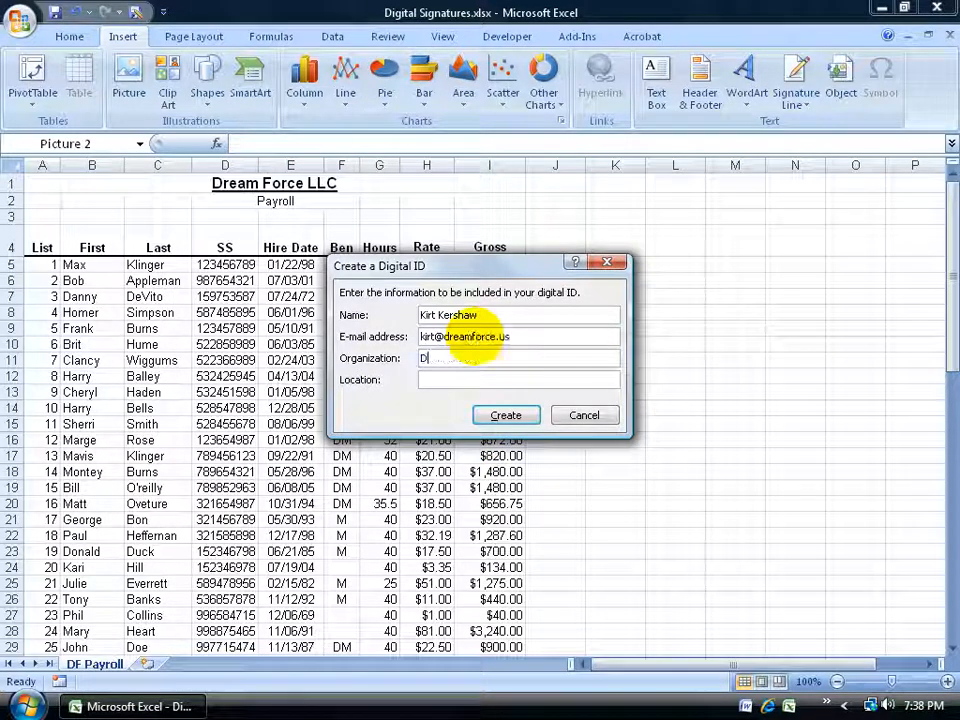
pyautogui.write('ream Force LLC')
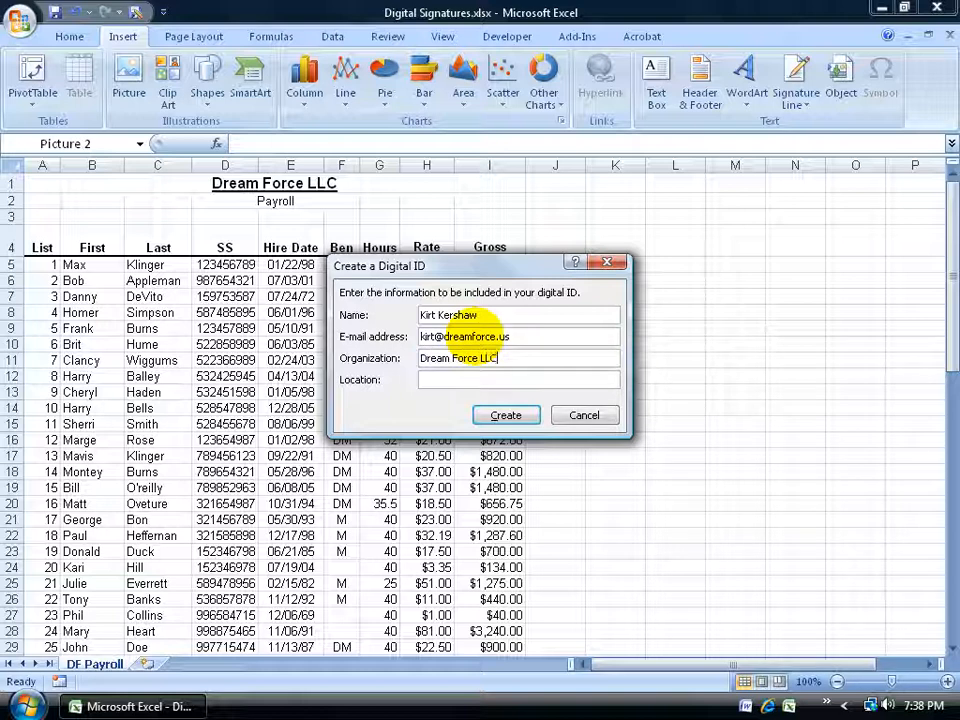
pyautogui.click(505, 415)
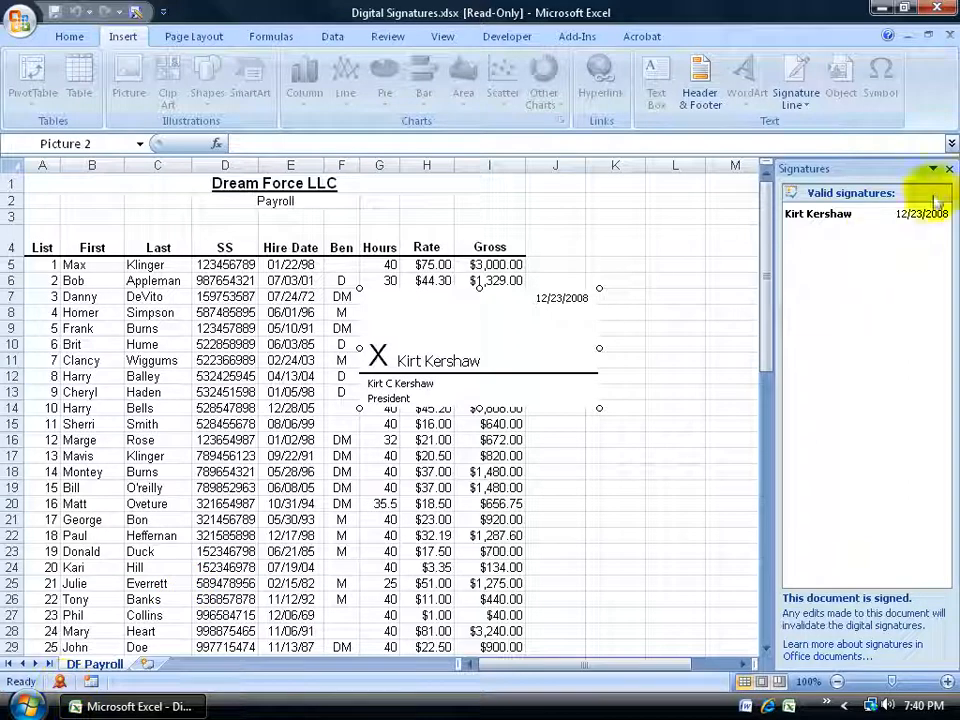
# Close the Signatures pane and review Signature Details confirming the signature is valid and unmodified.
pyautogui.click(949, 168)
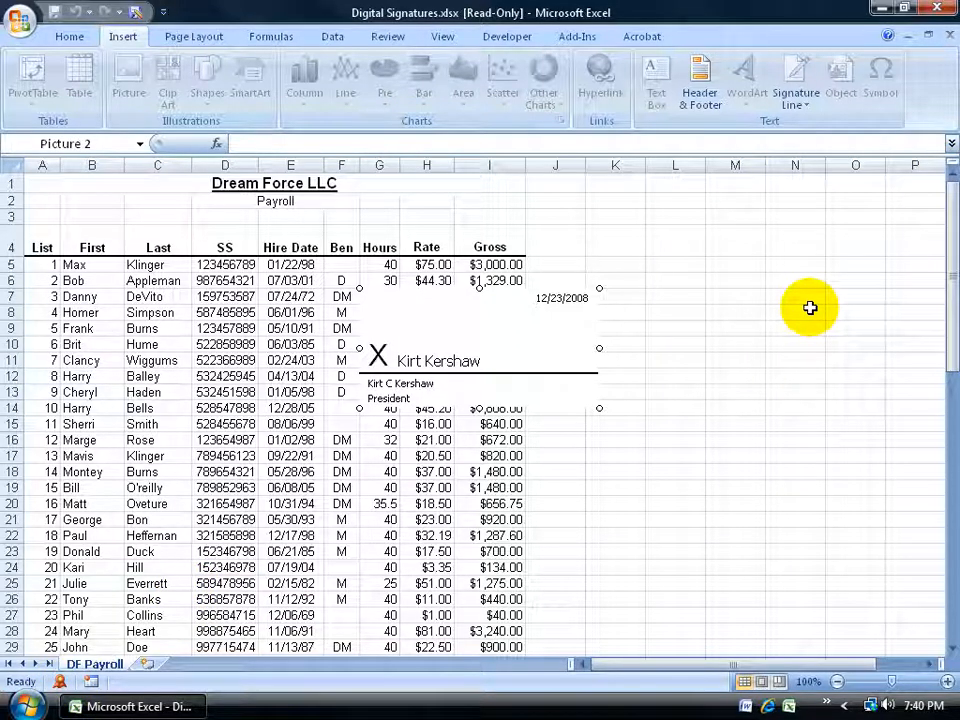
pyautogui.moveTo(470, 345)
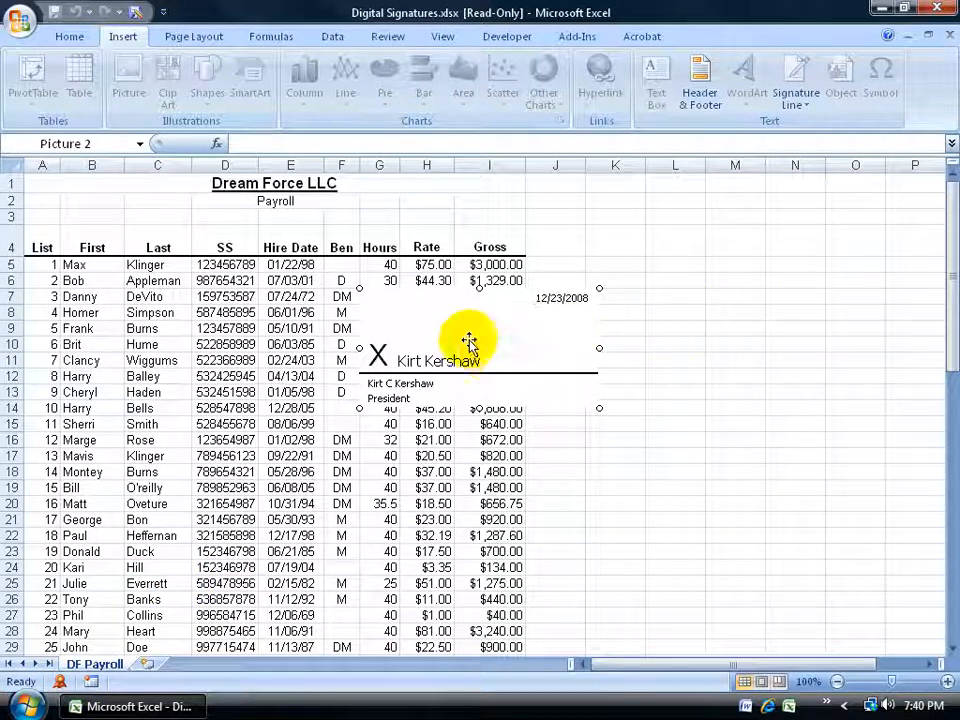
pyautogui.moveTo(60, 680)
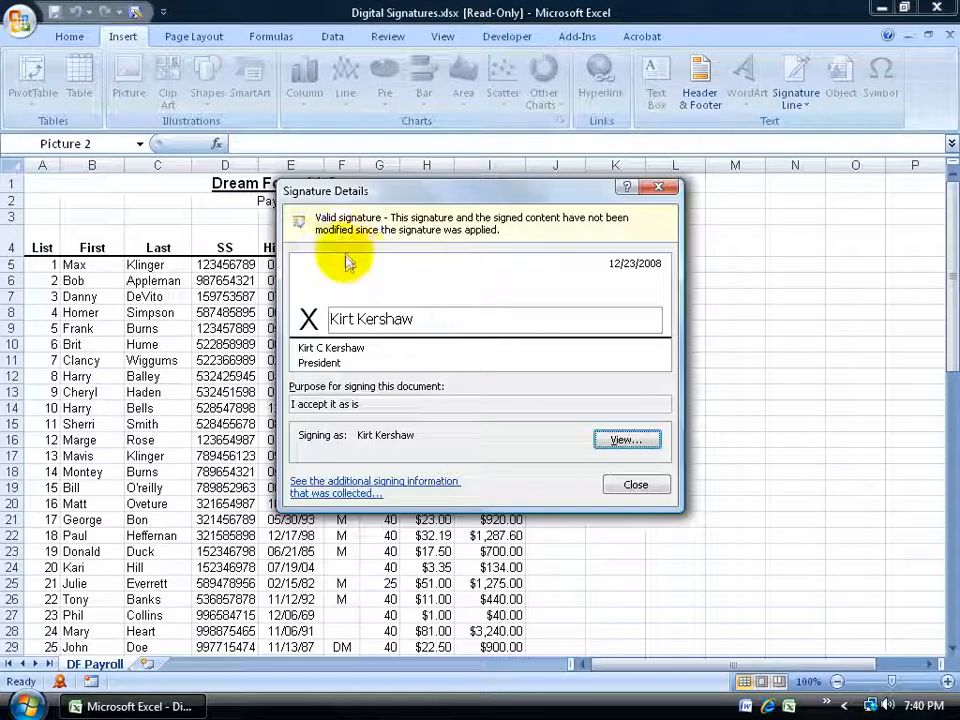
pyautogui.click(635, 484)
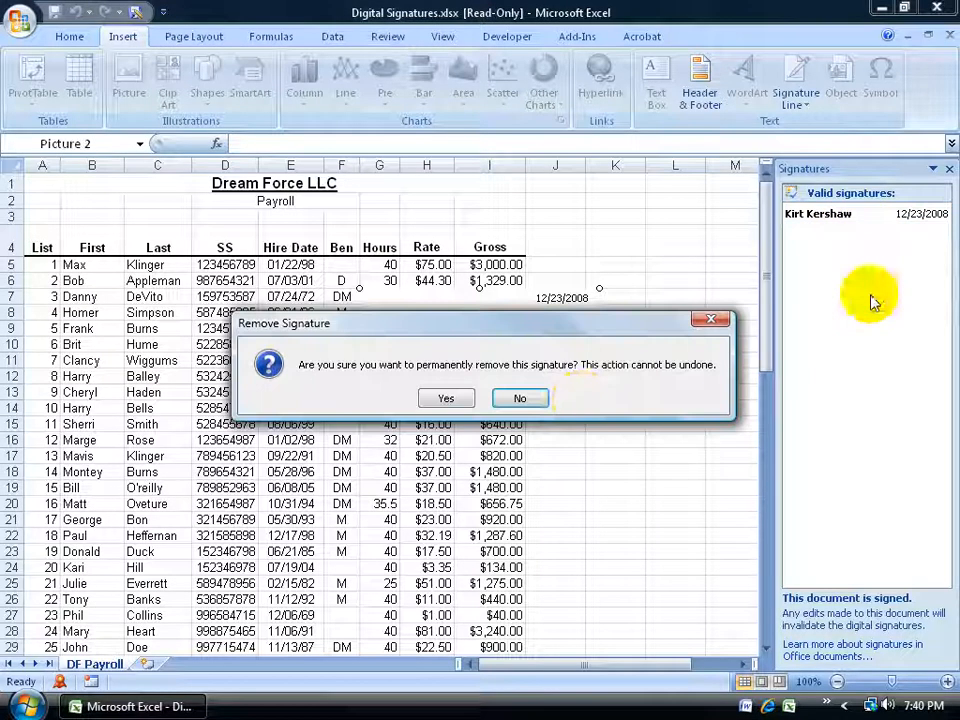
# Confirm removing the valid signature, remove the requested signature line, and close the Signatures pane.
pyautogui.click(445, 398)
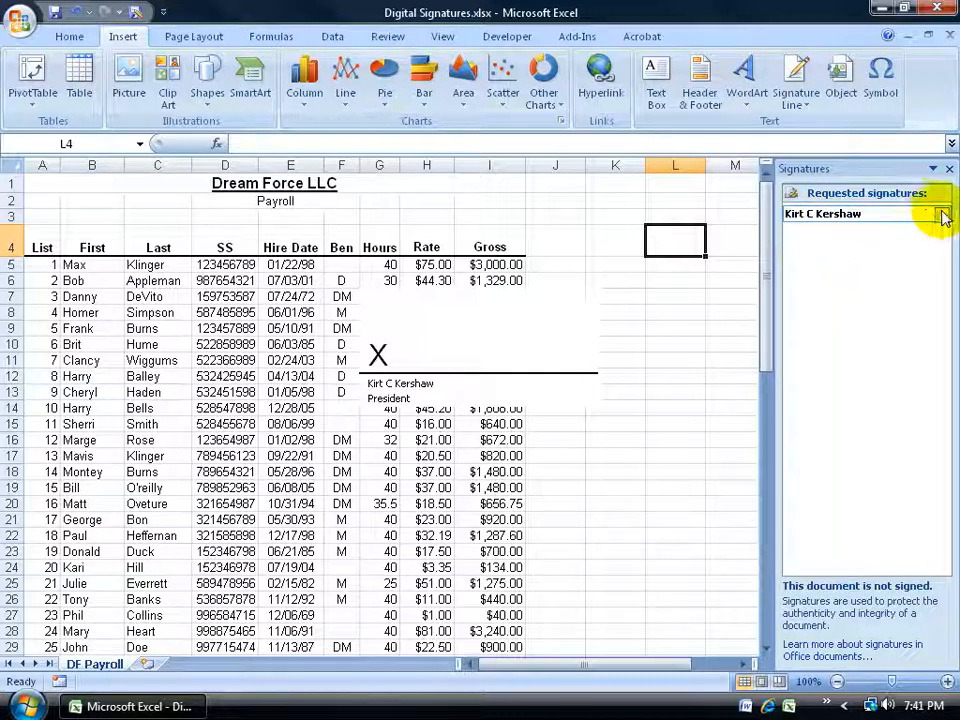
pyautogui.click(940, 214)
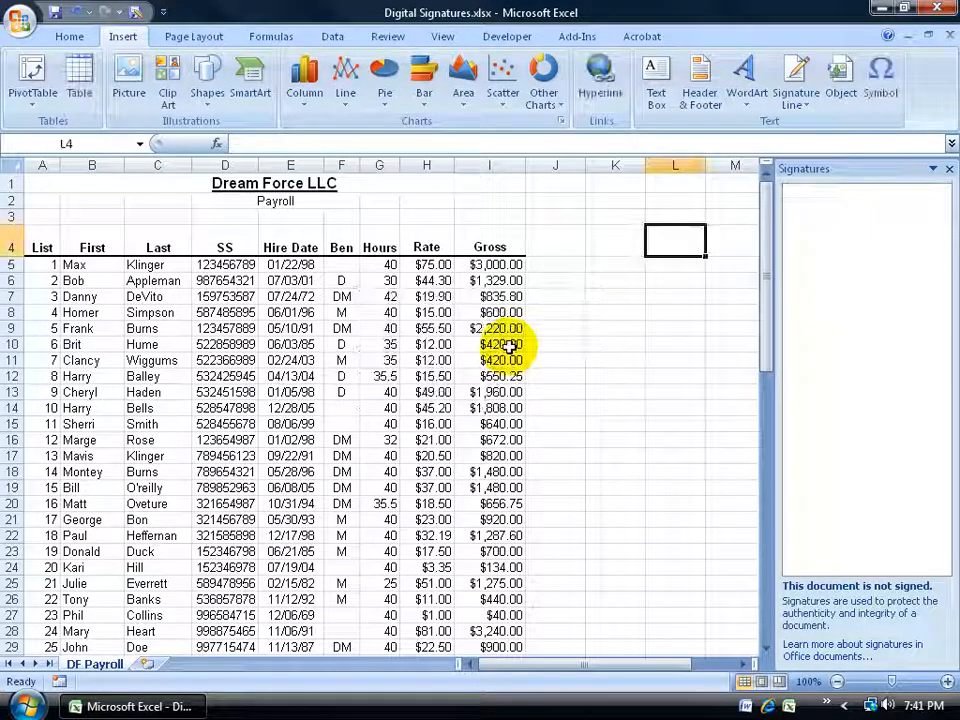
pyautogui.click(949, 168)
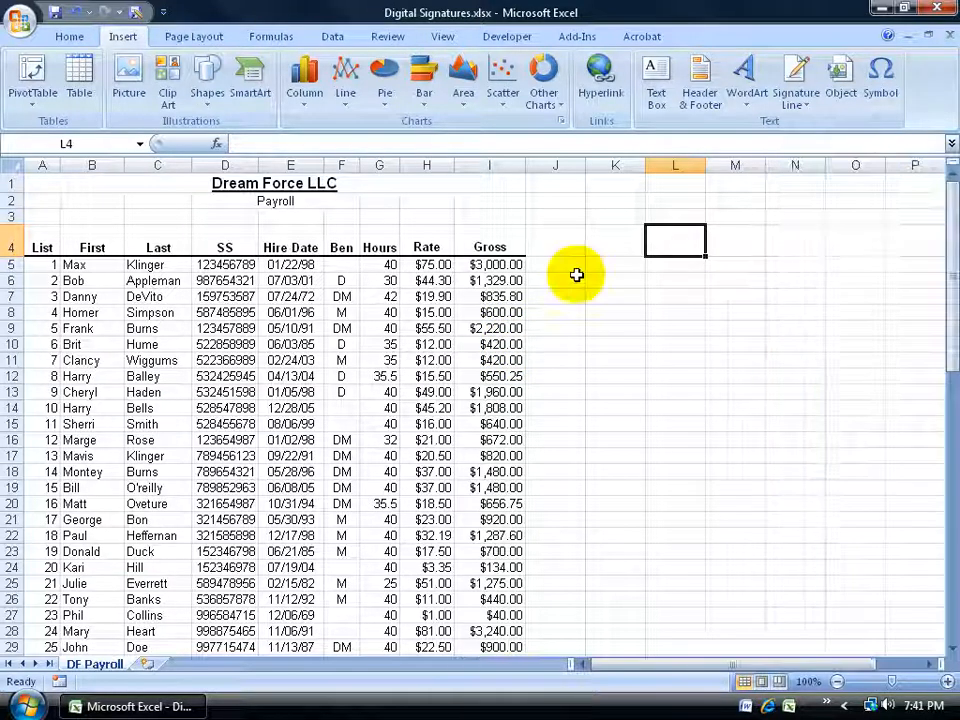